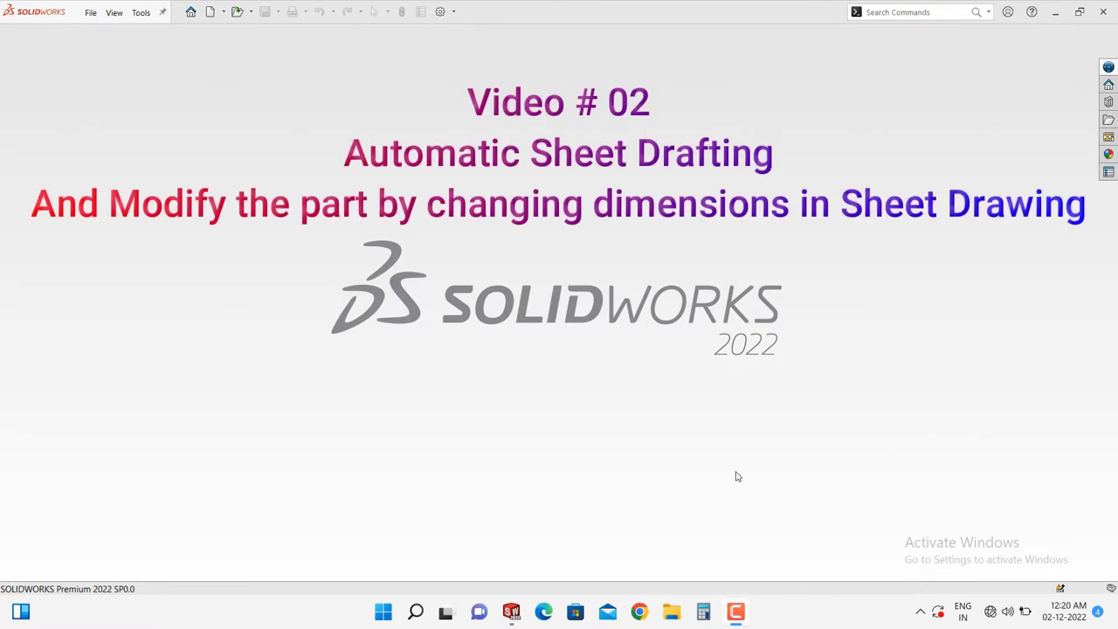
mouse_move(672, 459)
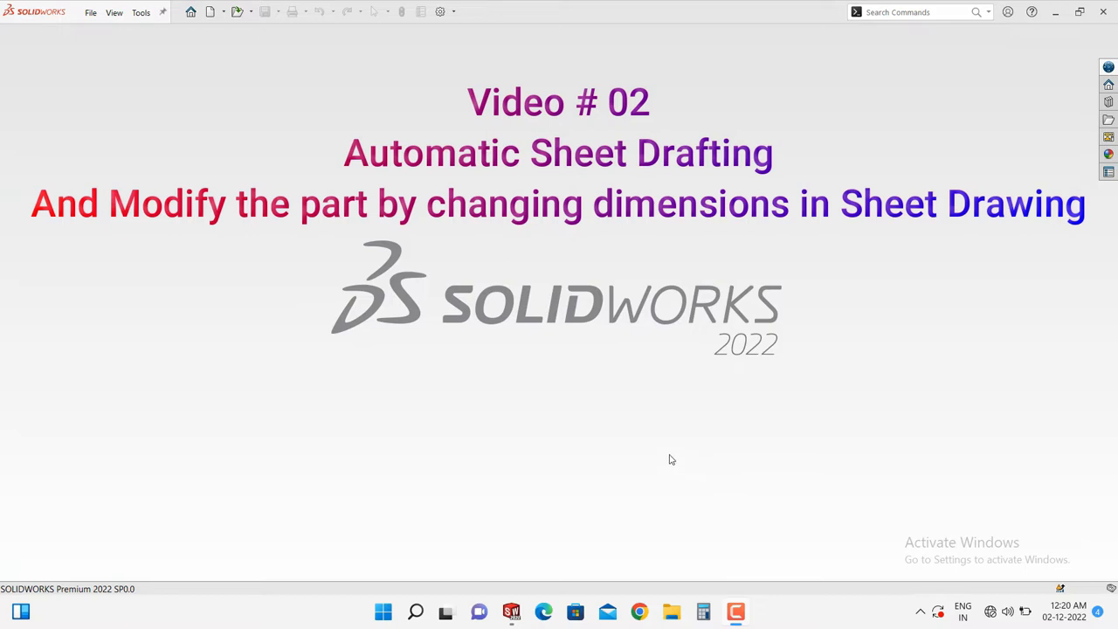
Open the File menu to show the recent part and assembly files.
left_click(91, 11)
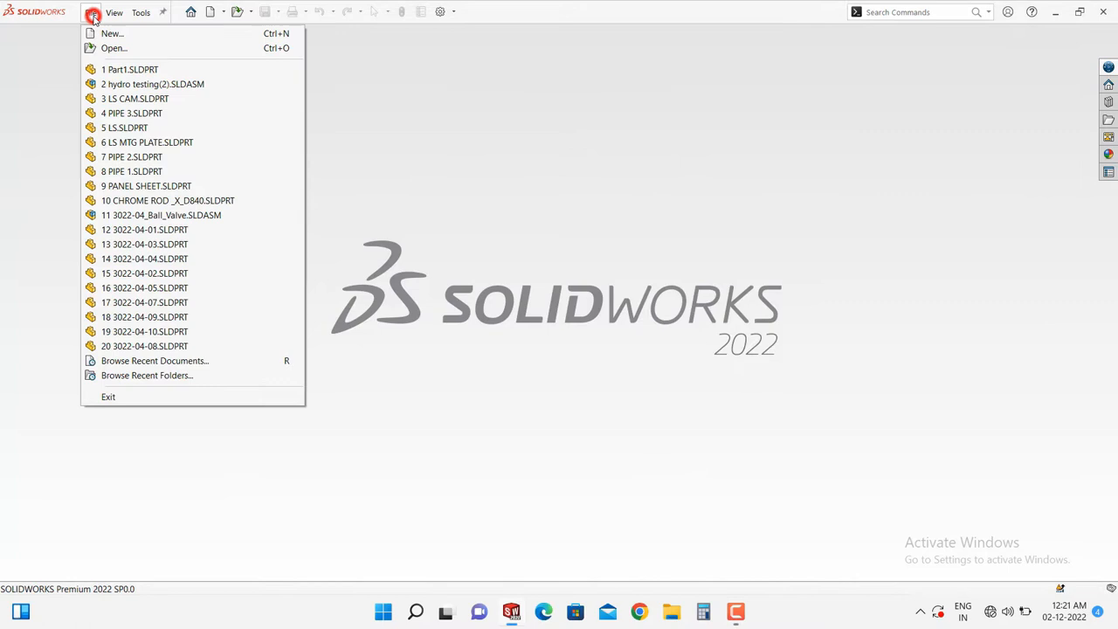
Create a new blank Part document, Part2, via File > New.
left_click(111, 33)
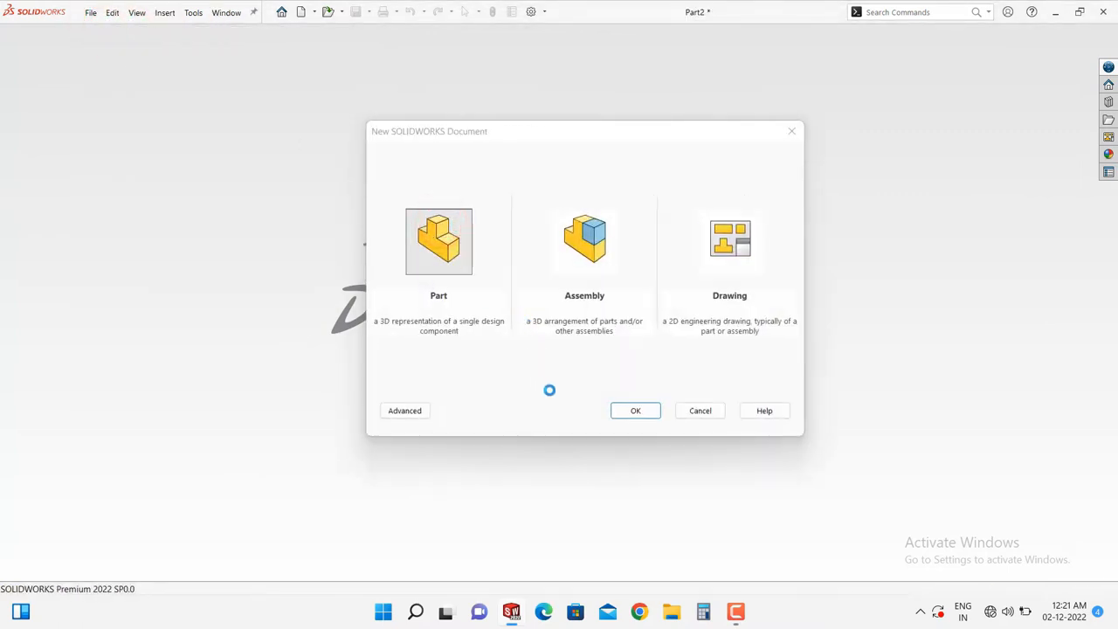
left_click(635, 410)
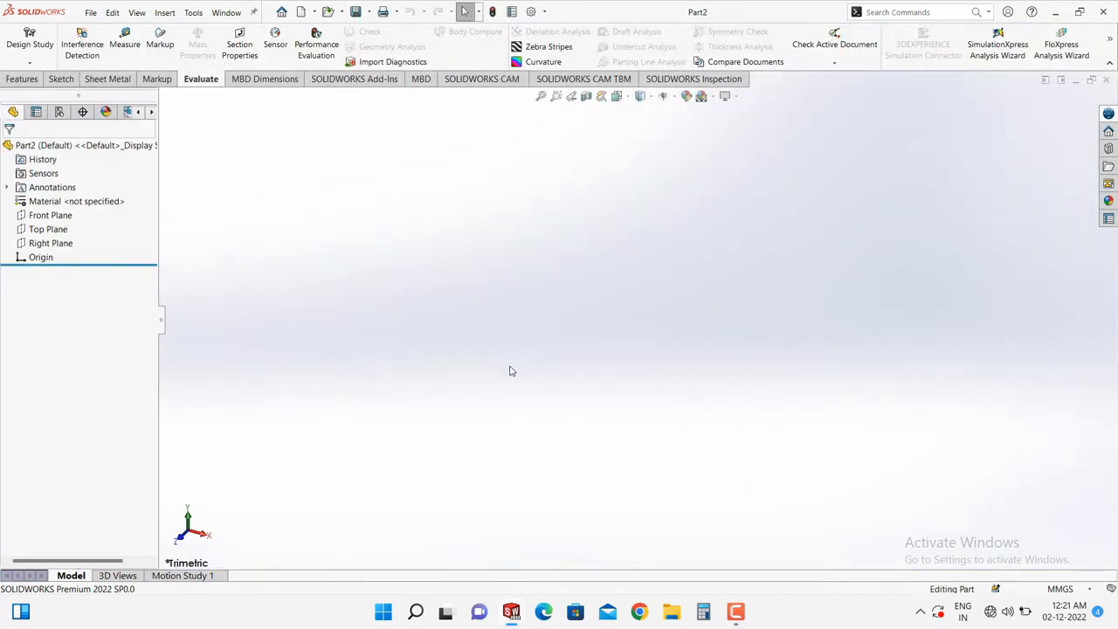
mouse_move(330, 247)
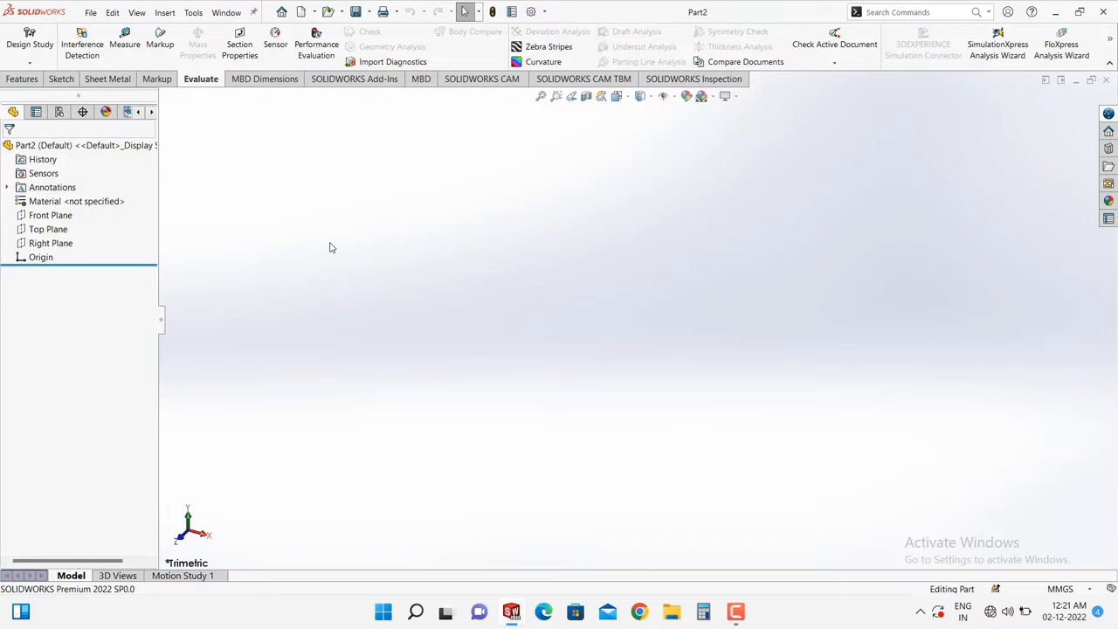
mouse_move(275, 216)
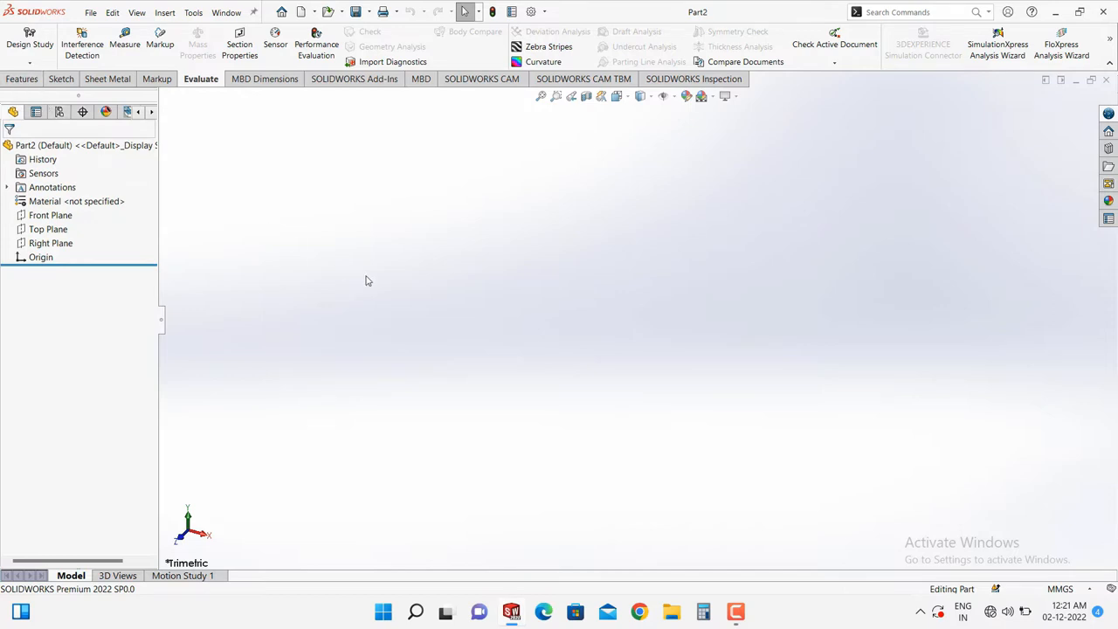
mouse_move(391, 301)
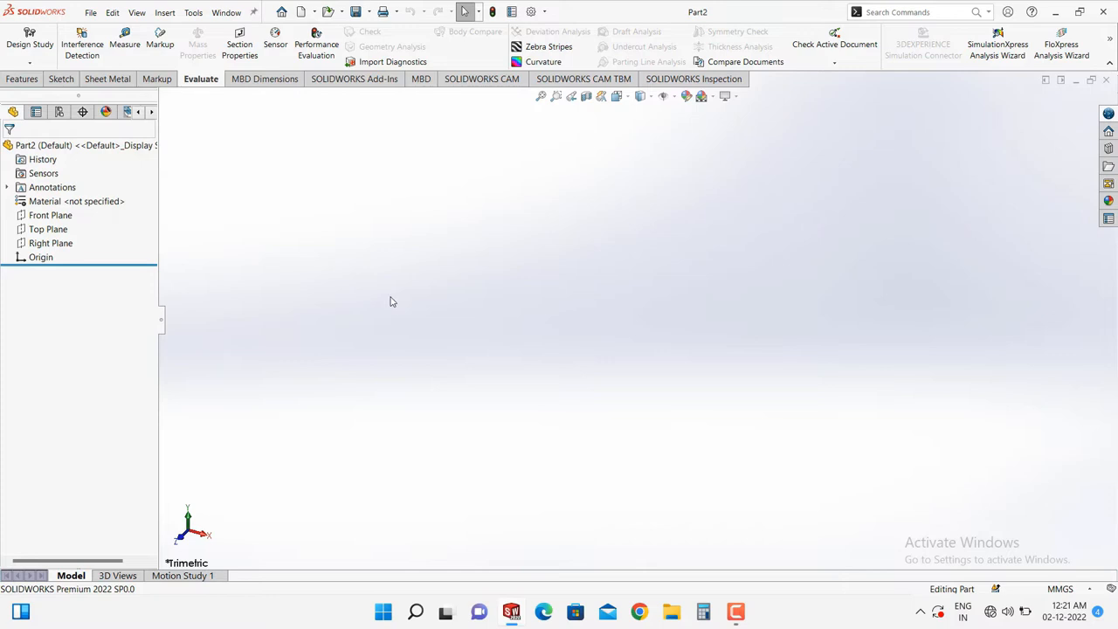
mouse_move(506, 255)
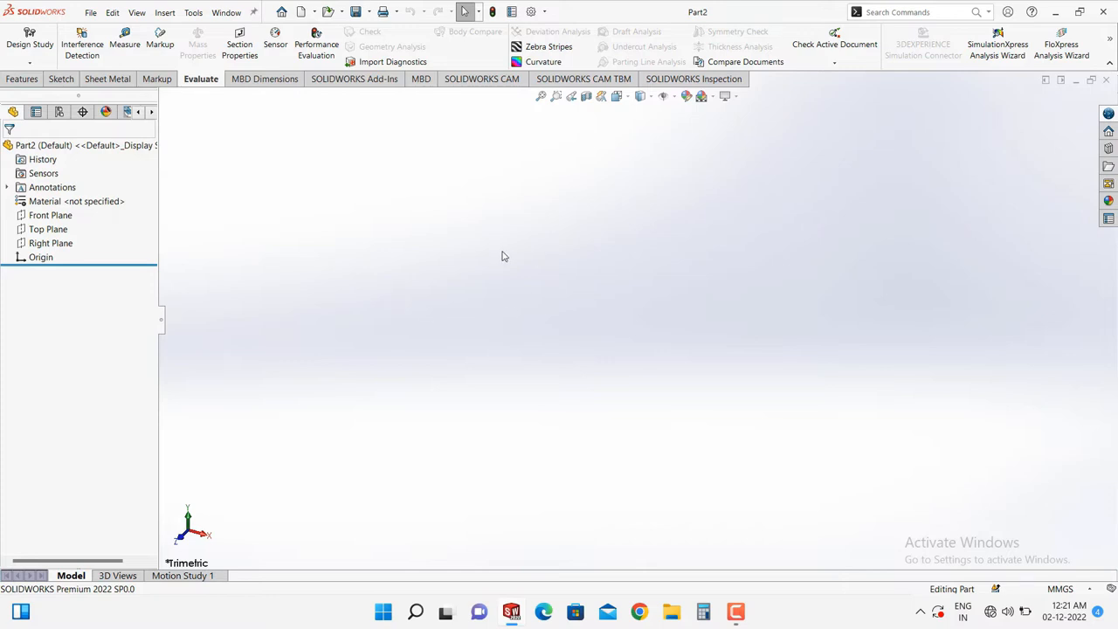
mouse_move(392, 272)
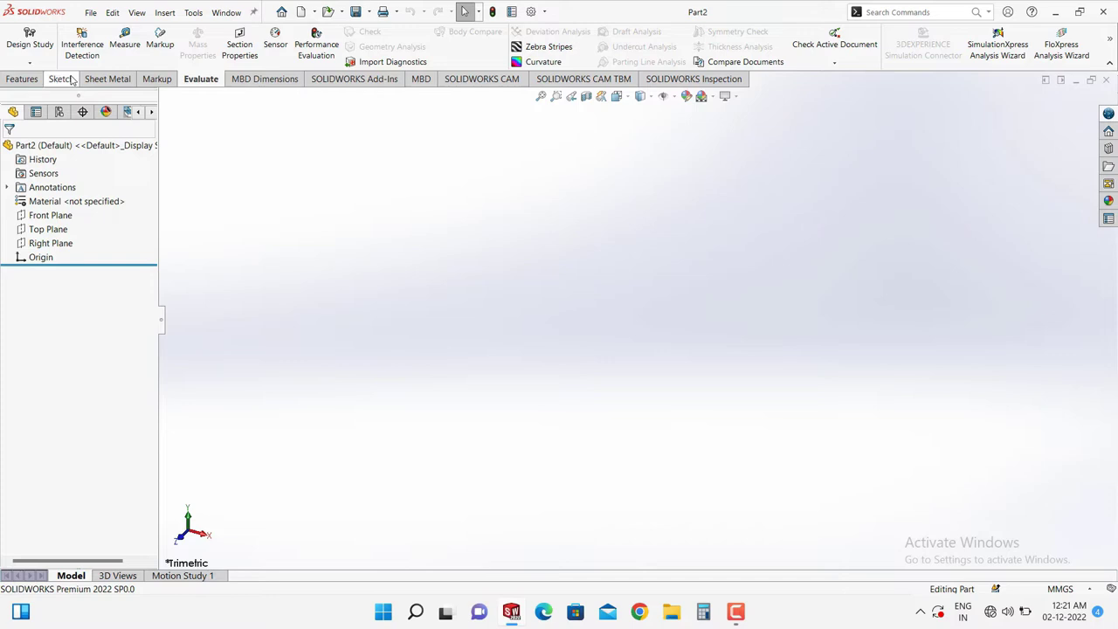
Draw a closed L-shaped outline on the Right Plane and dimension its left edge 25 mm.
left_click(18, 38)
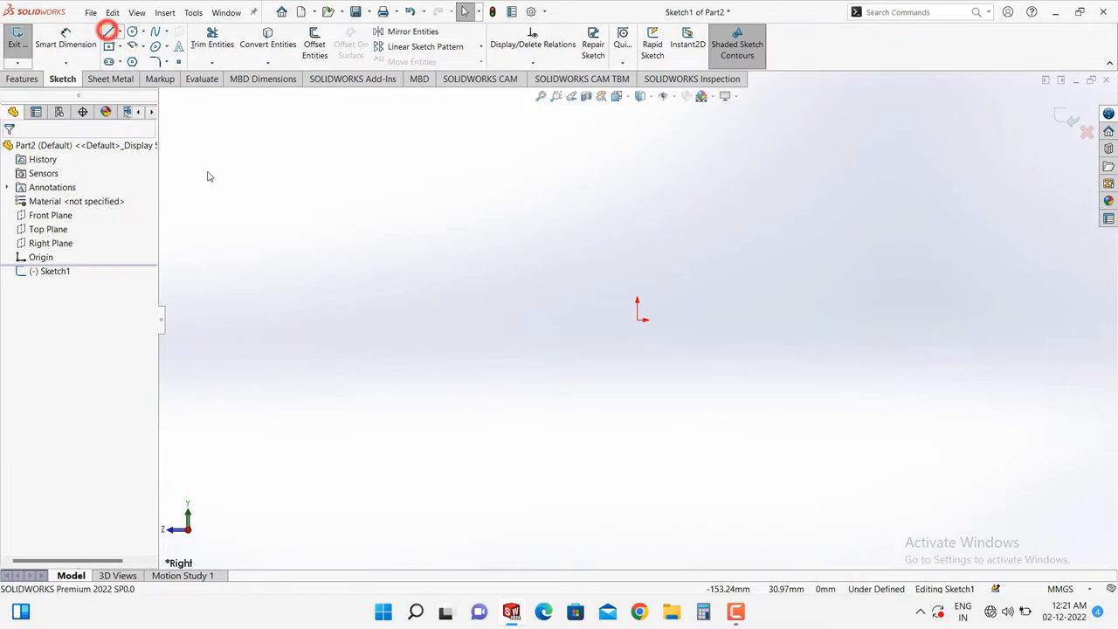
left_click(108, 32)
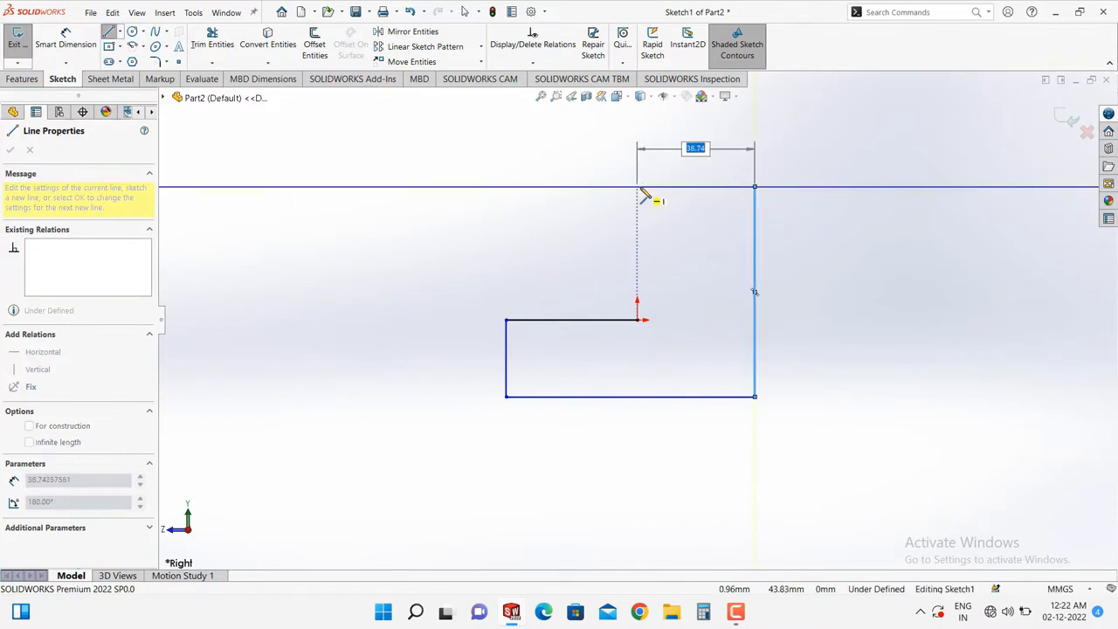
left_click(637, 321)
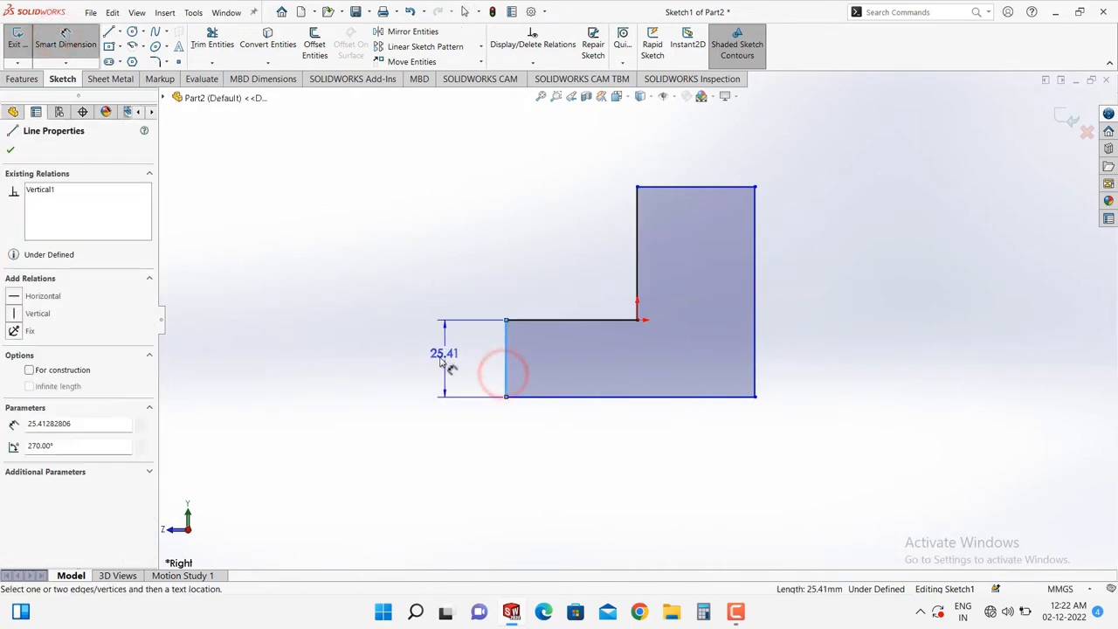
left_click(443, 354)
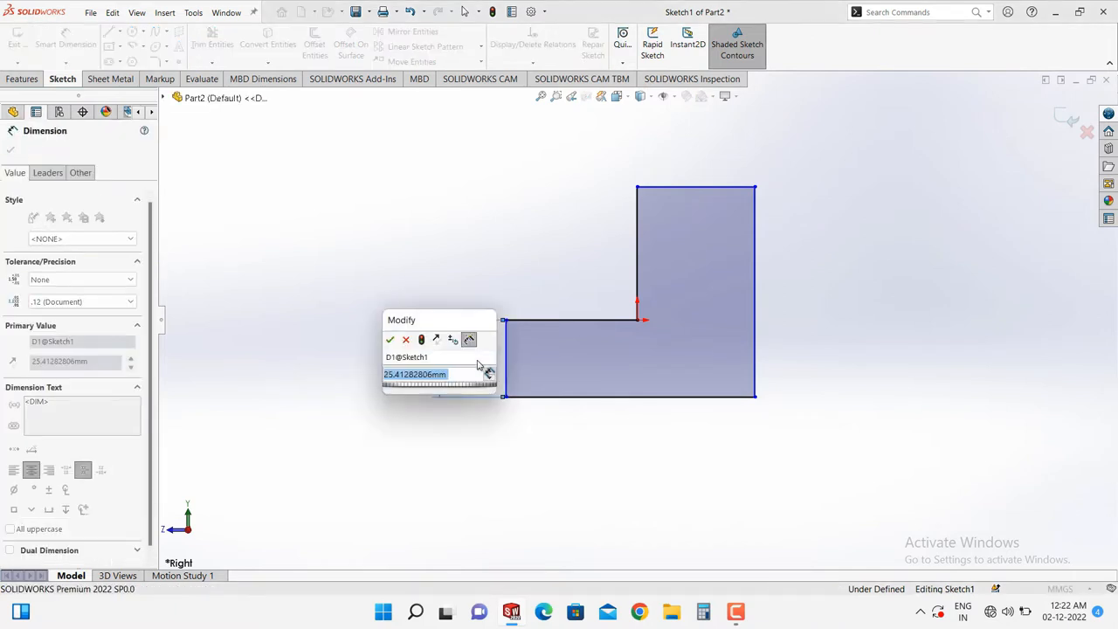
type("25")
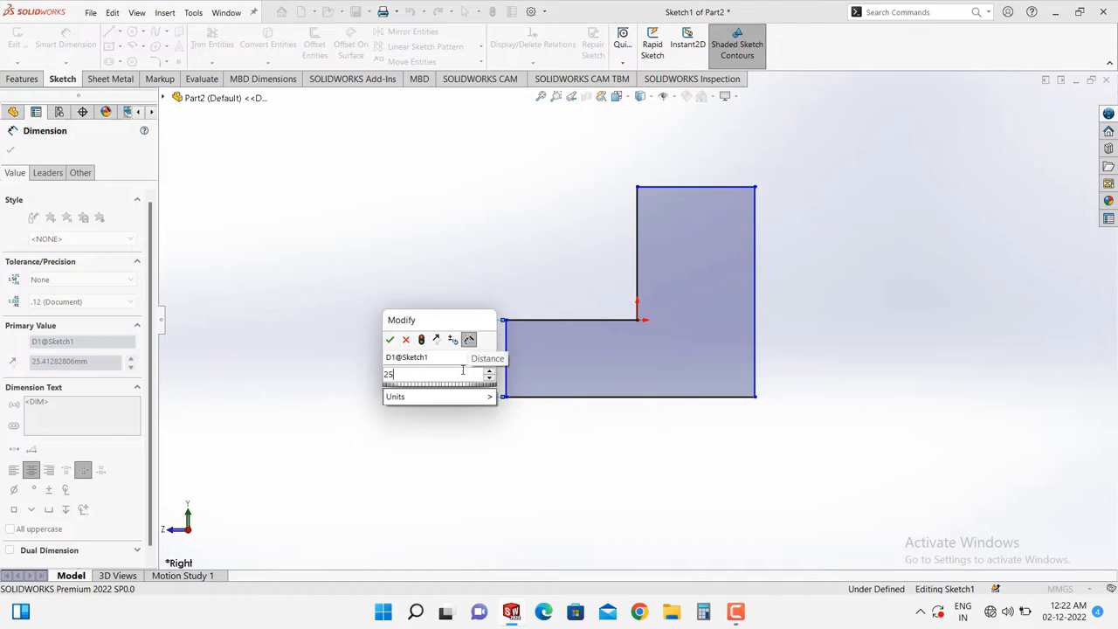
mouse_move(469, 340)
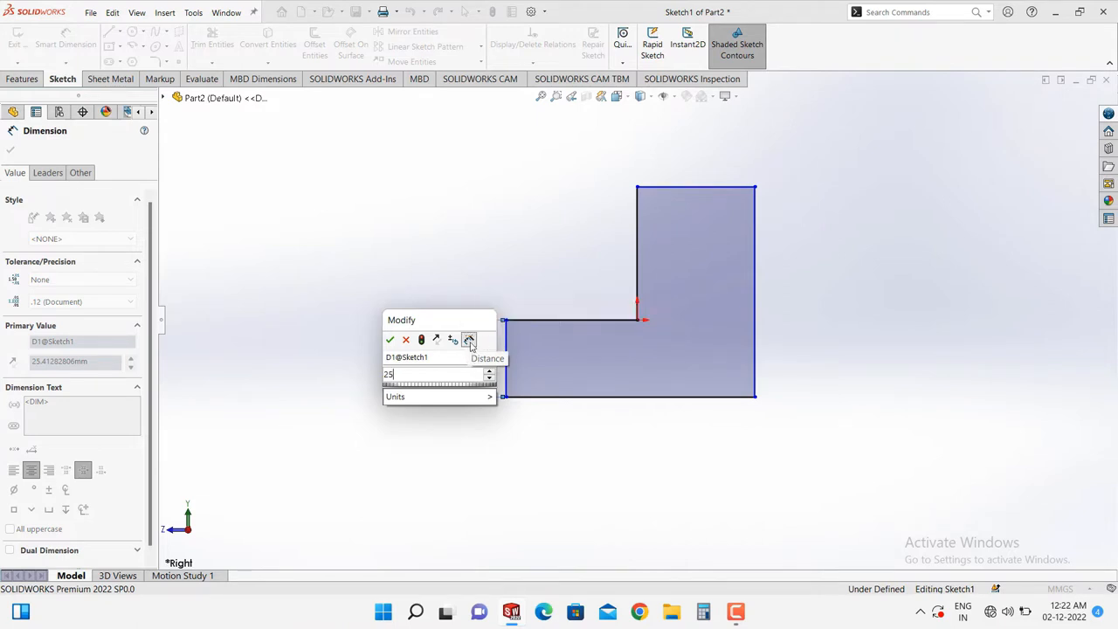
mouse_move(469, 340)
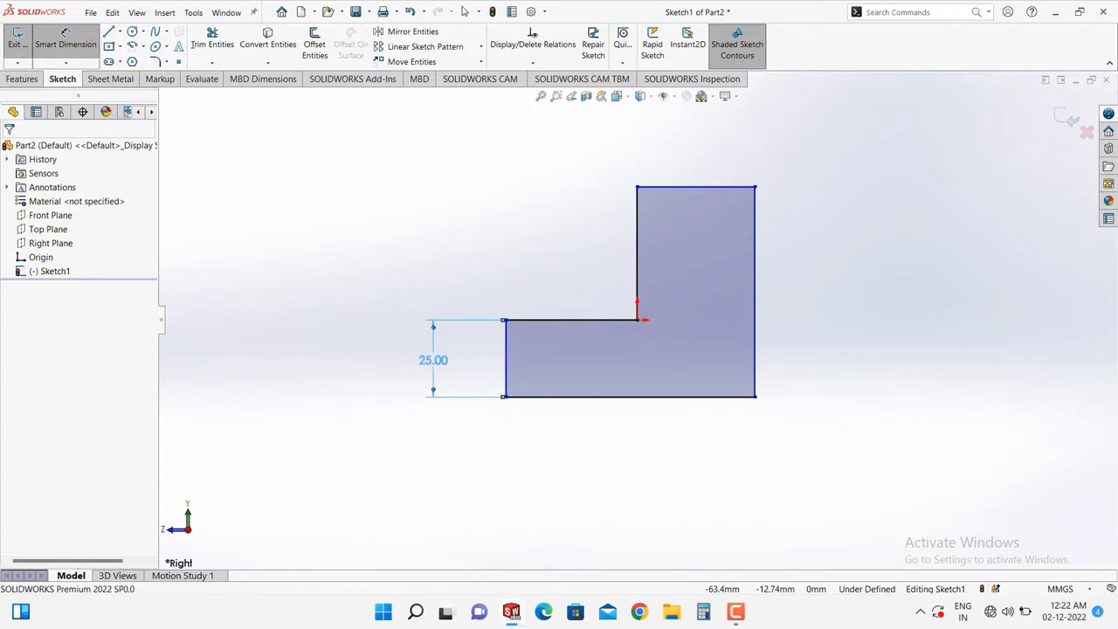
Dimension the L profile's top edge 40 mm, right edge 70 mm, and bottom edge 120 mm.
left_click(433, 361)
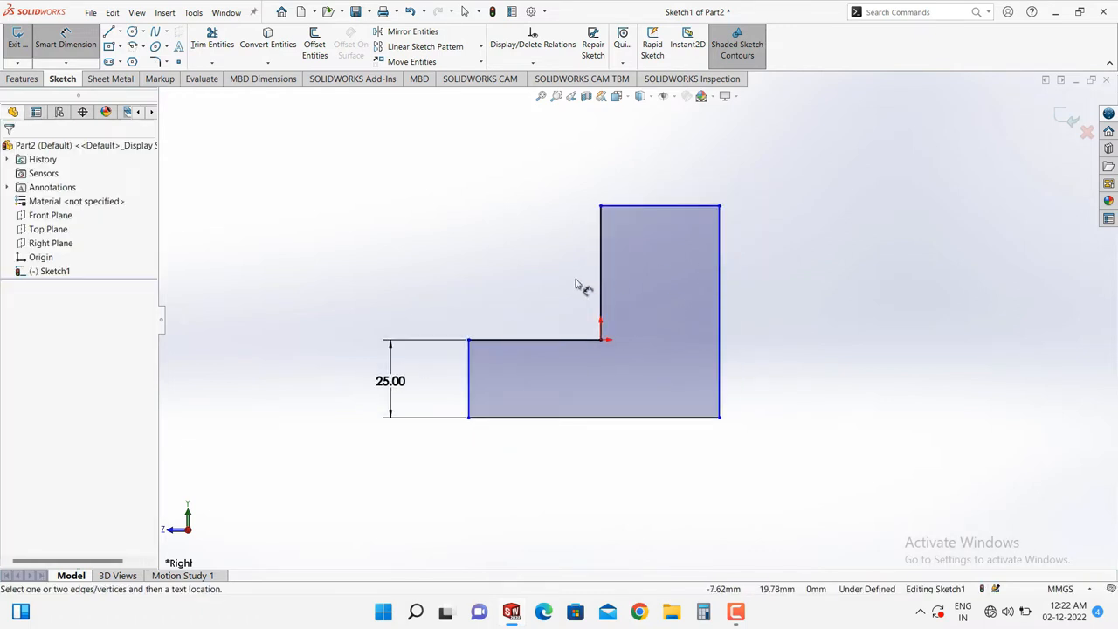
mouse_move(548, 297)
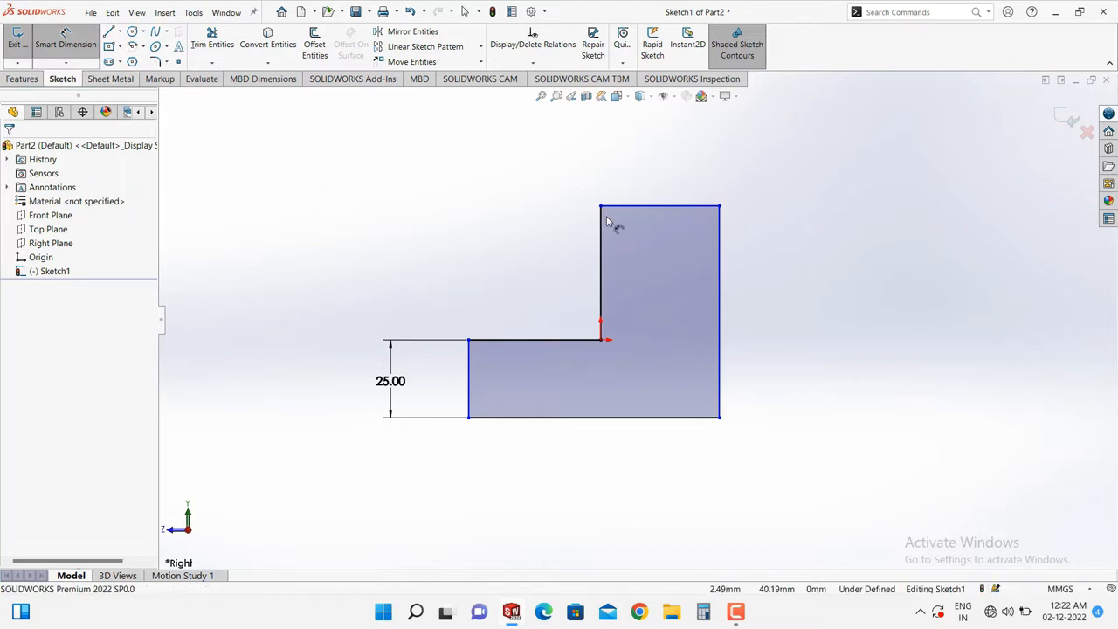
left_click(728, 271)
type("40")
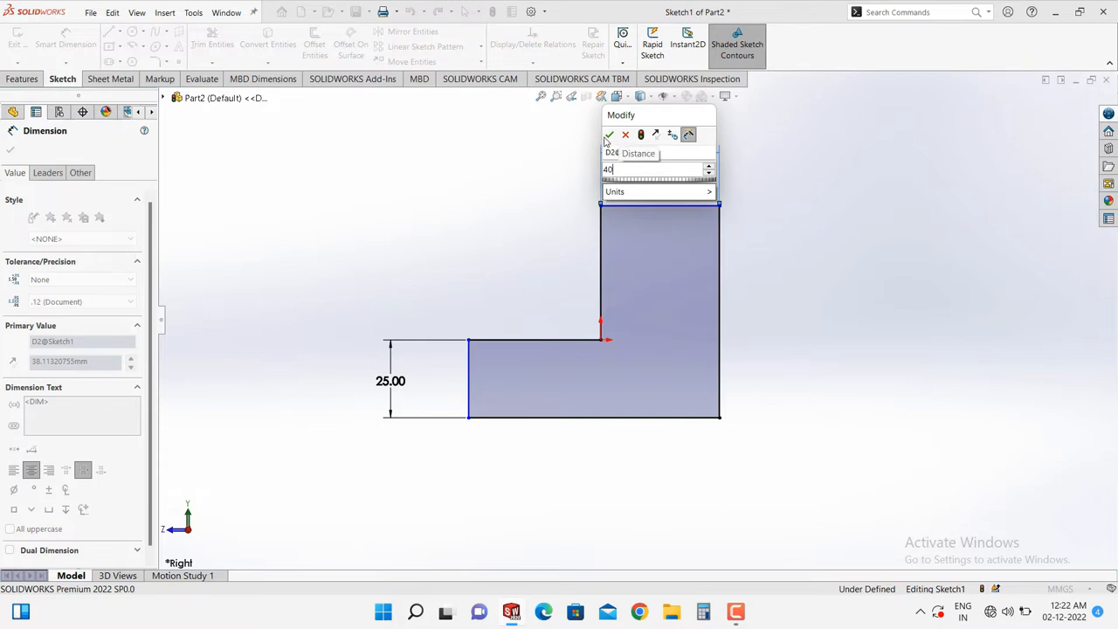
left_click(608, 135)
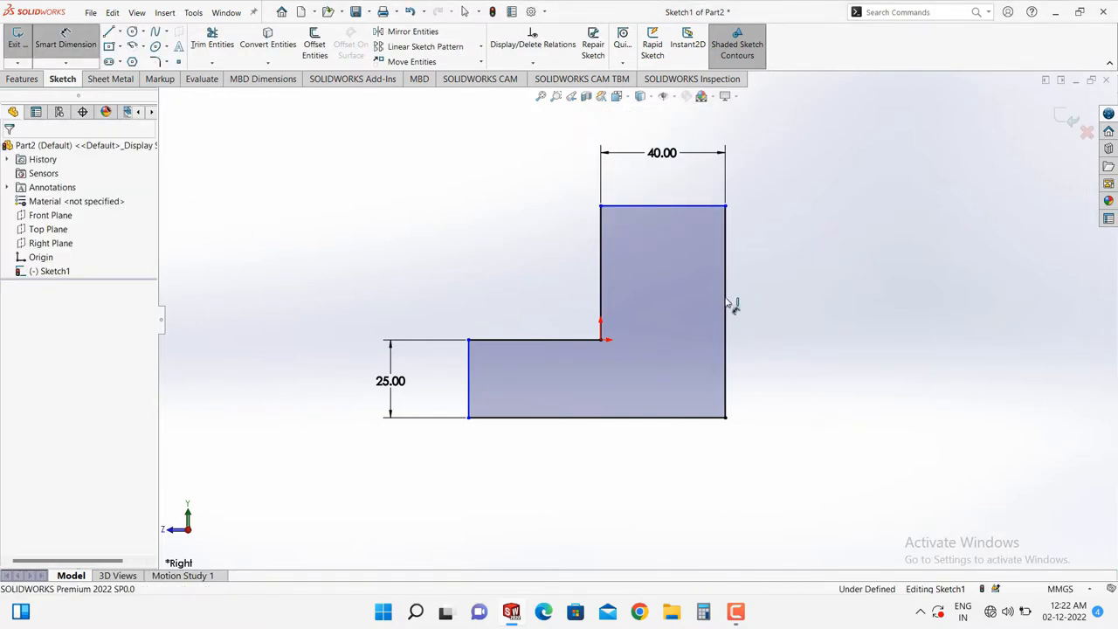
left_click(685, 207)
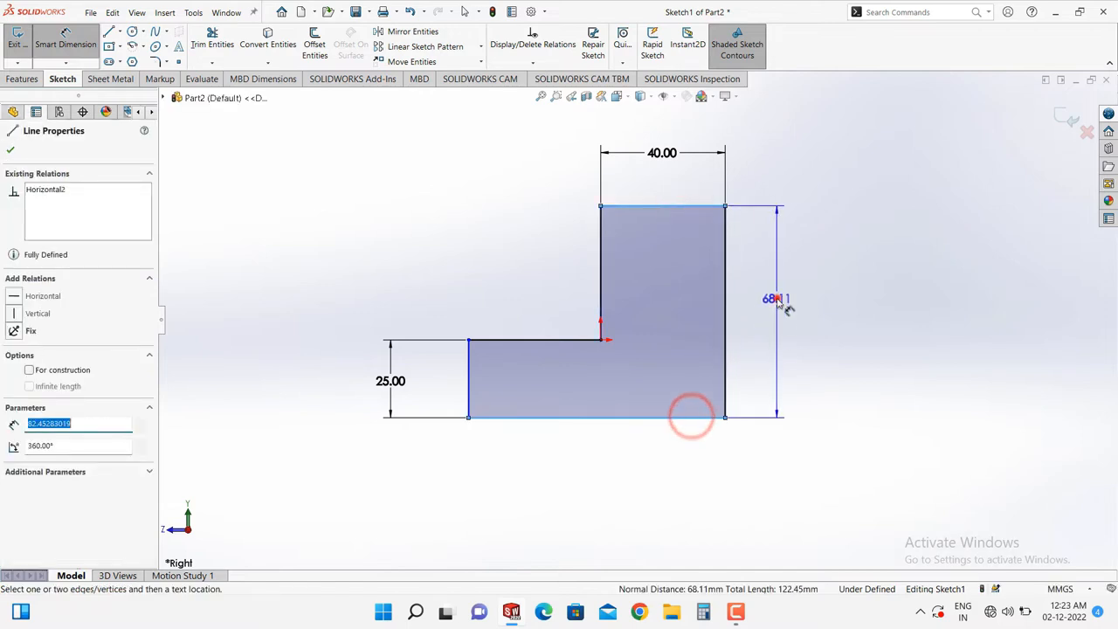
left_click(771, 299)
type("70")
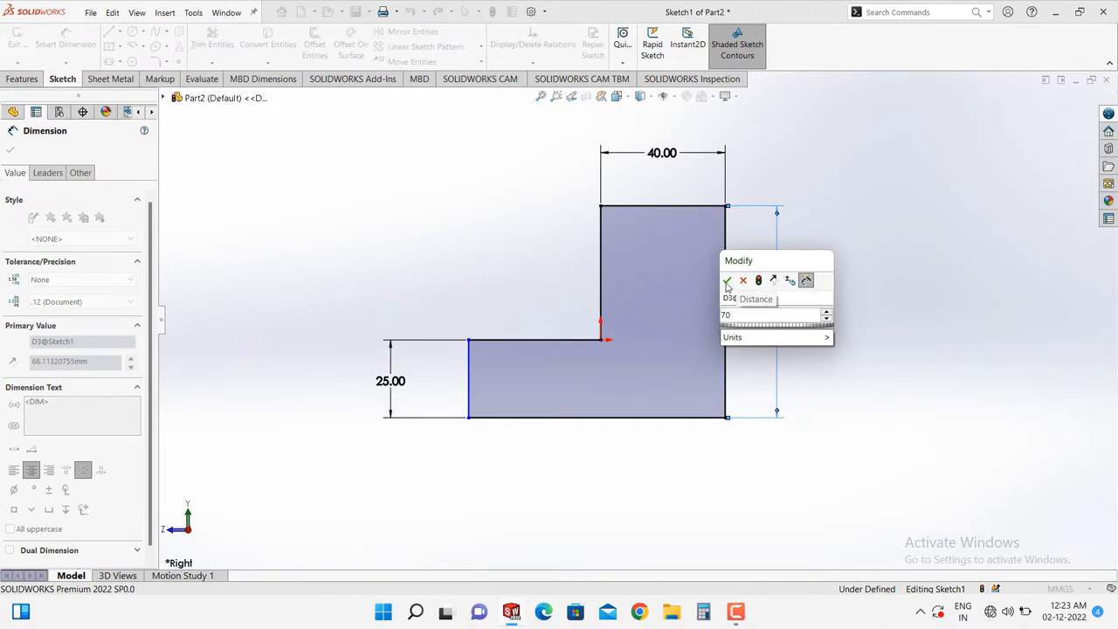
left_click(728, 280)
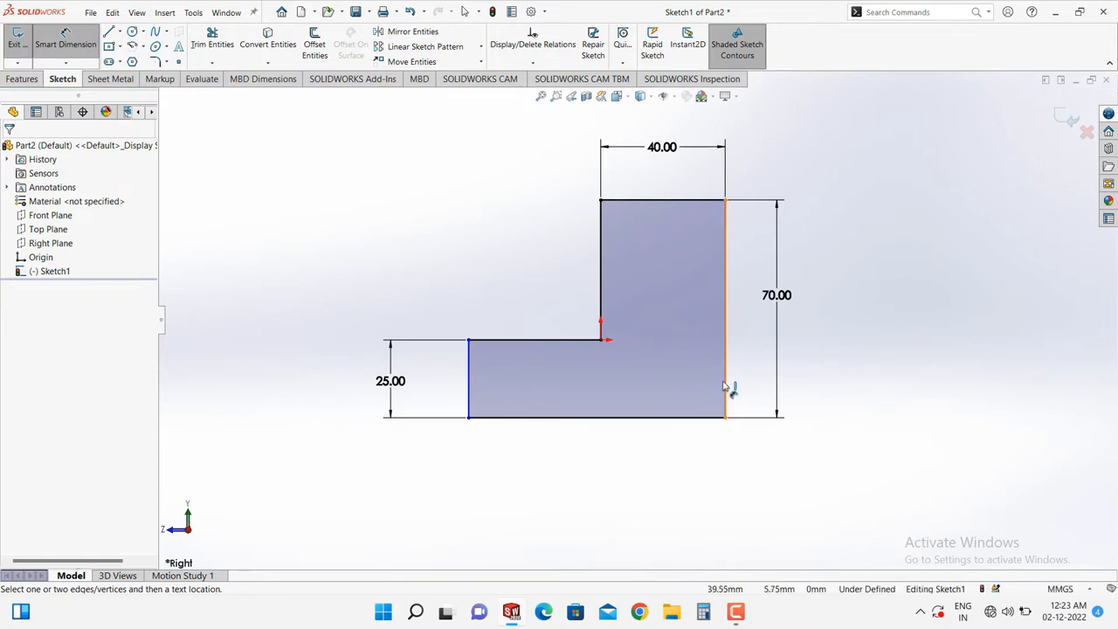
mouse_move(754, 341)
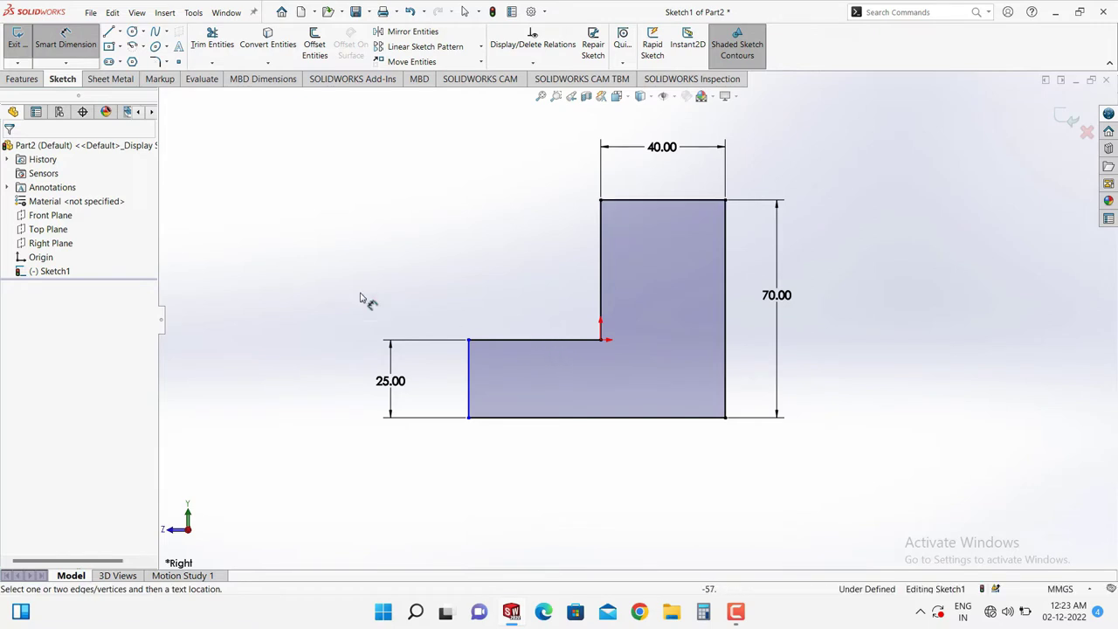
mouse_move(502, 474)
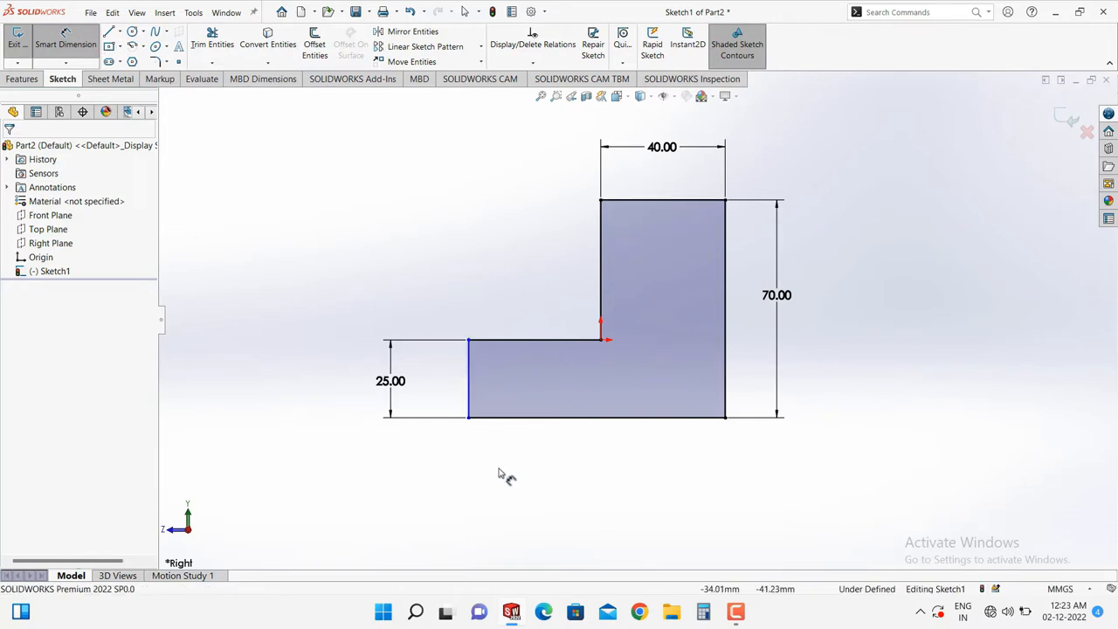
mouse_move(536, 489)
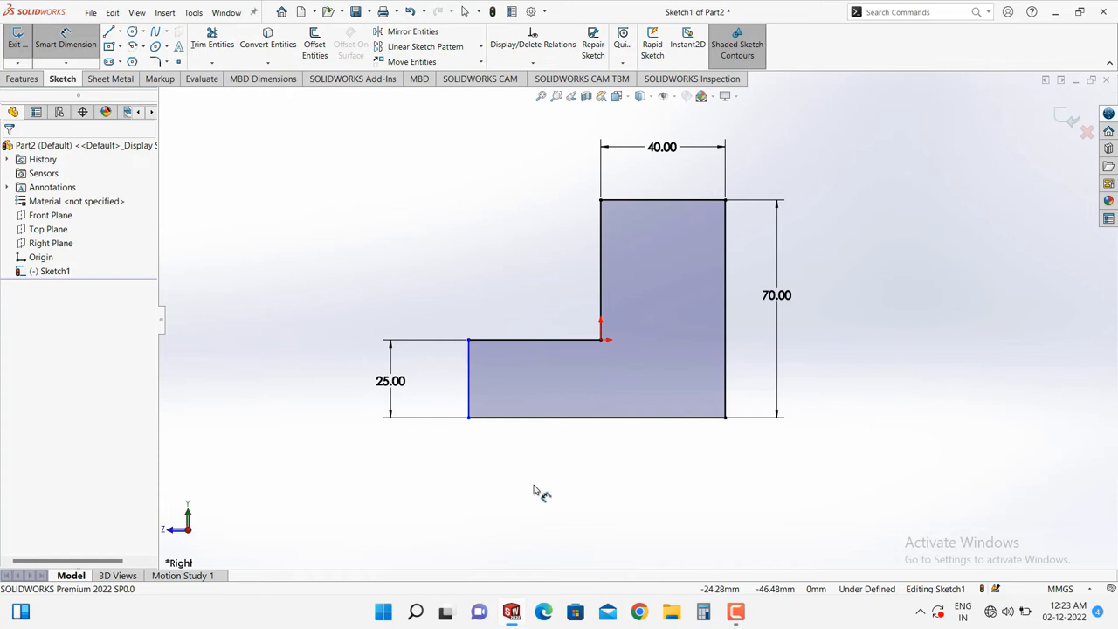
mouse_move(585, 397)
type("120")
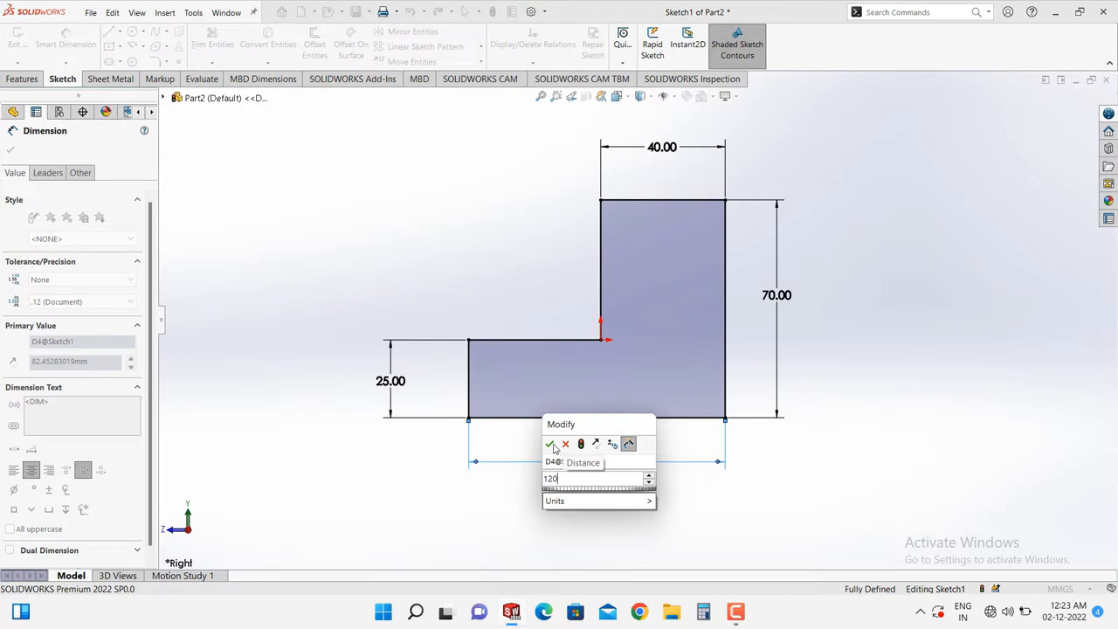
left_click(550, 444)
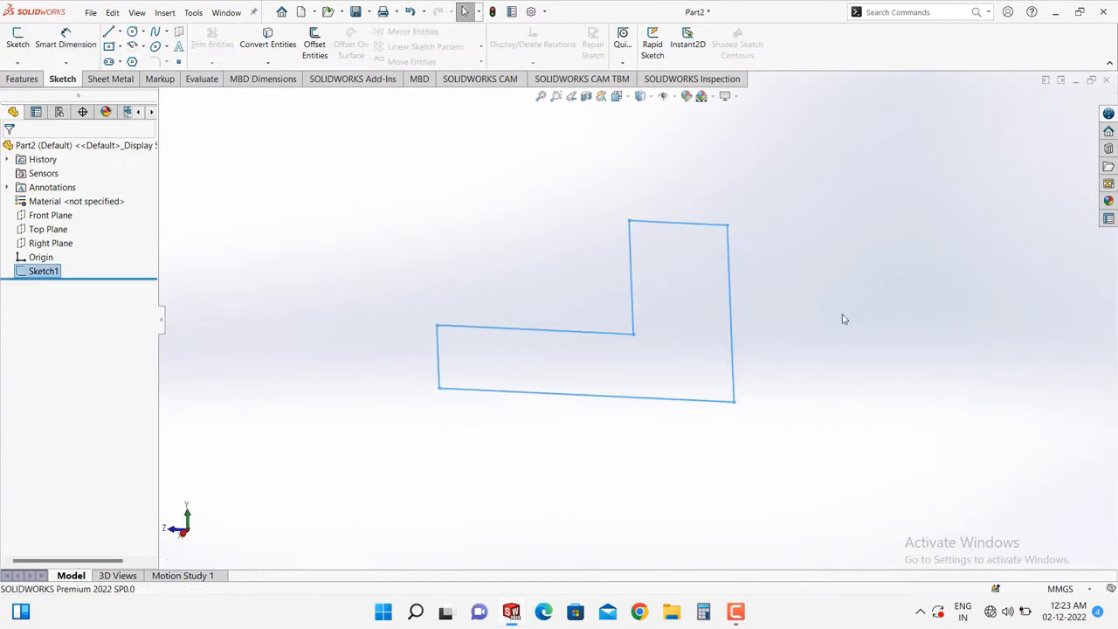
Extrude Sketch1 with a Mid Plane end condition into the solid Boss-Extrude1.
left_click(23, 78)
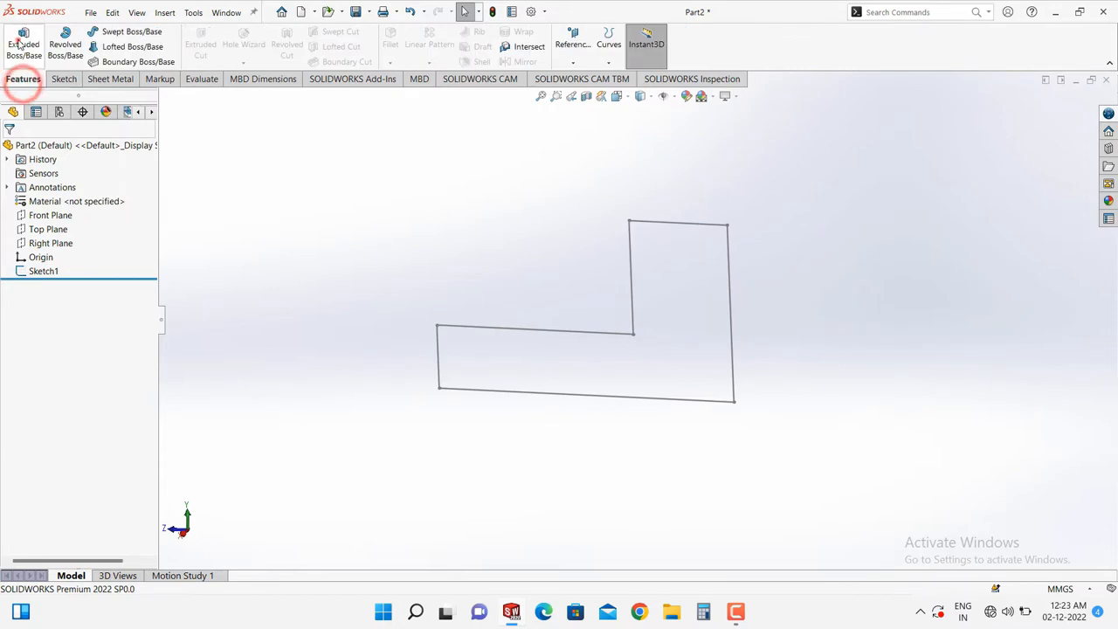
left_click(23, 43)
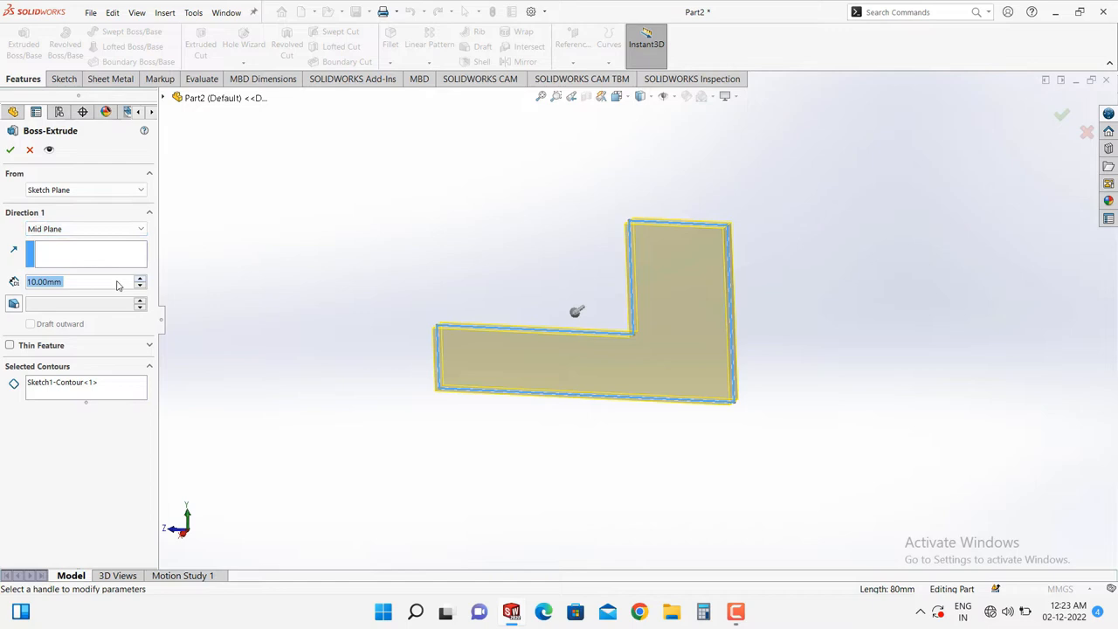
mouse_move(87, 281)
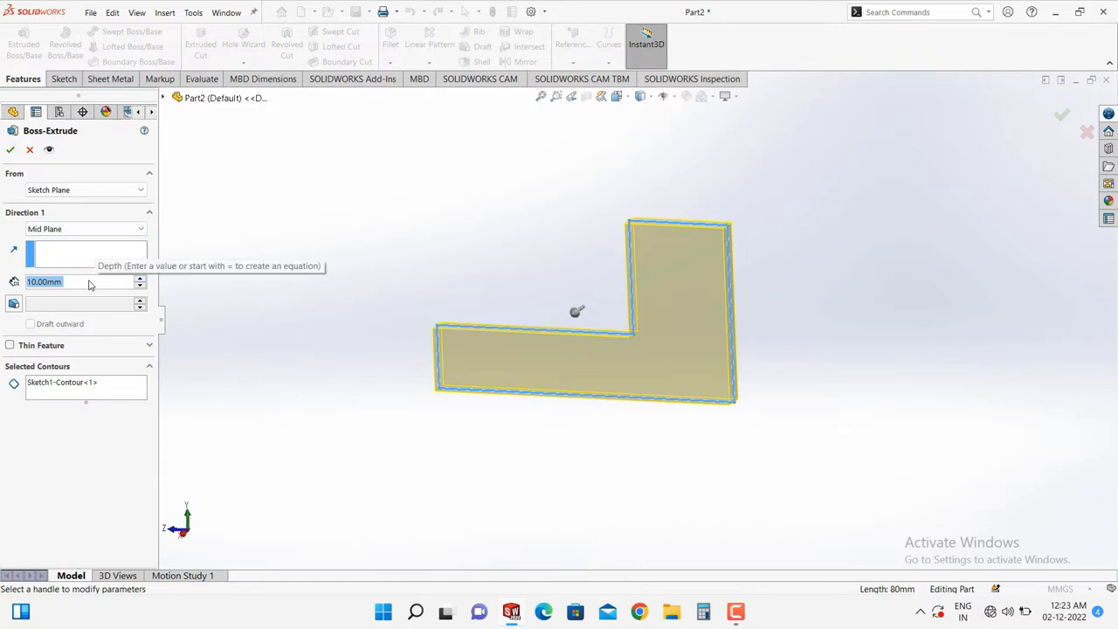
mouse_move(70, 288)
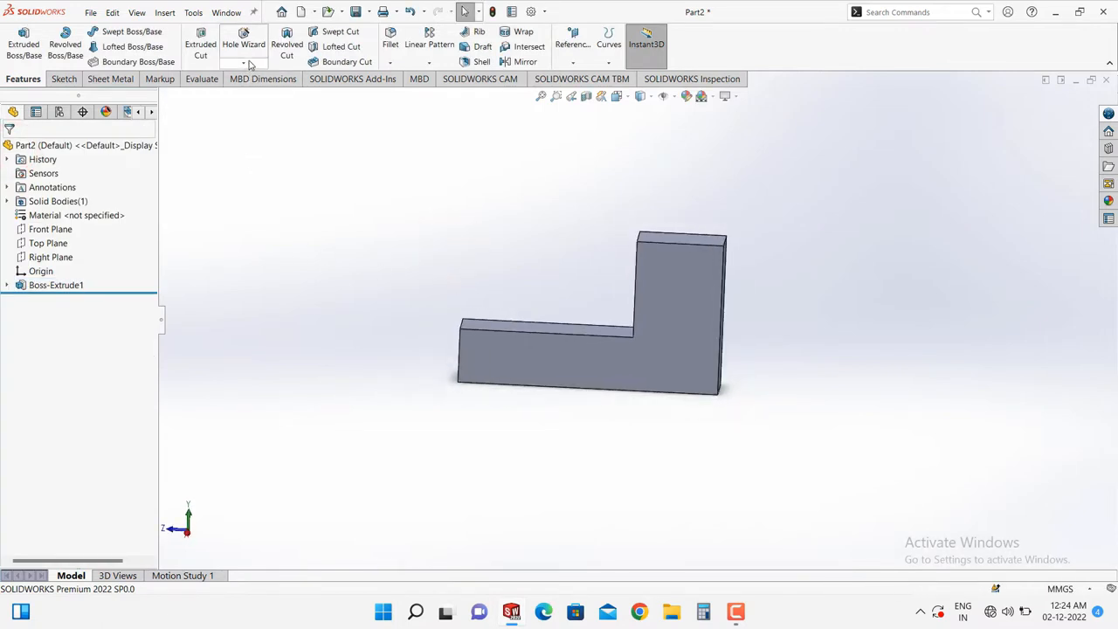
left_click(243, 63)
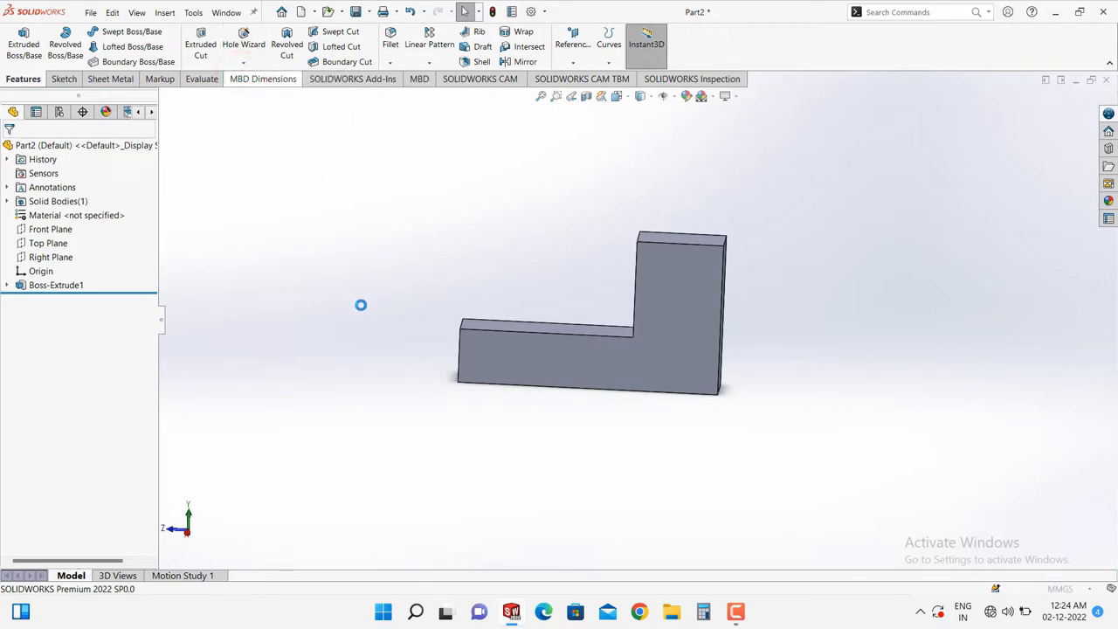
In Hole Wizard, choose an ISO M12 tapped hole with a Through All end condition.
left_click(243, 44)
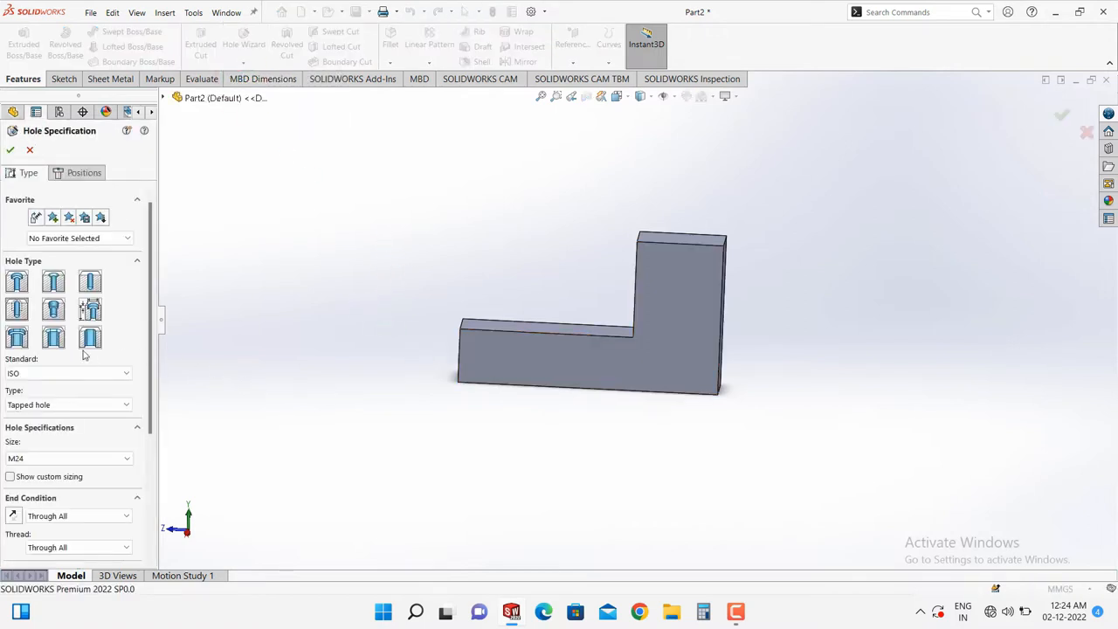
left_click(18, 281)
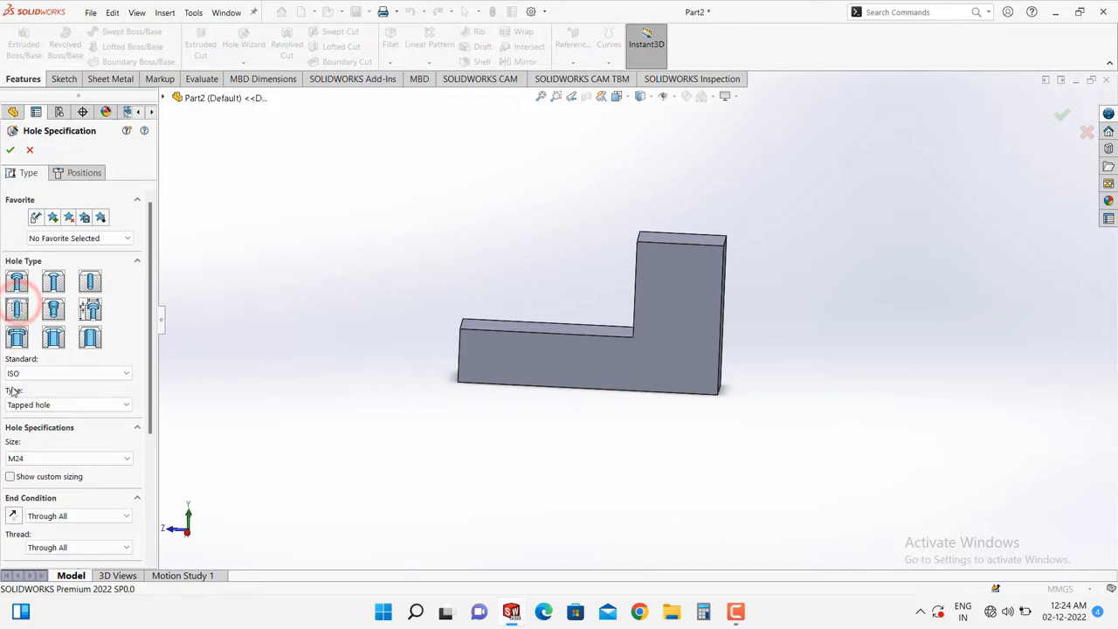
left_click(68, 404)
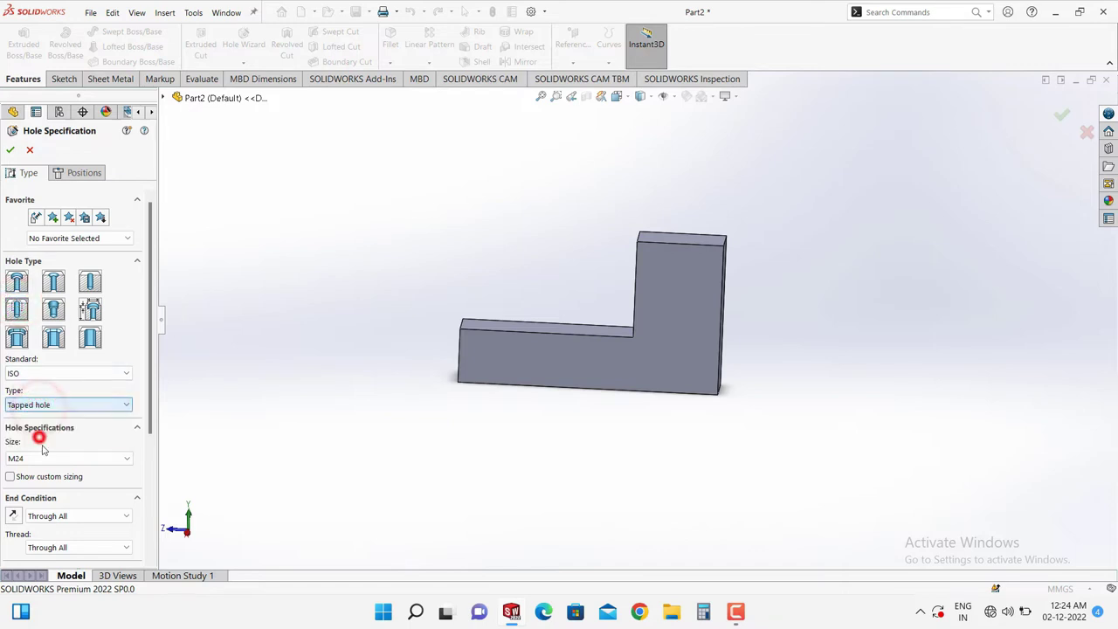
left_click(68, 457)
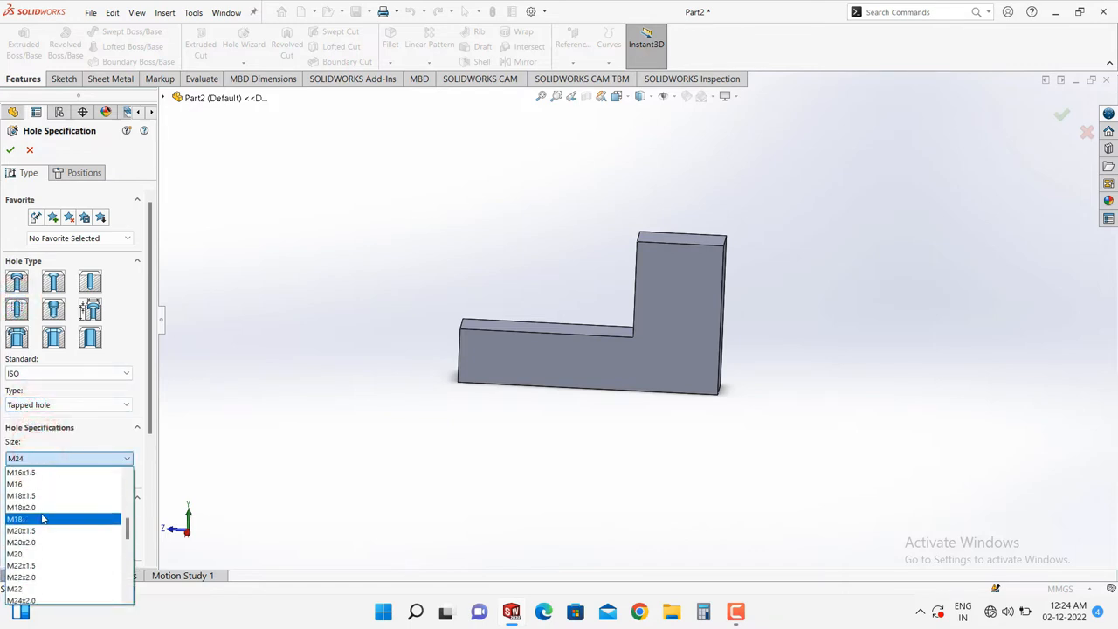
scroll("up", 3)
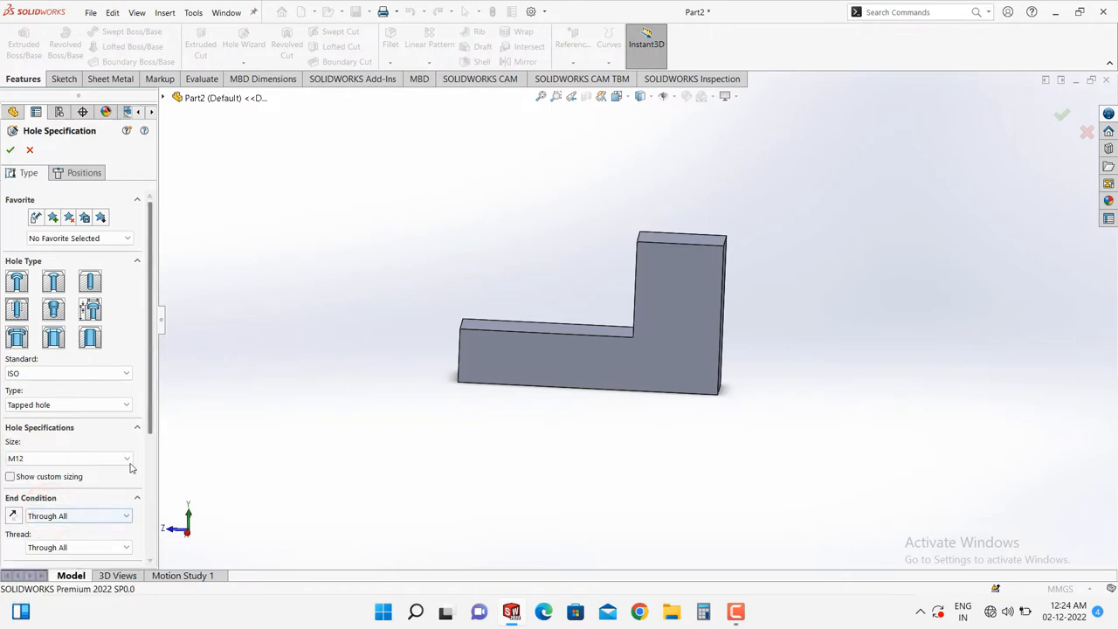
scroll("down", 3)
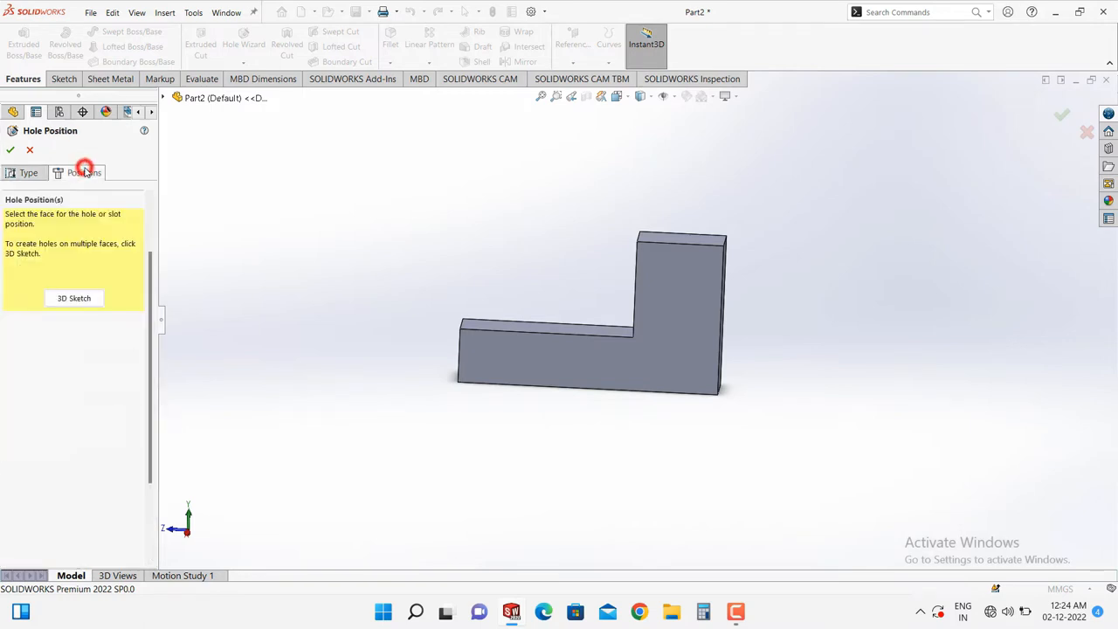
Place two M12 hole points on the lower leg's front face and start a left-edge dimension.
left_click(533, 354)
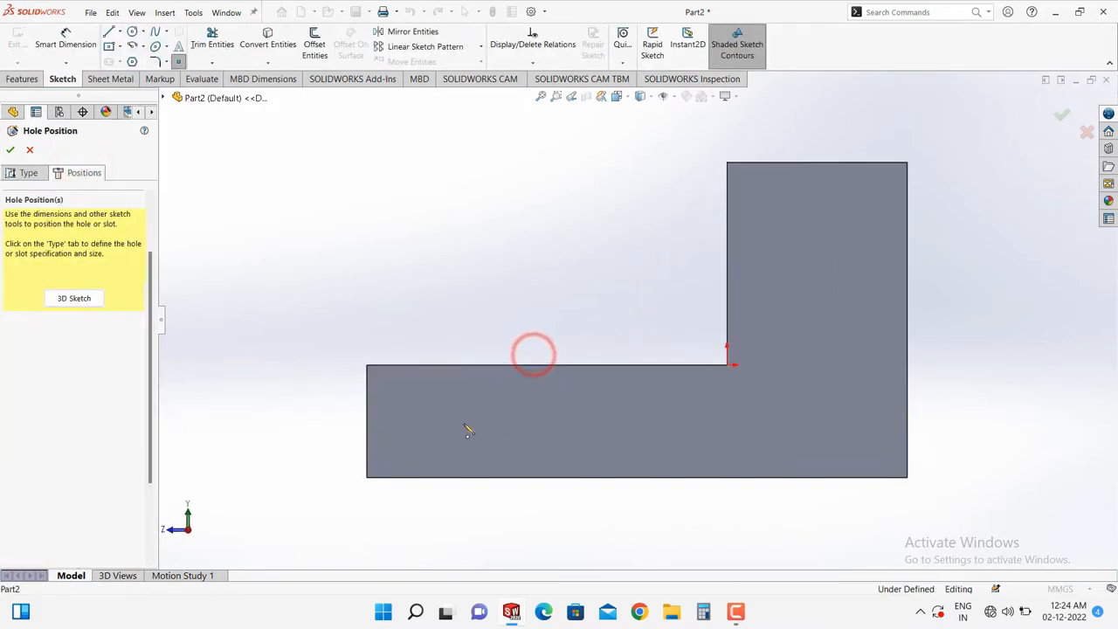
left_click(642, 425)
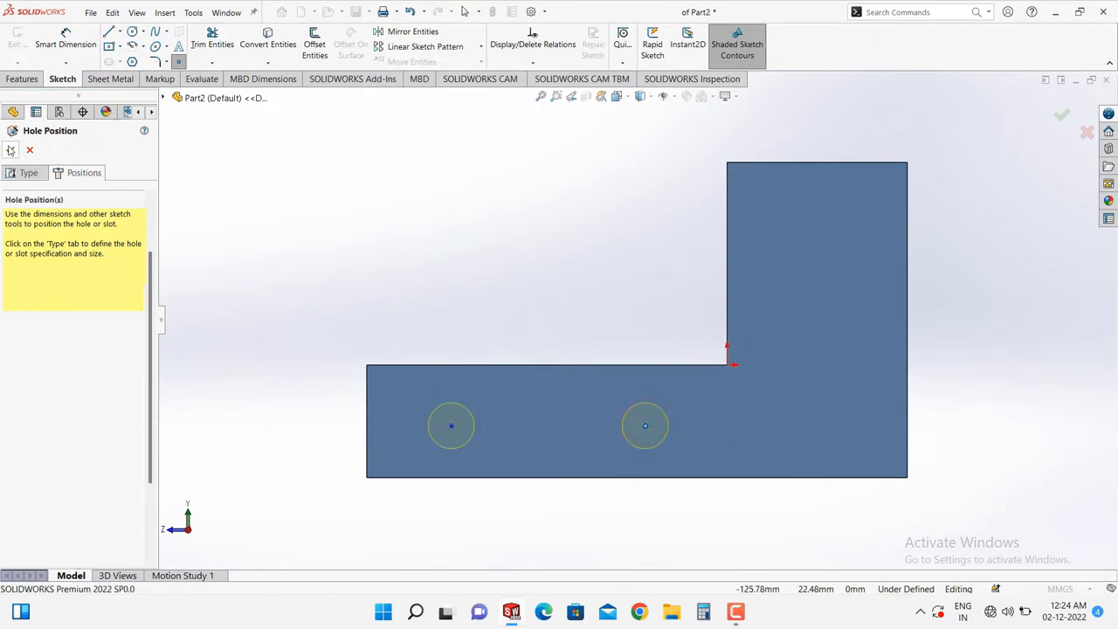
left_click(1060, 115)
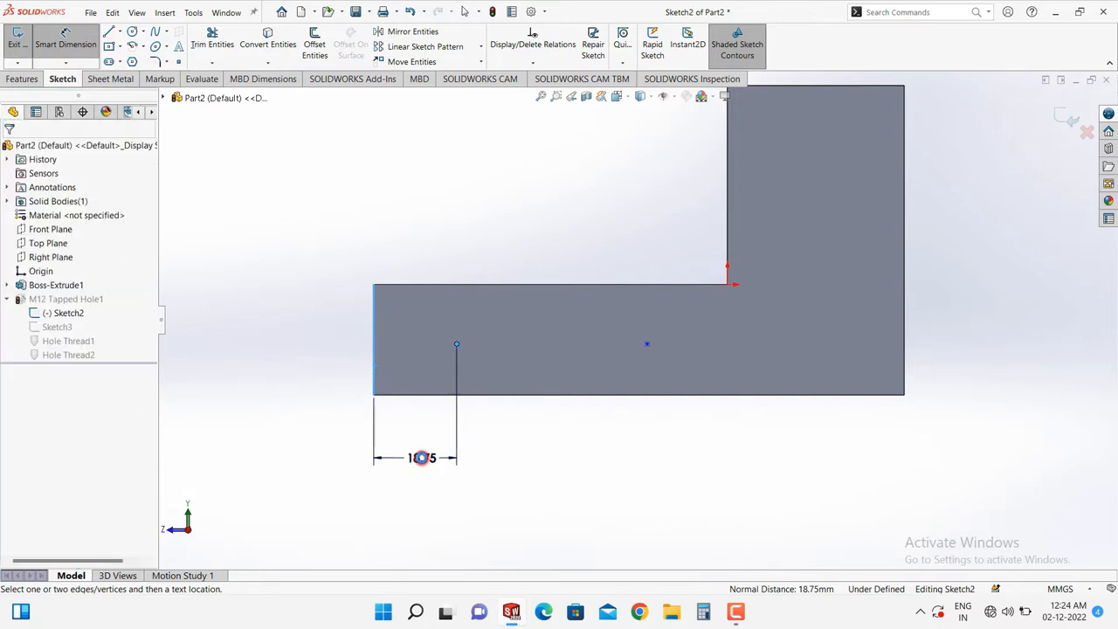
left_click(423, 457)
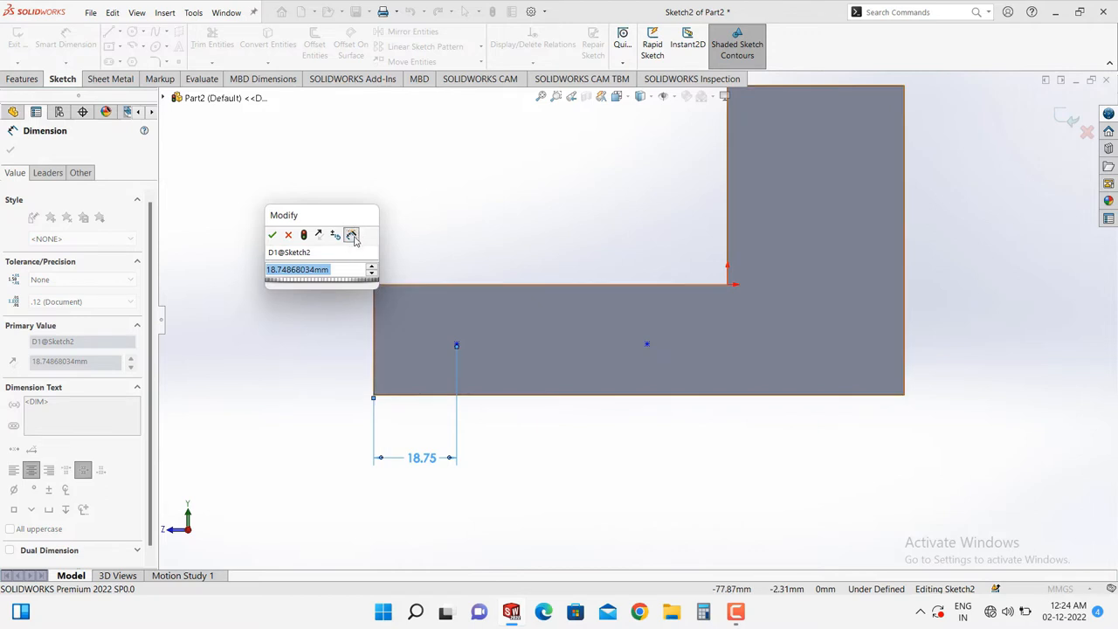
mouse_move(355, 242)
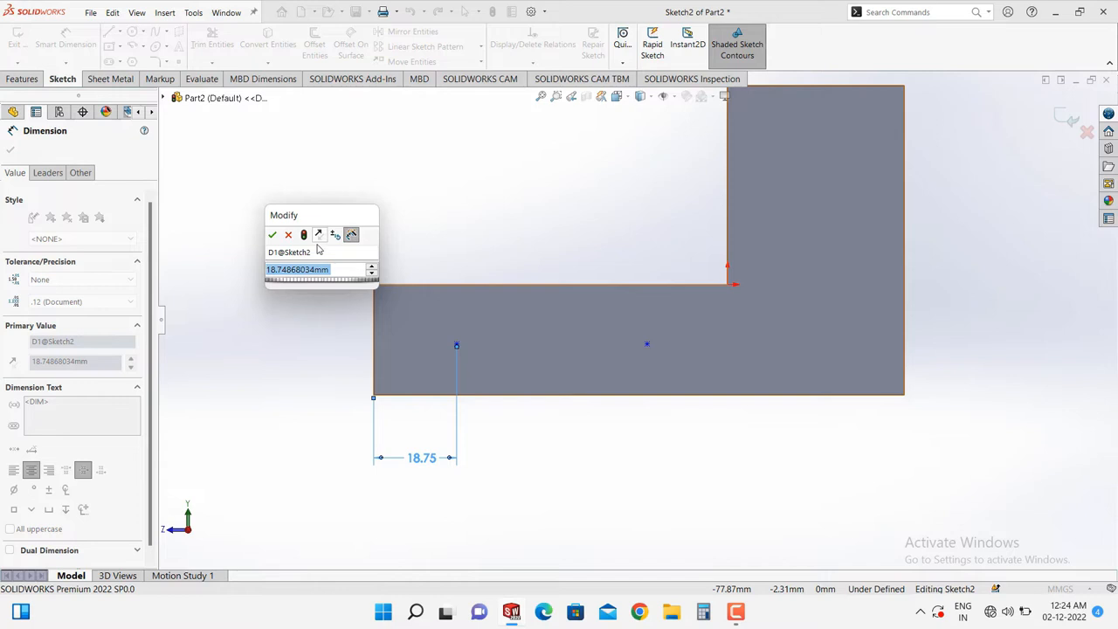
mouse_move(337, 252)
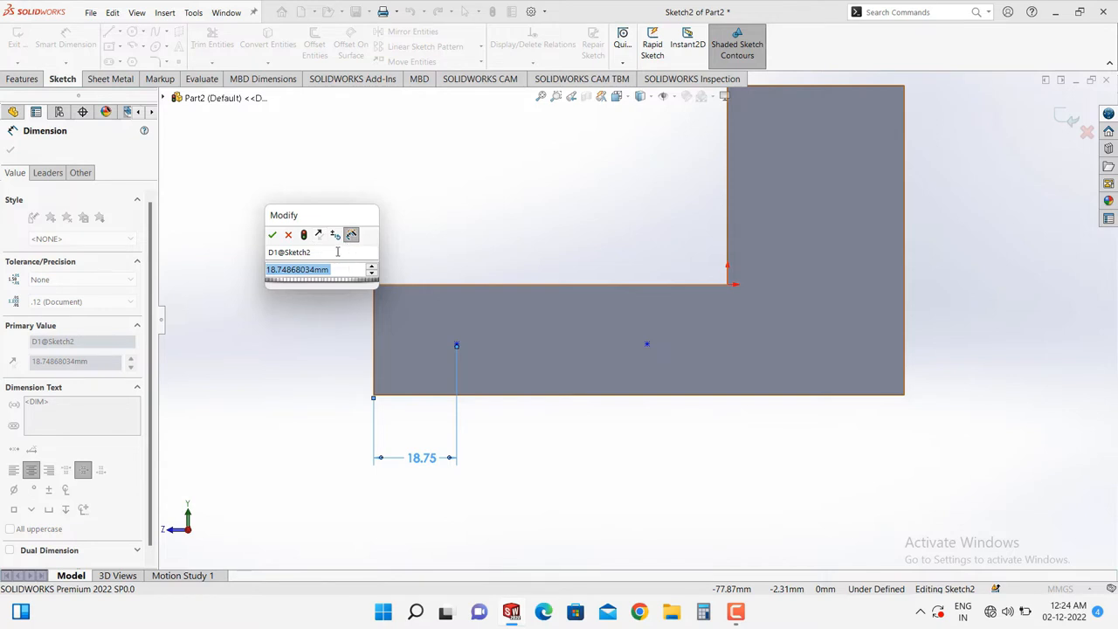
mouse_move(351, 234)
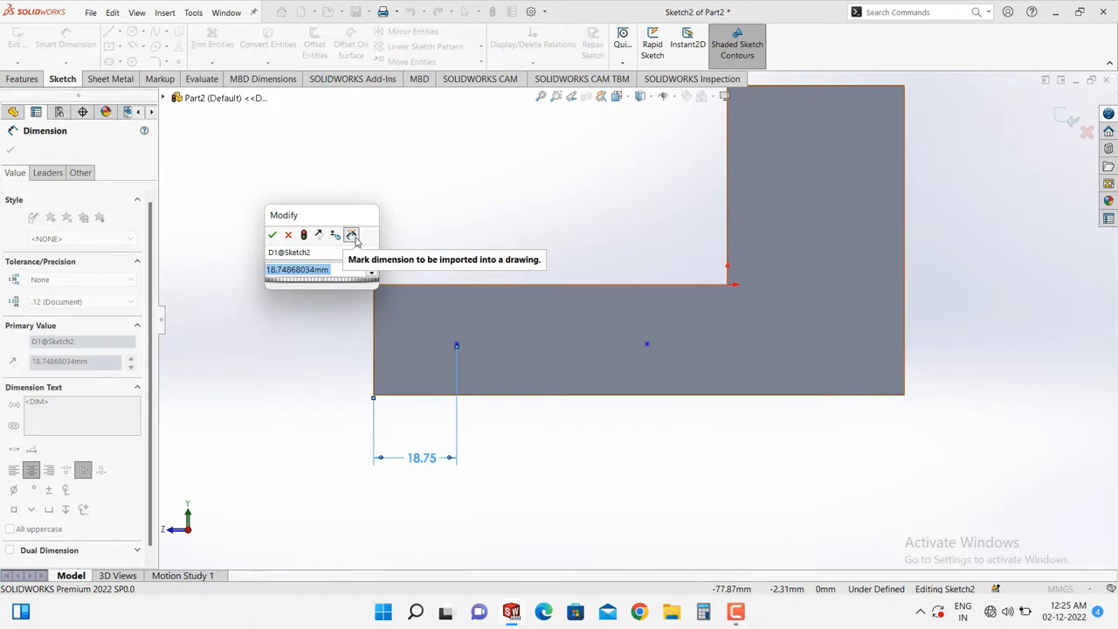
mouse_move(420, 254)
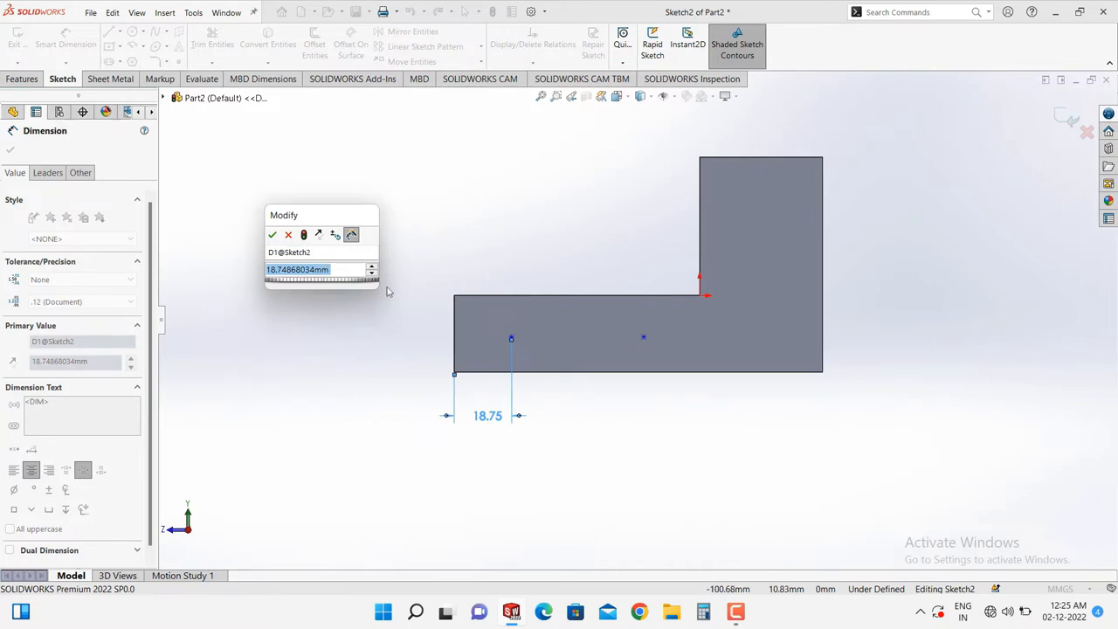
mouse_move(650, 289)
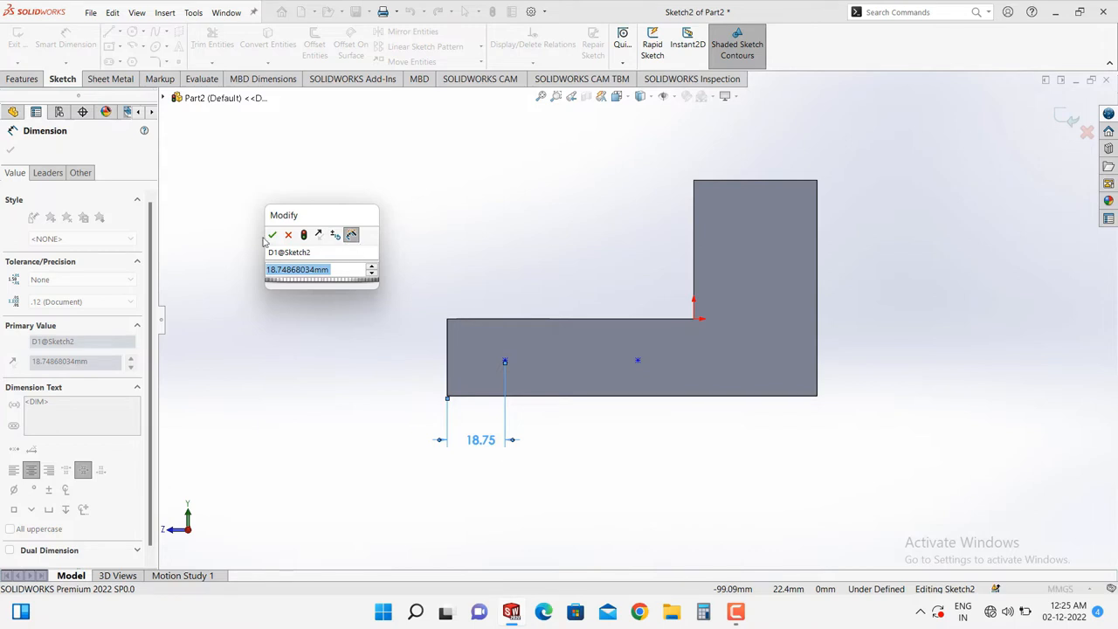
mouse_move(280, 297)
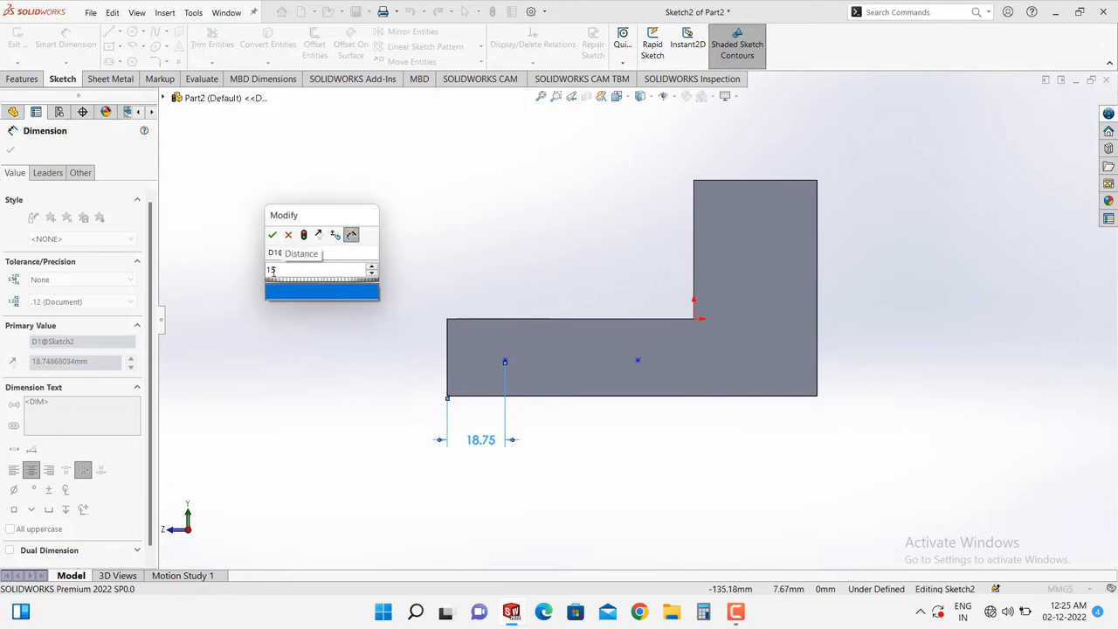
Dimension the hole centres 15 mm from the left edge, 50 mm apart, 12 mm high.
left_click(272, 234)
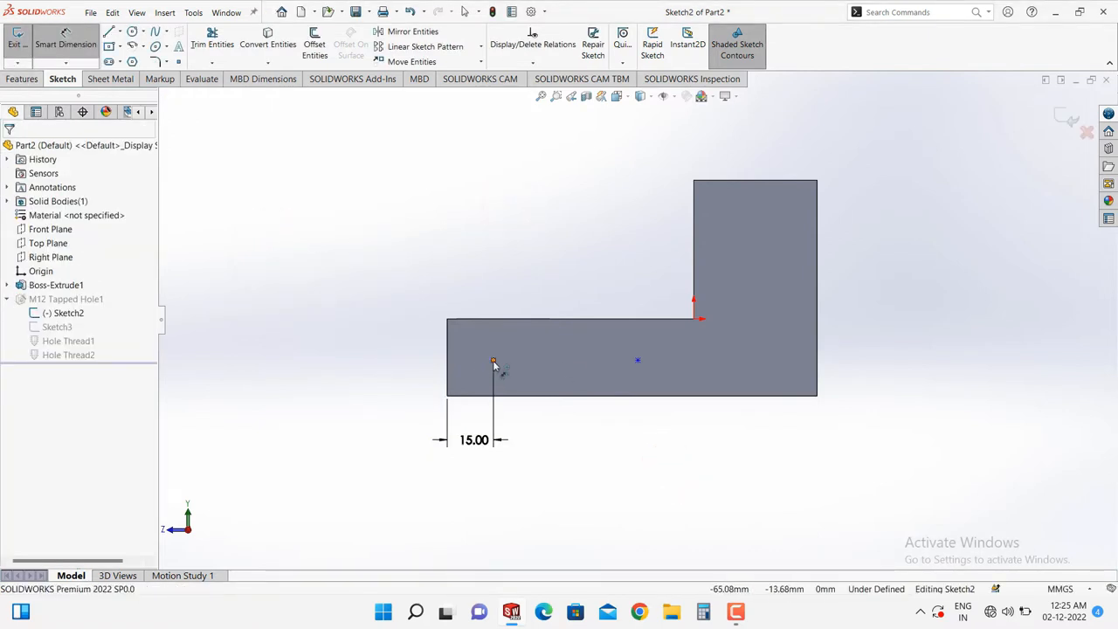
left_click(638, 361)
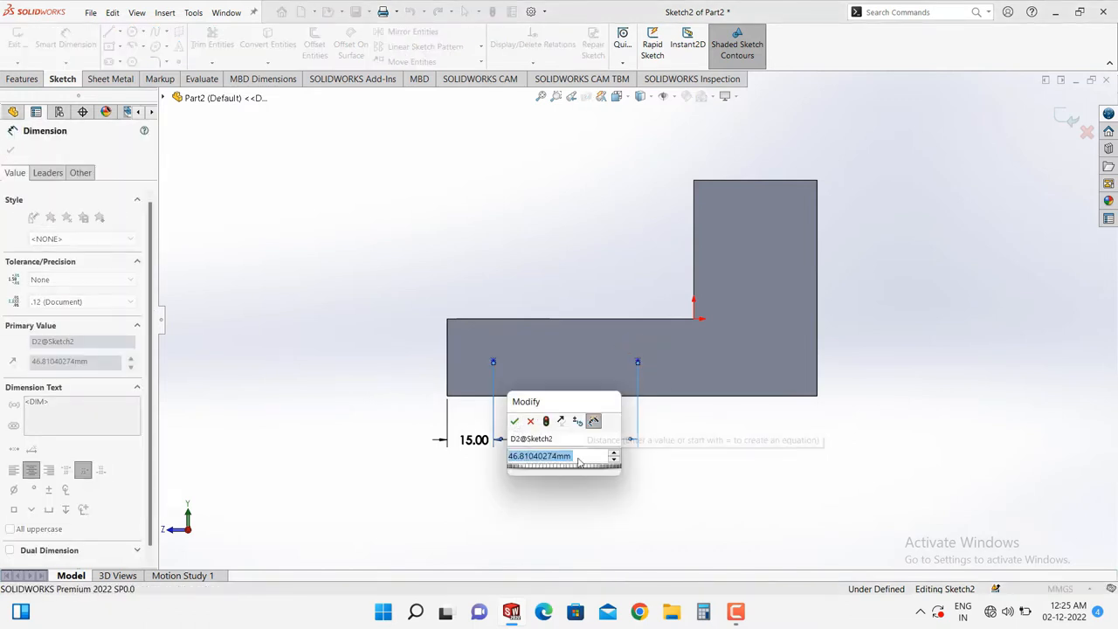
type("50")
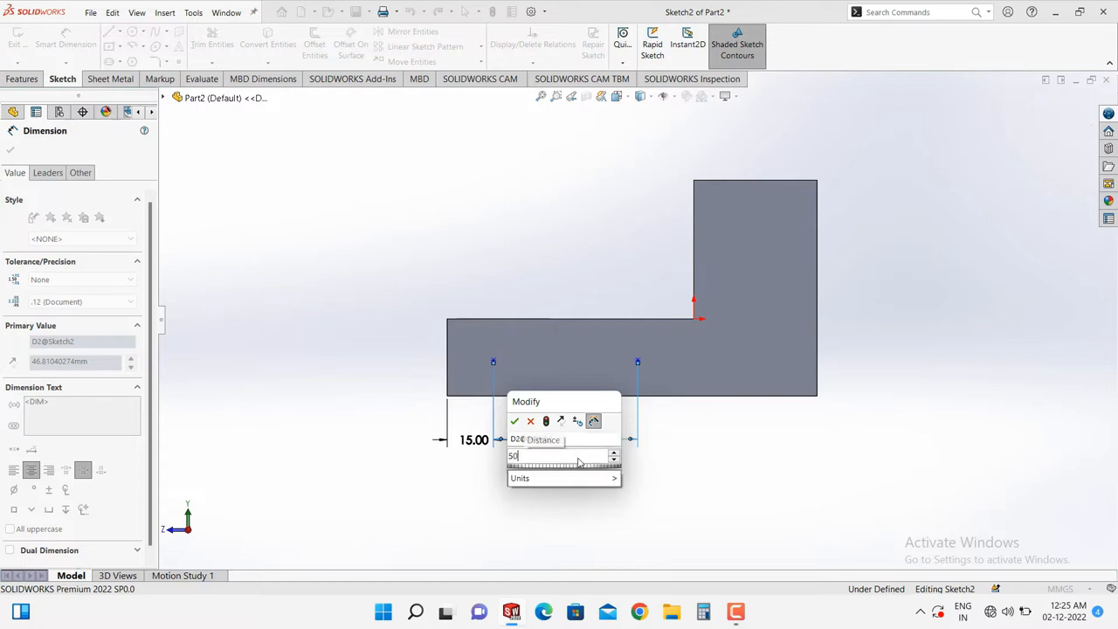
left_click(514, 421)
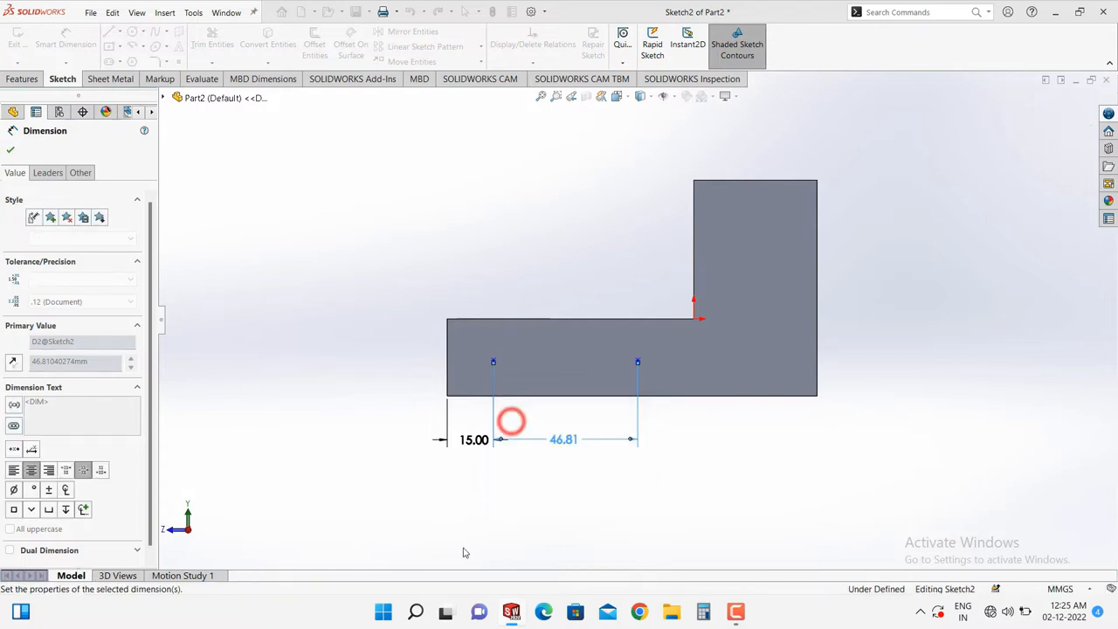
left_click(10, 149)
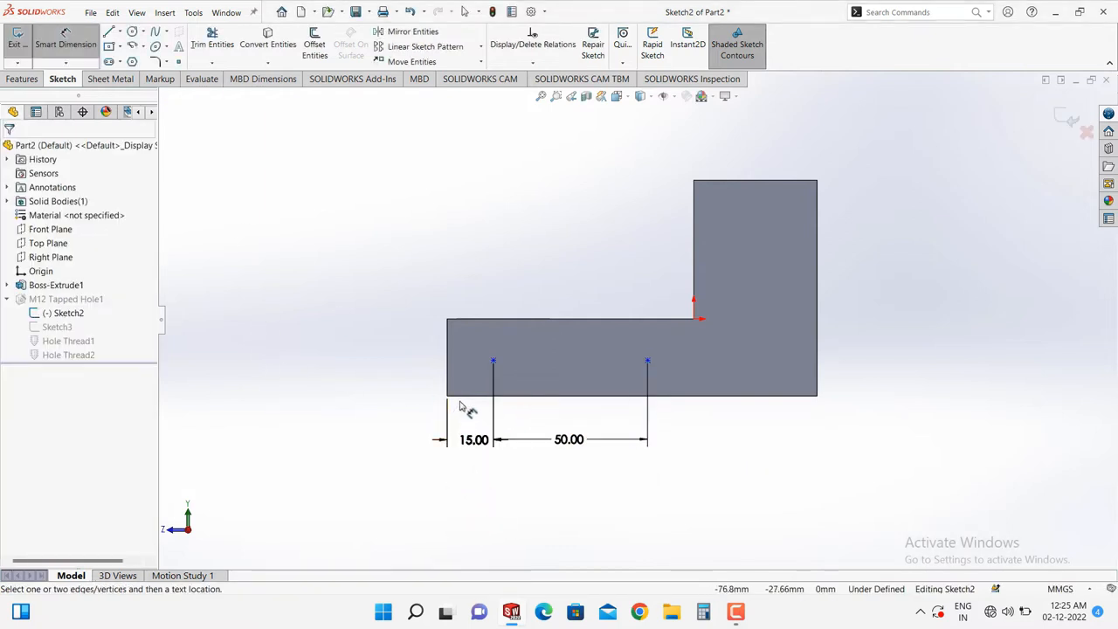
left_click(492, 360)
type("12")
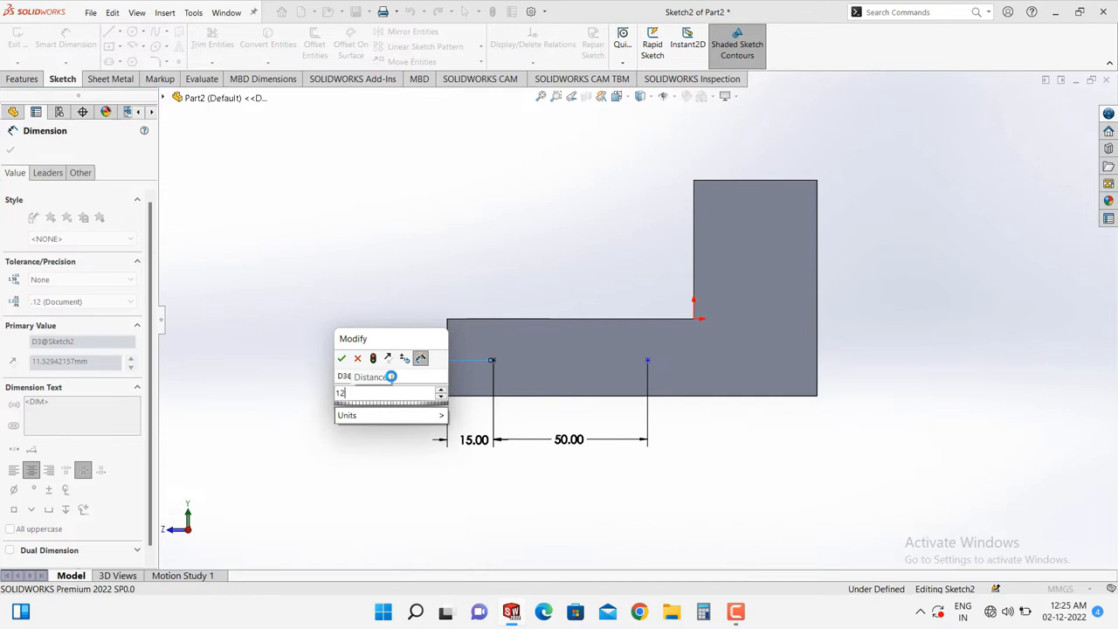
left_click(342, 358)
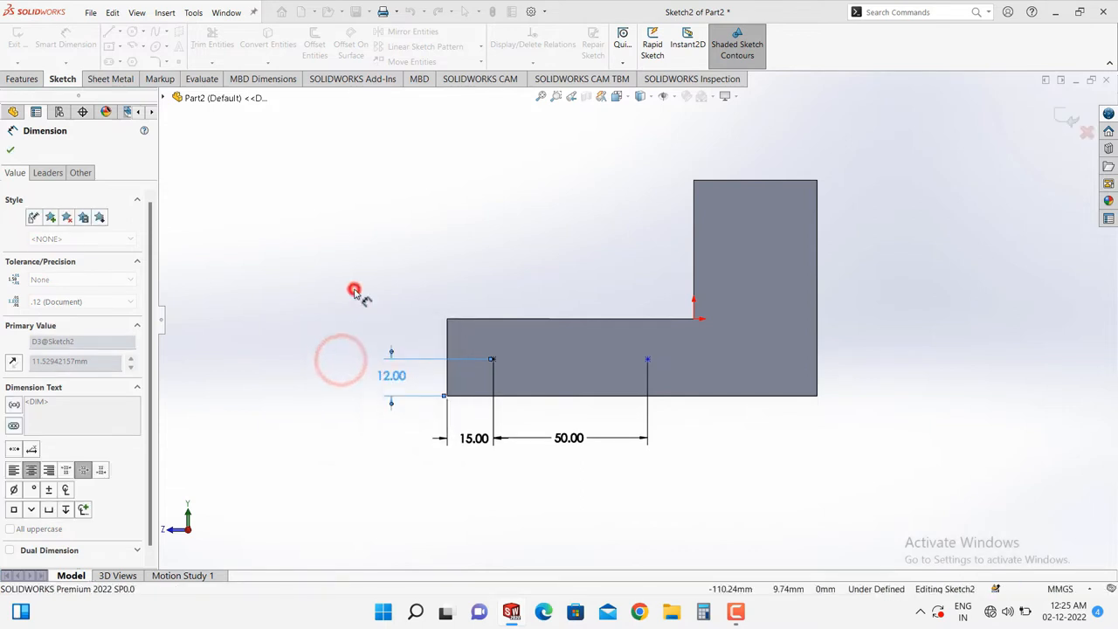
left_click(11, 150)
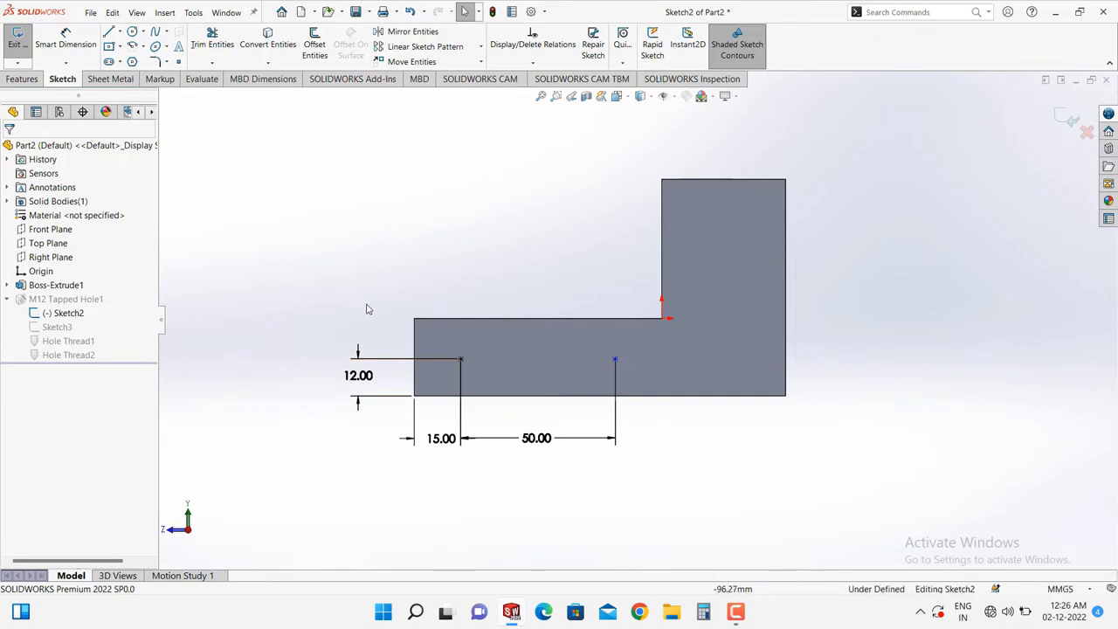
mouse_move(358, 323)
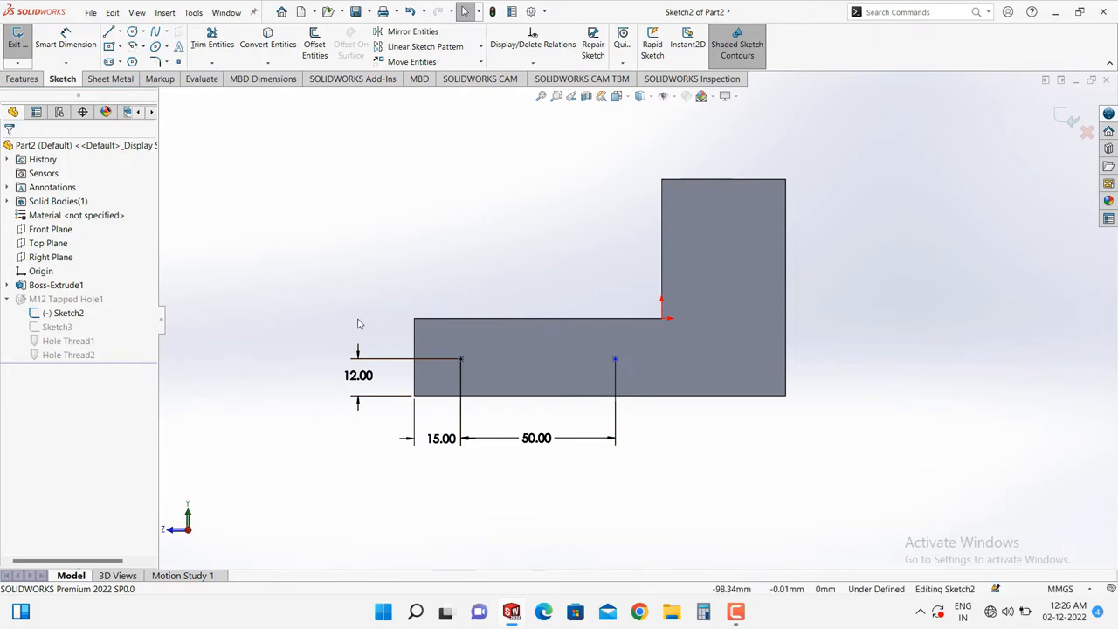
mouse_move(389, 341)
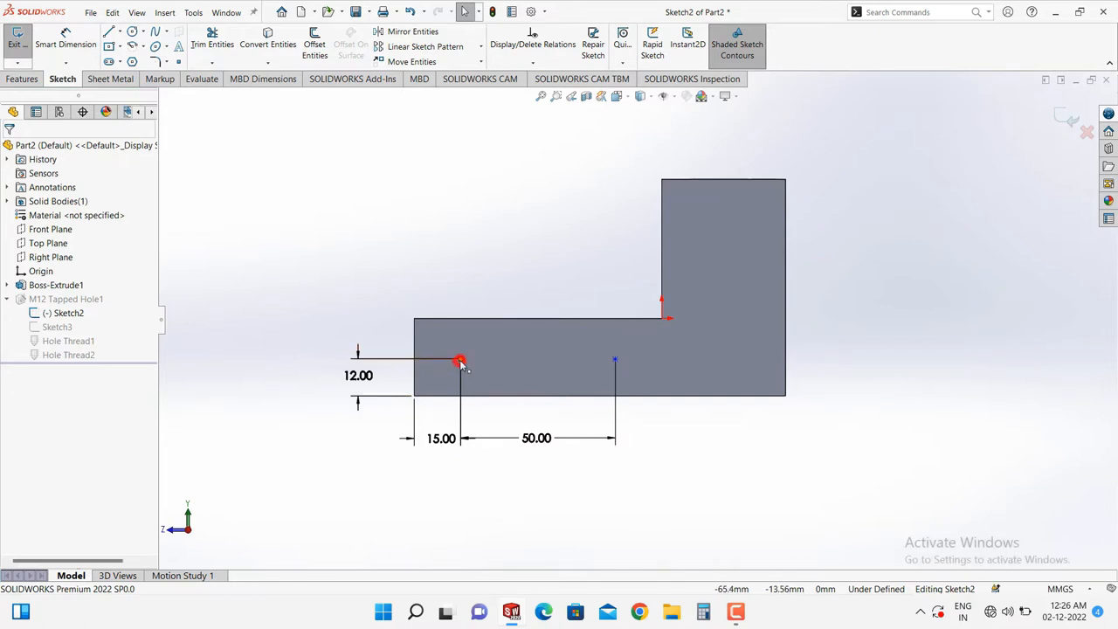
Check both hole centre points are Fully Defined, then close the hole position sketch.
left_click(460, 360)
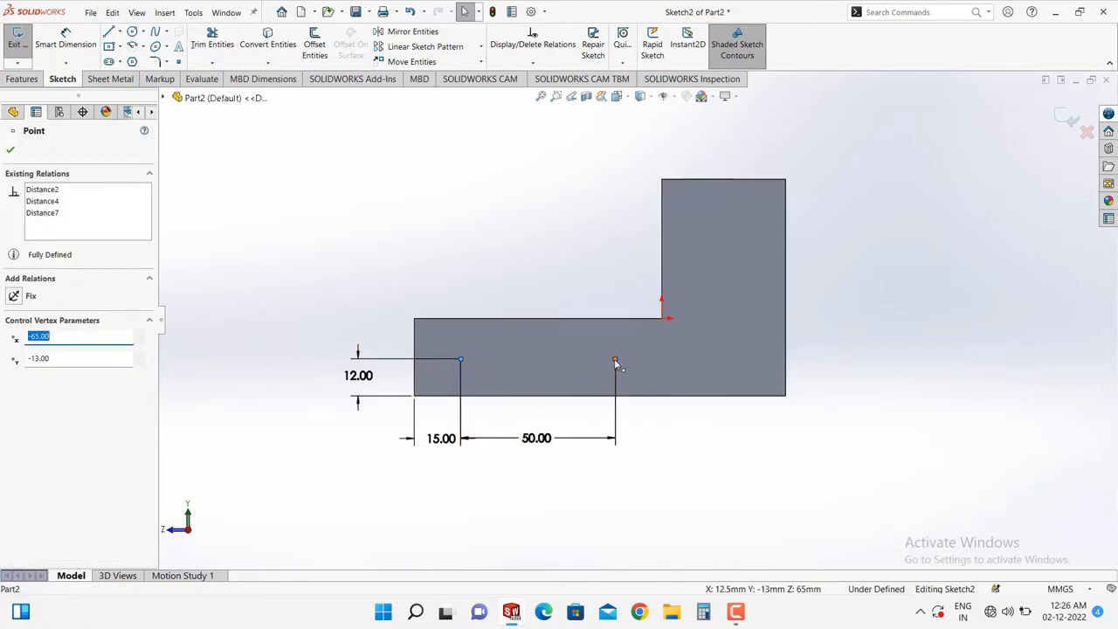
left_click(614, 360)
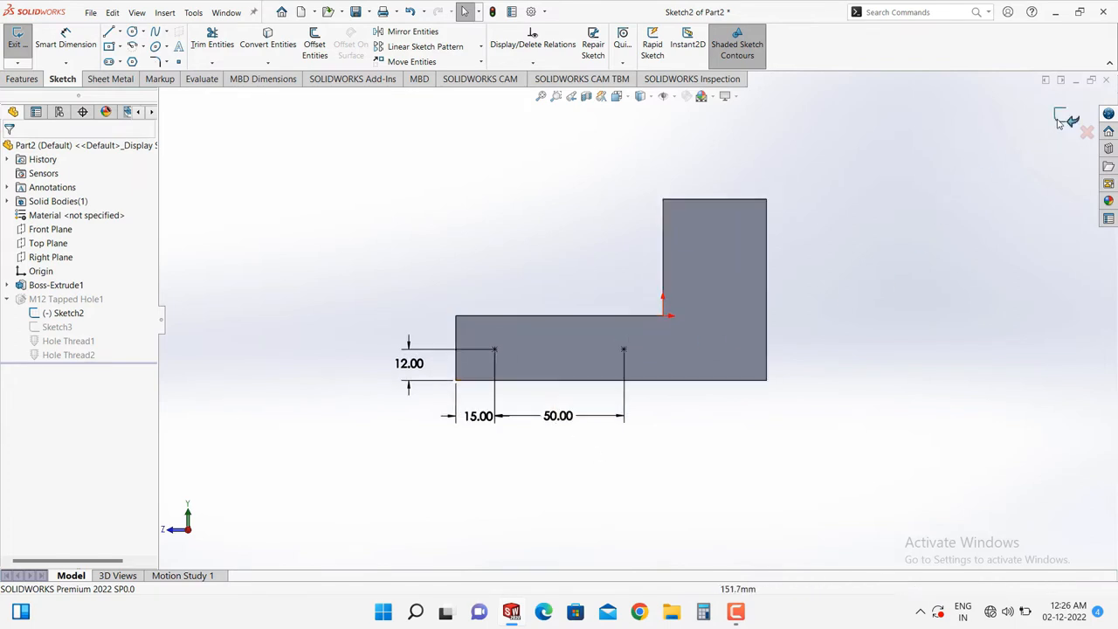
left_click(1059, 118)
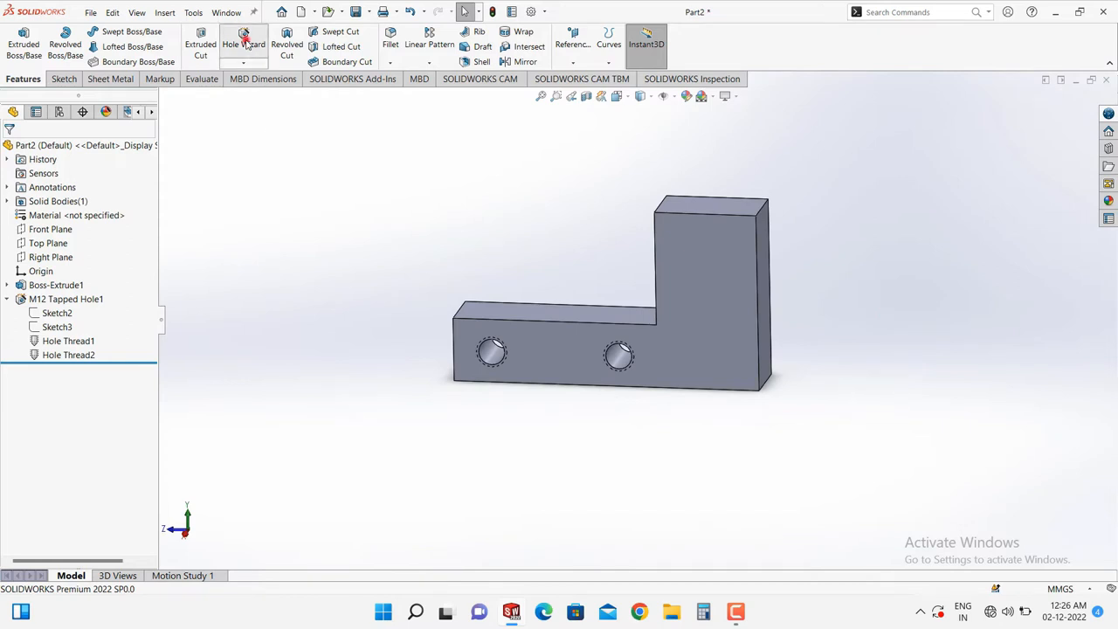
Add an M24 Through All tapped hole on the upright face of the L-shaped plate.
left_click(243, 43)
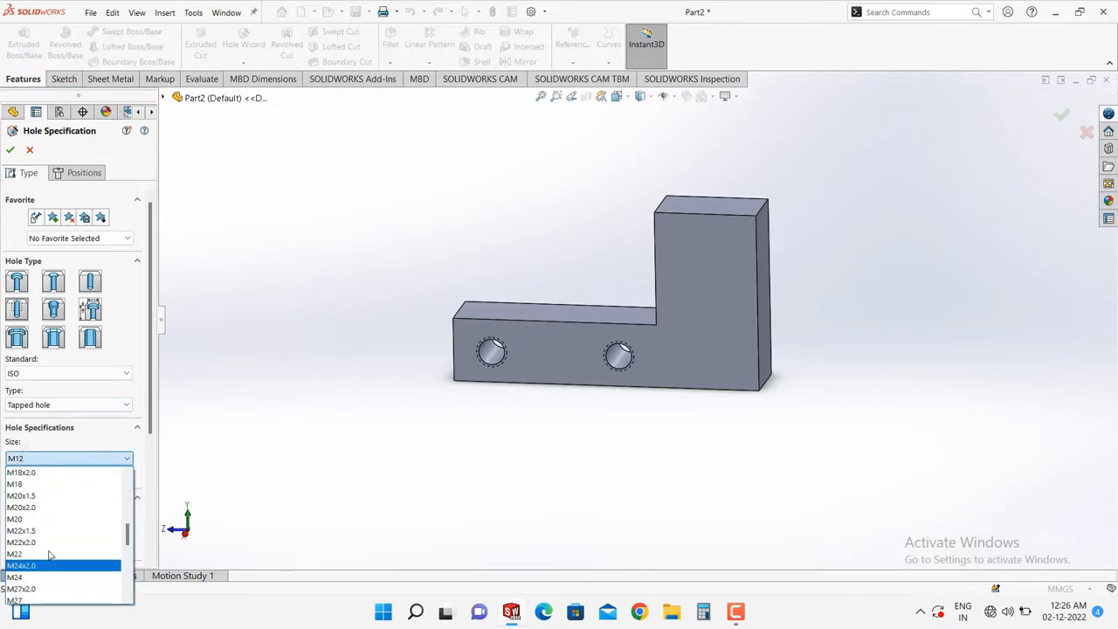
left_click(14, 577)
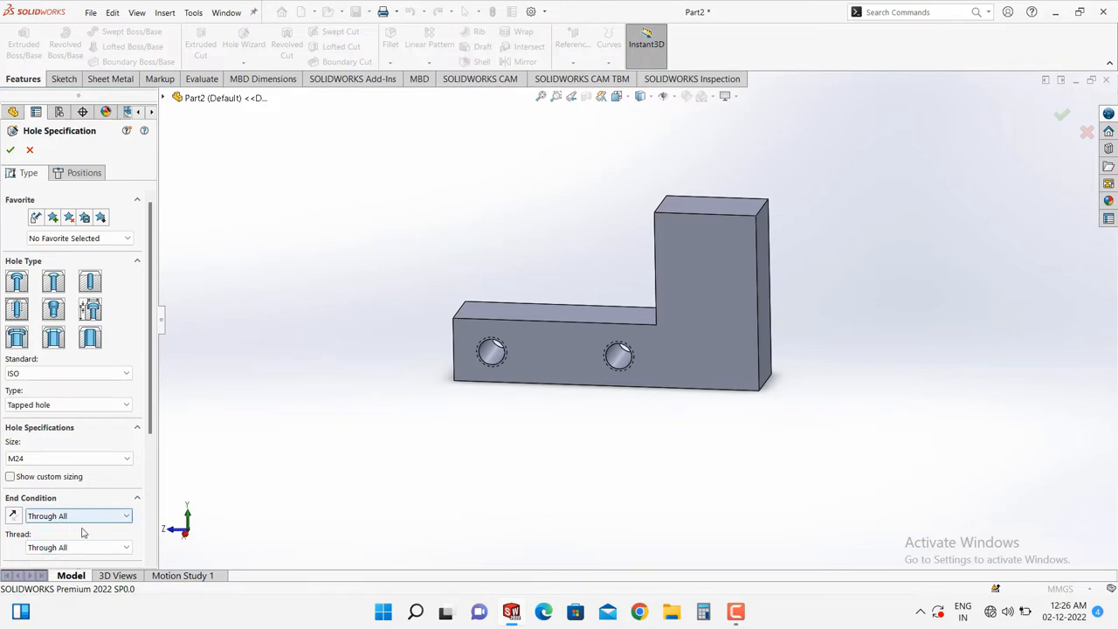
left_click(84, 172)
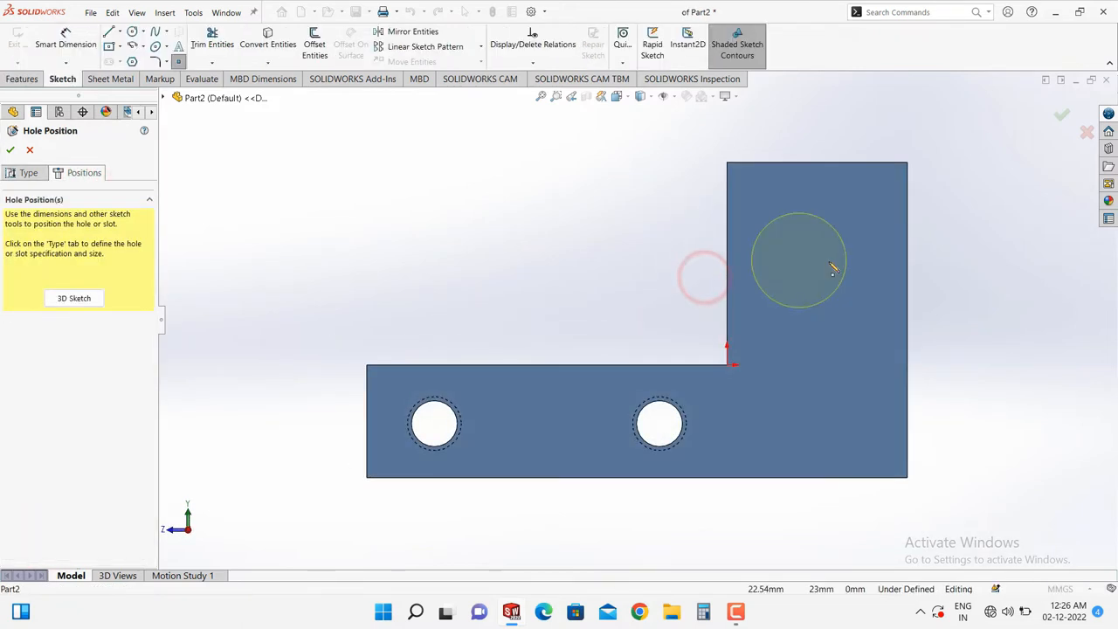
left_click(825, 253)
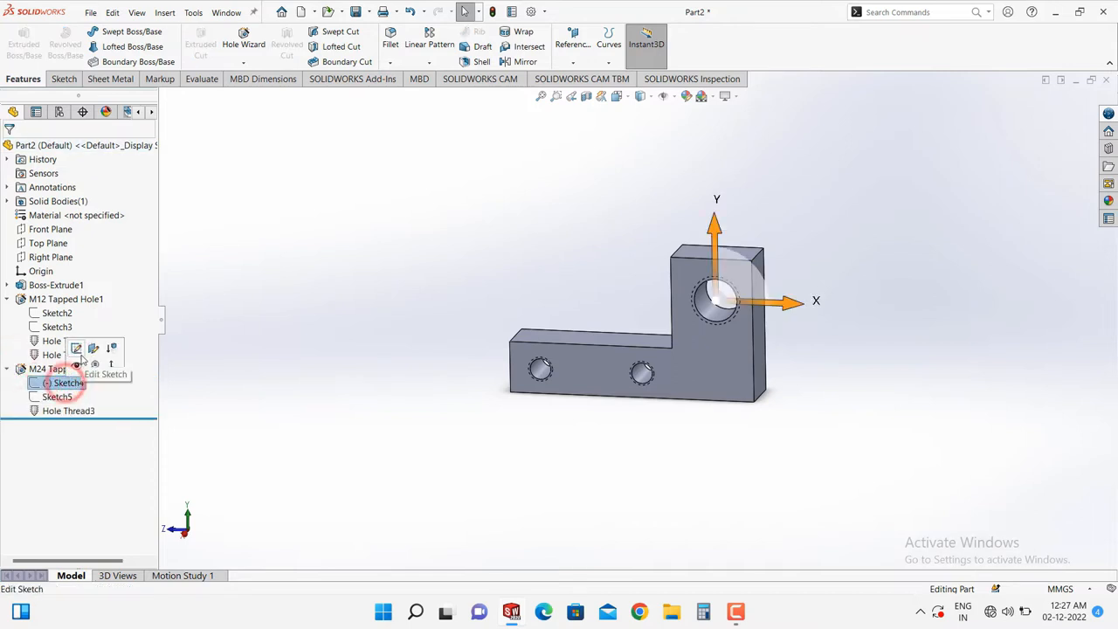
Dimension the M24 hole centre 20 mm from the upright's top and right edges.
left_click(105, 374)
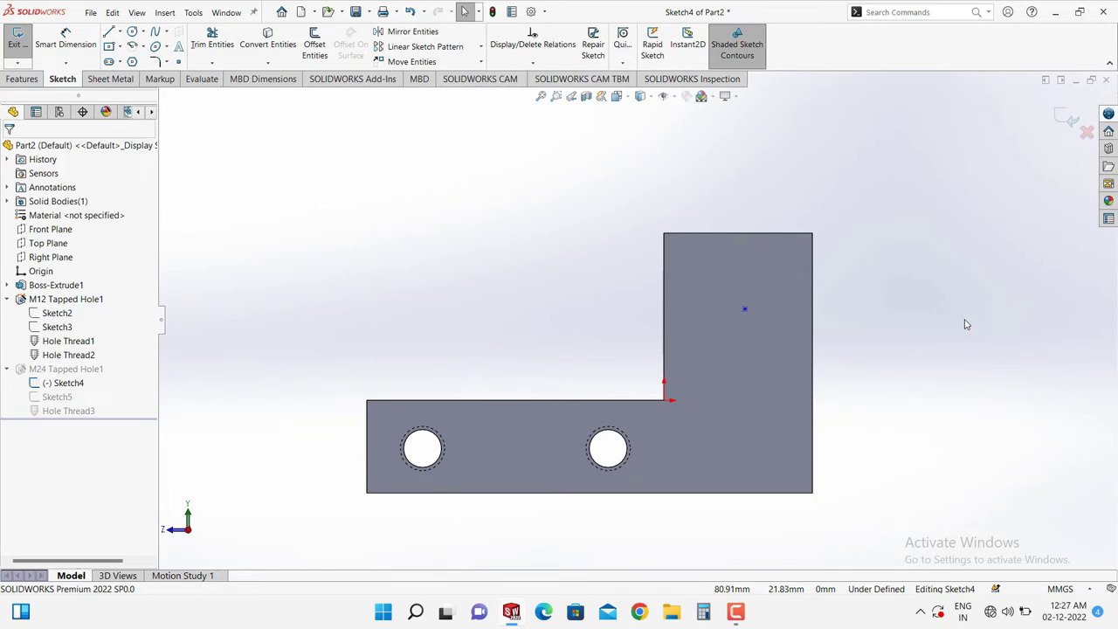
left_click(66, 44)
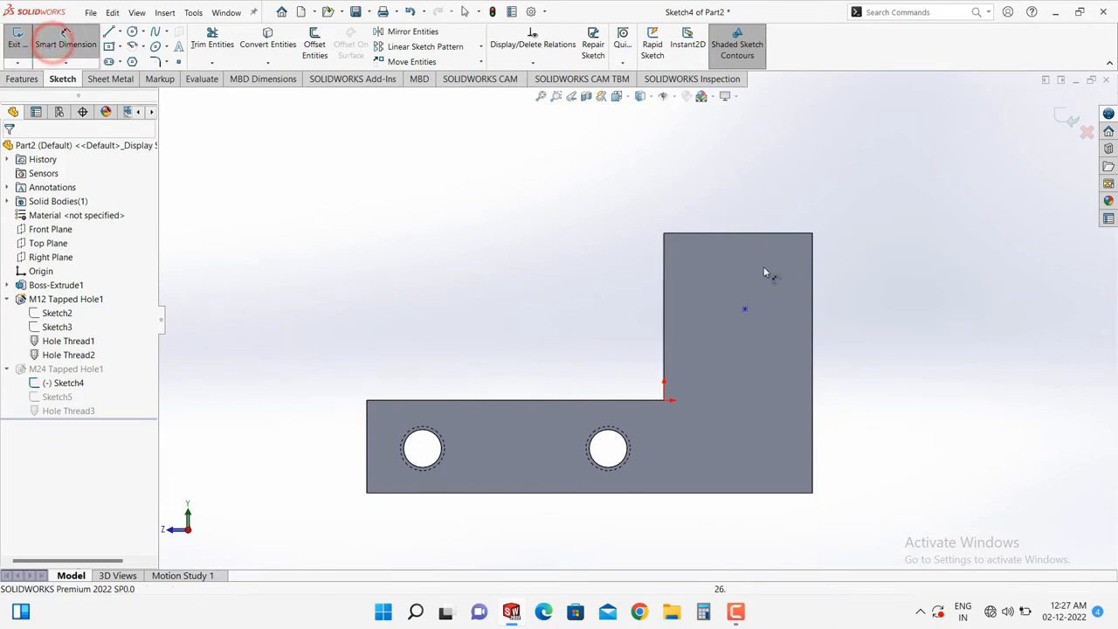
left_click(777, 233)
type("20")
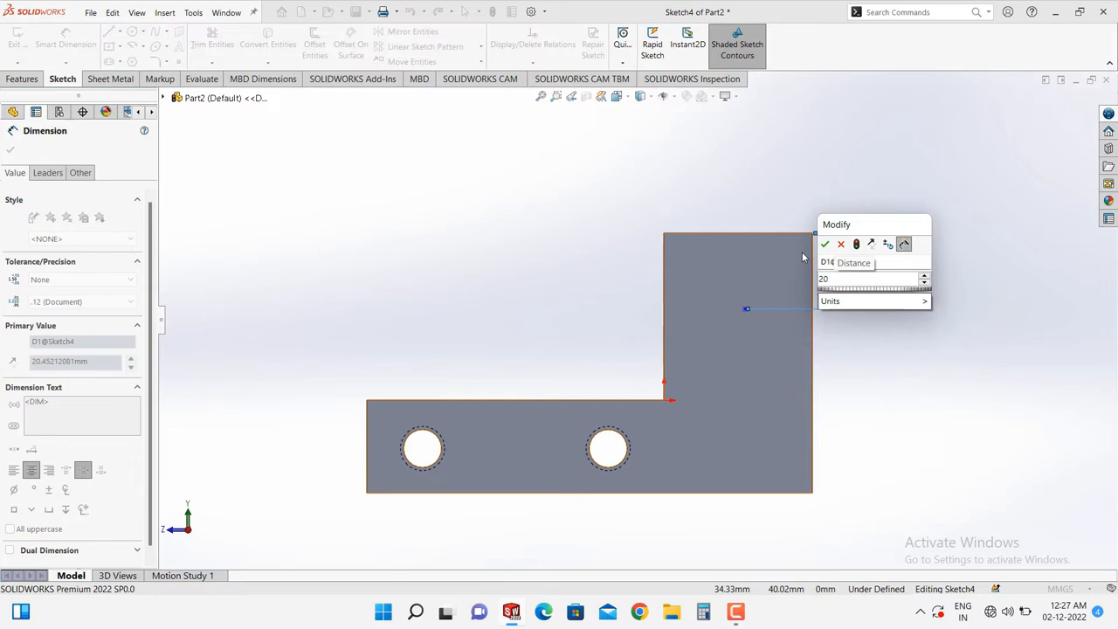
left_click(823, 243)
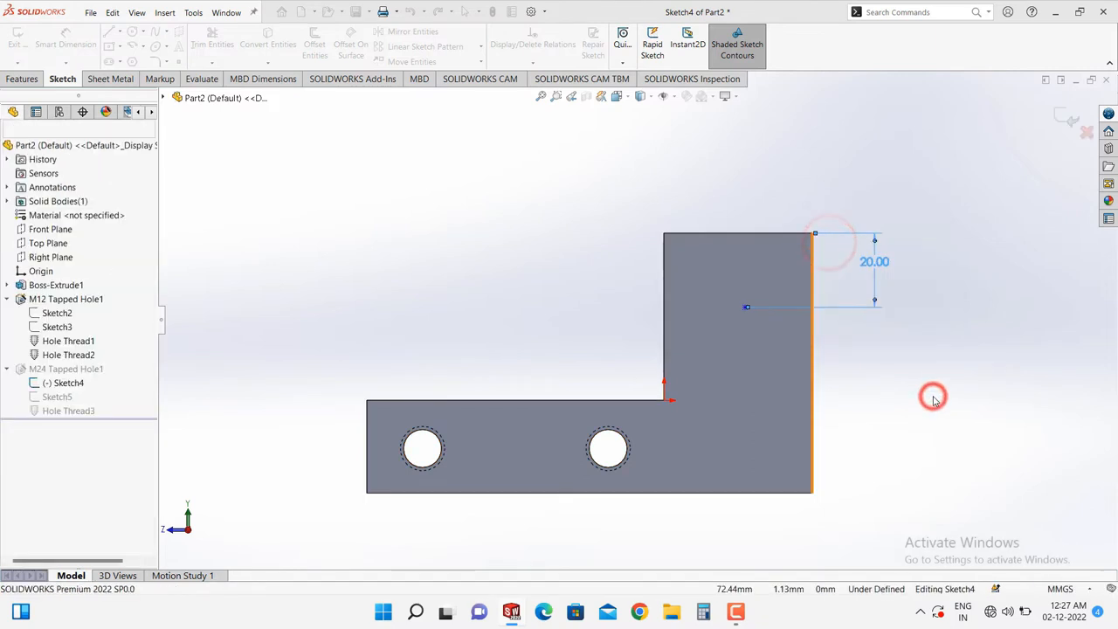
left_click(65, 44)
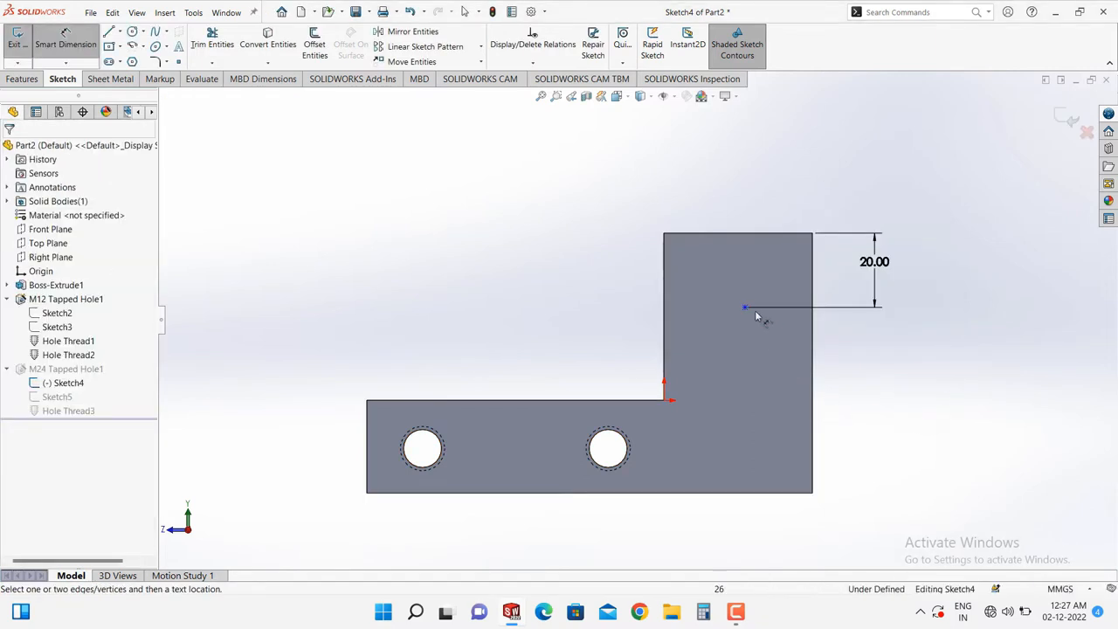
mouse_move(887, 448)
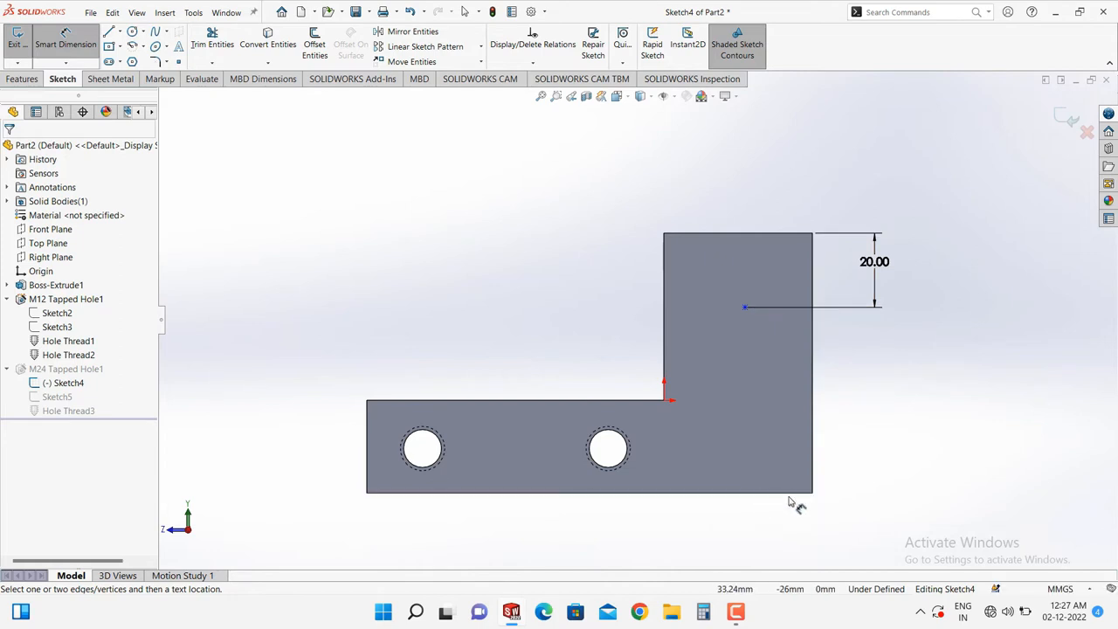
mouse_move(781, 511)
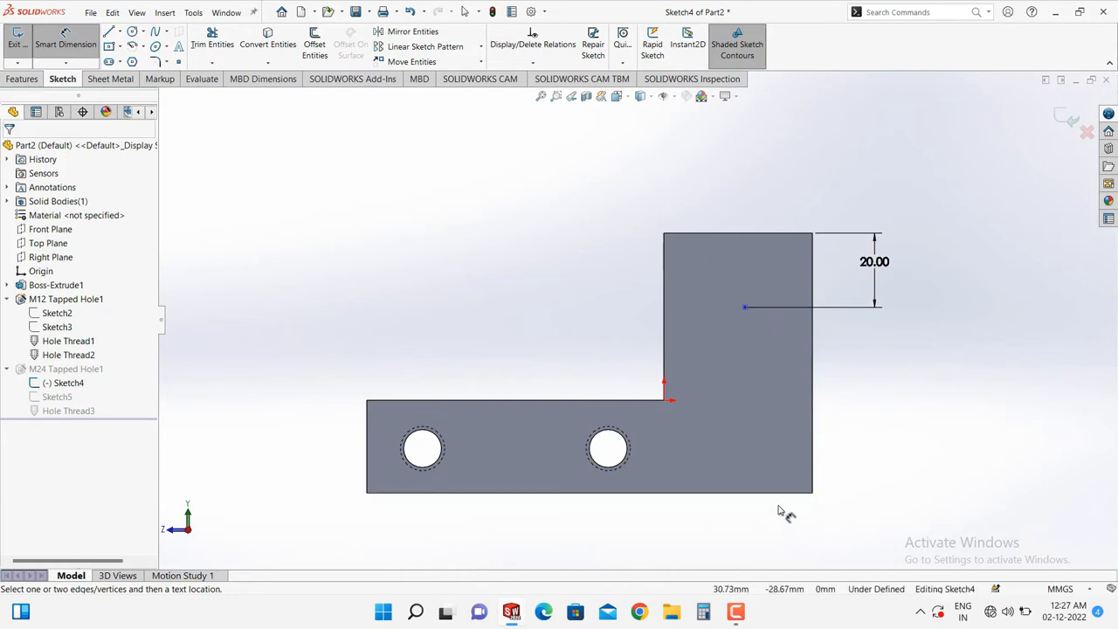
mouse_move(744, 306)
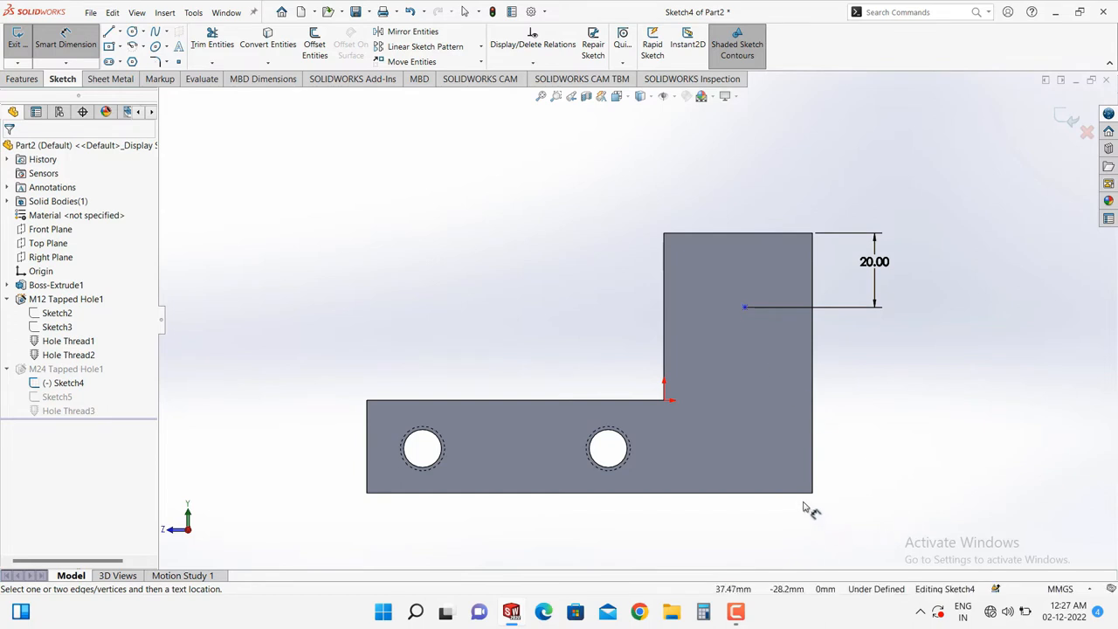
mouse_move(862, 527)
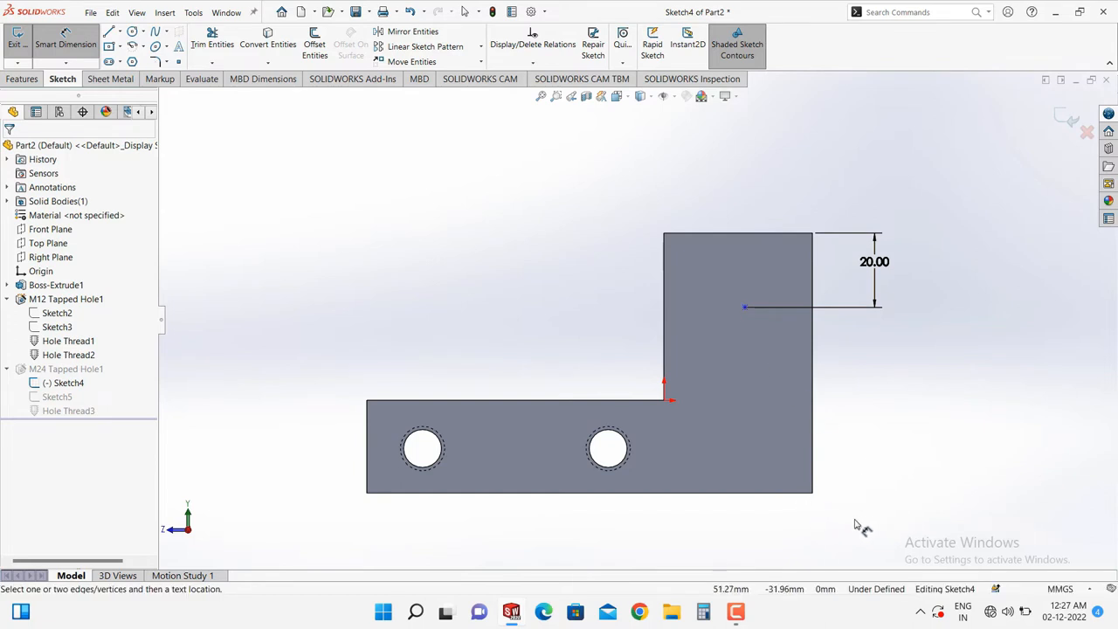
mouse_move(864, 511)
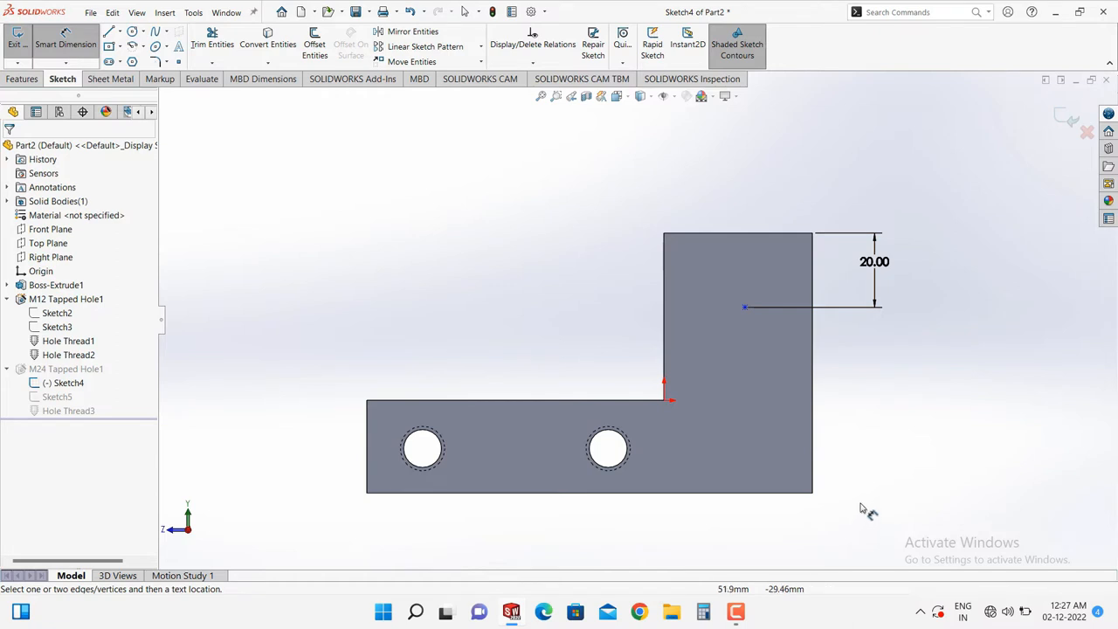
mouse_move(884, 428)
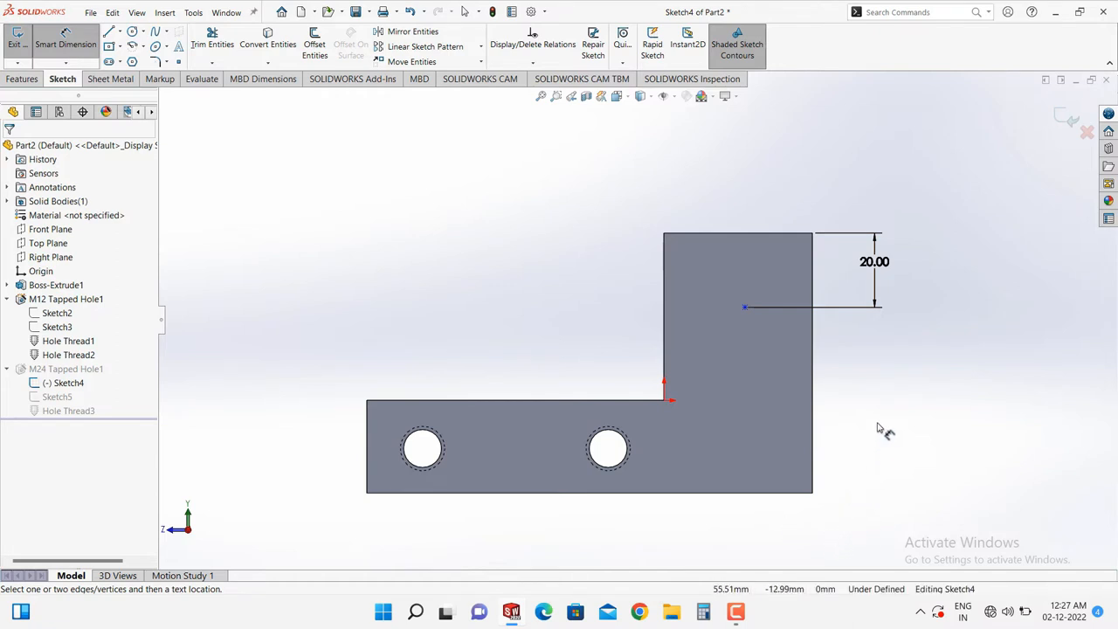
mouse_move(899, 339)
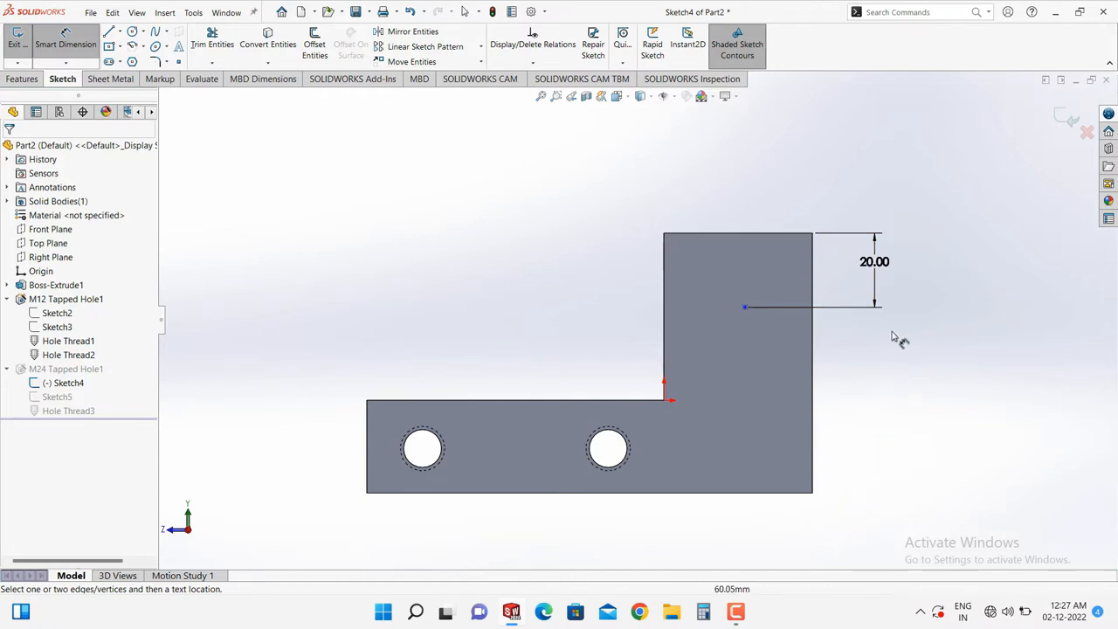
left_click(875, 263)
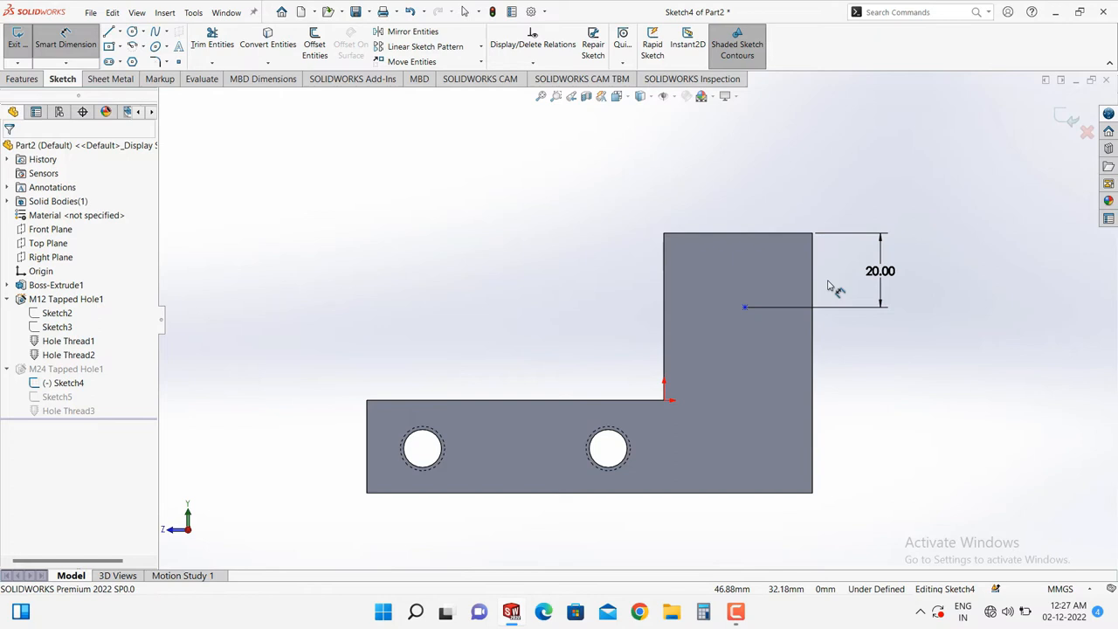
left_click(744, 307)
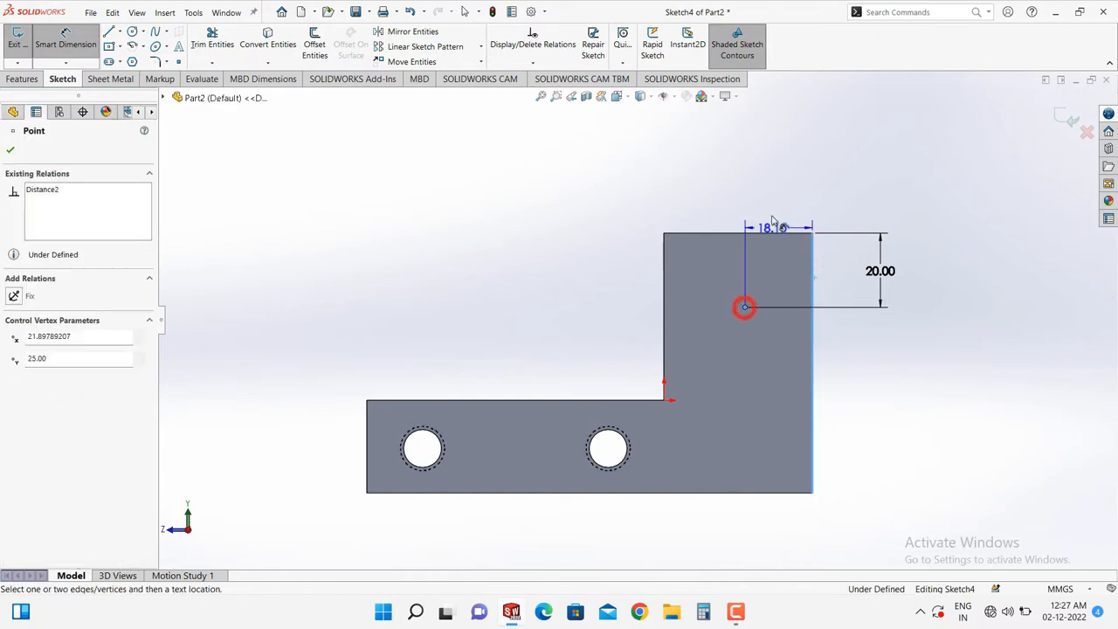
left_click(768, 227)
type("20")
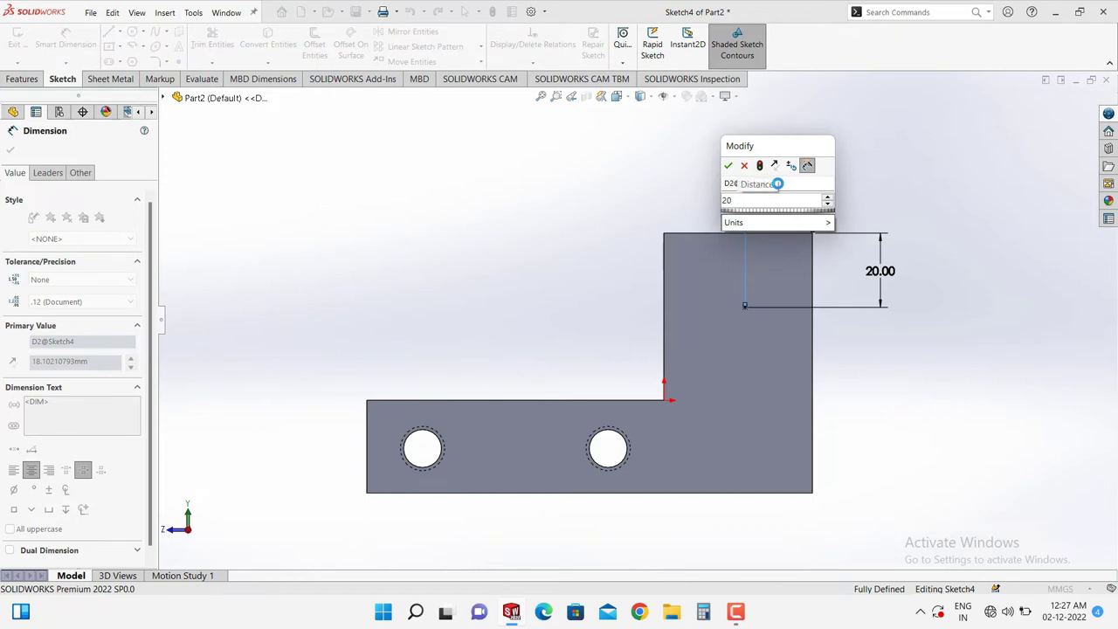
left_click(728, 165)
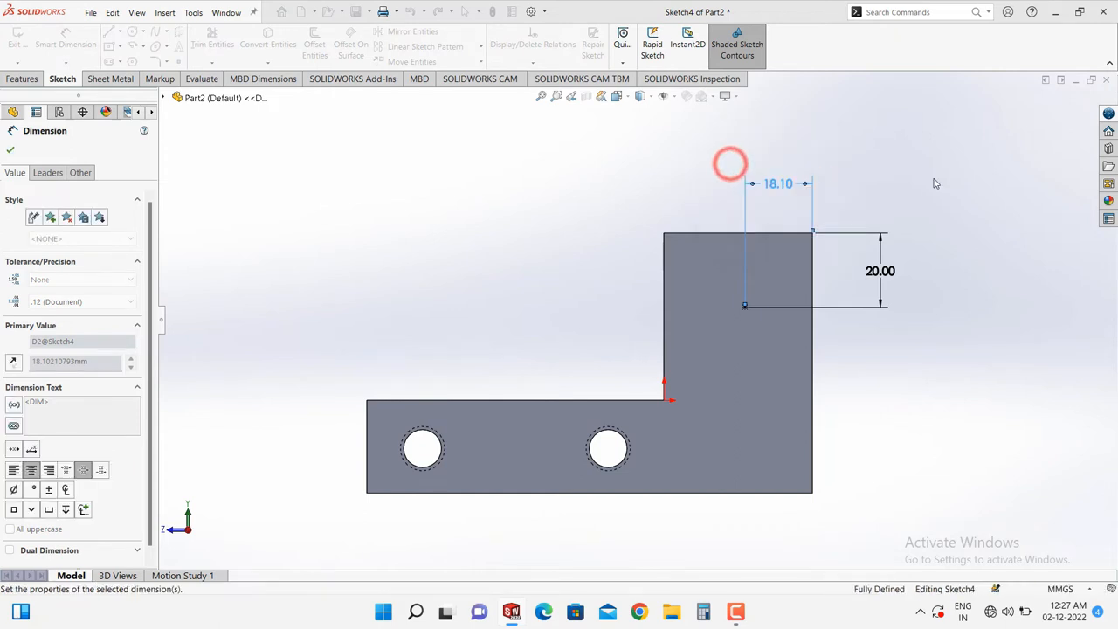
left_click(11, 149)
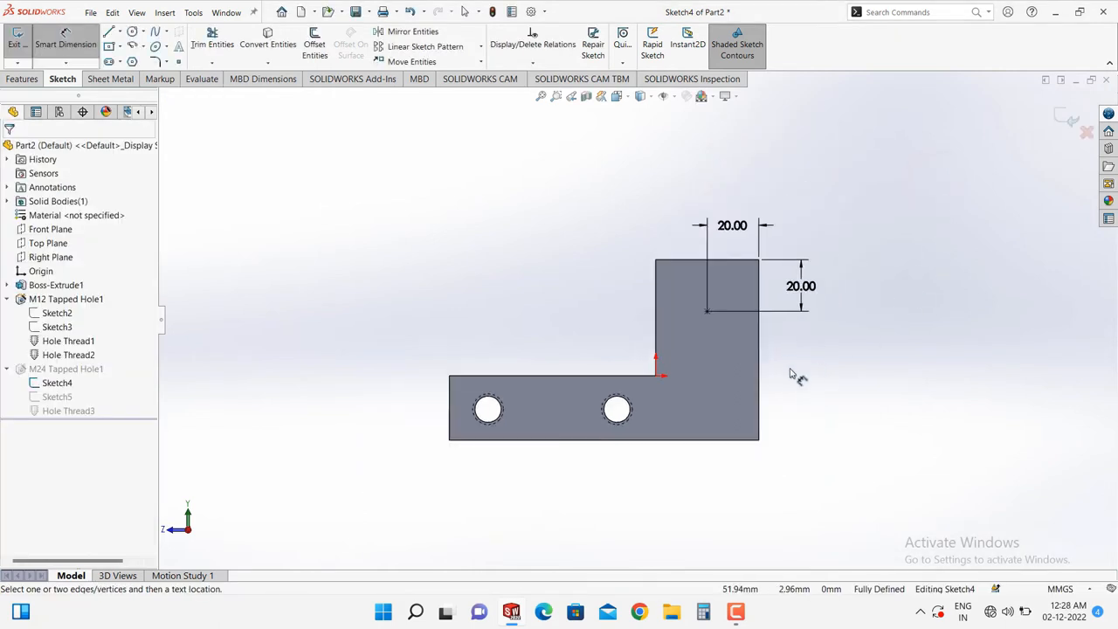
mouse_move(790, 478)
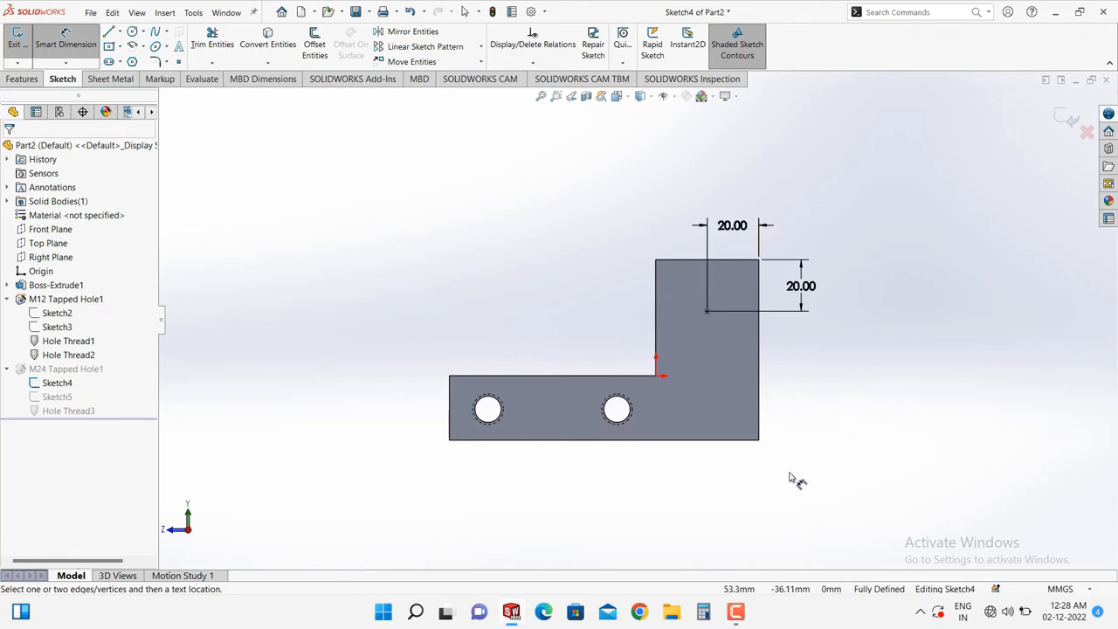
mouse_move(374, 308)
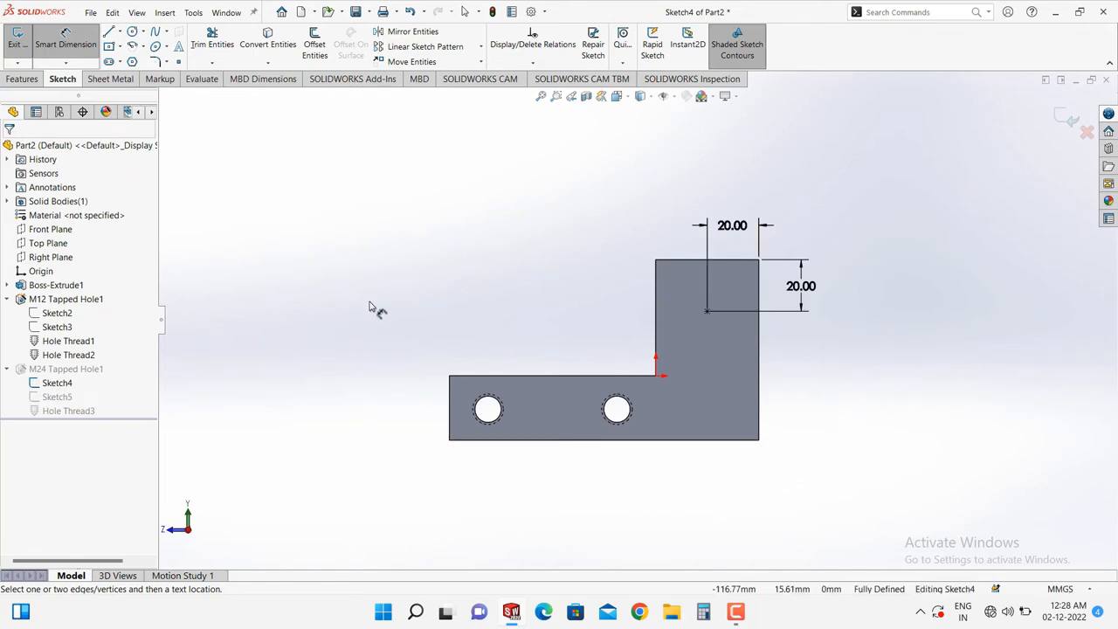
mouse_move(441, 234)
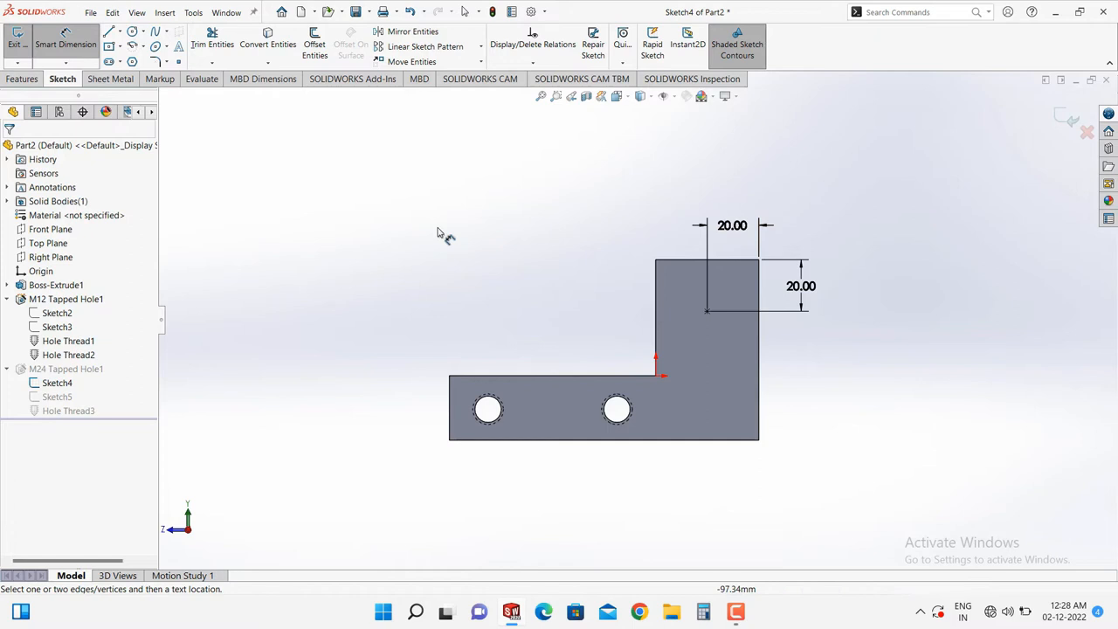
mouse_move(448, 271)
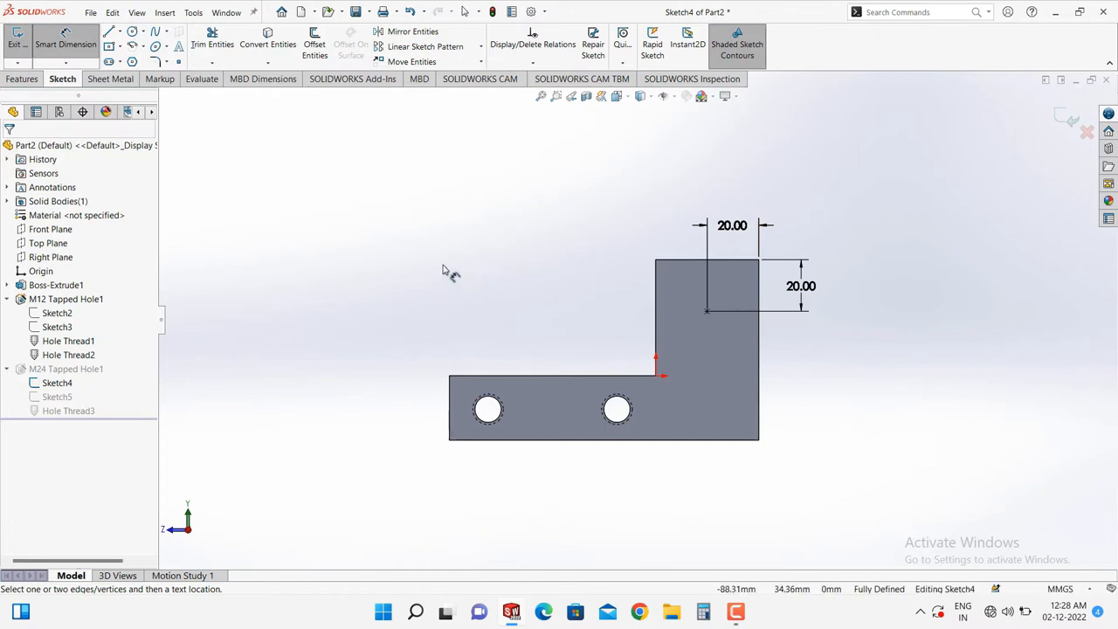
mouse_move(847, 150)
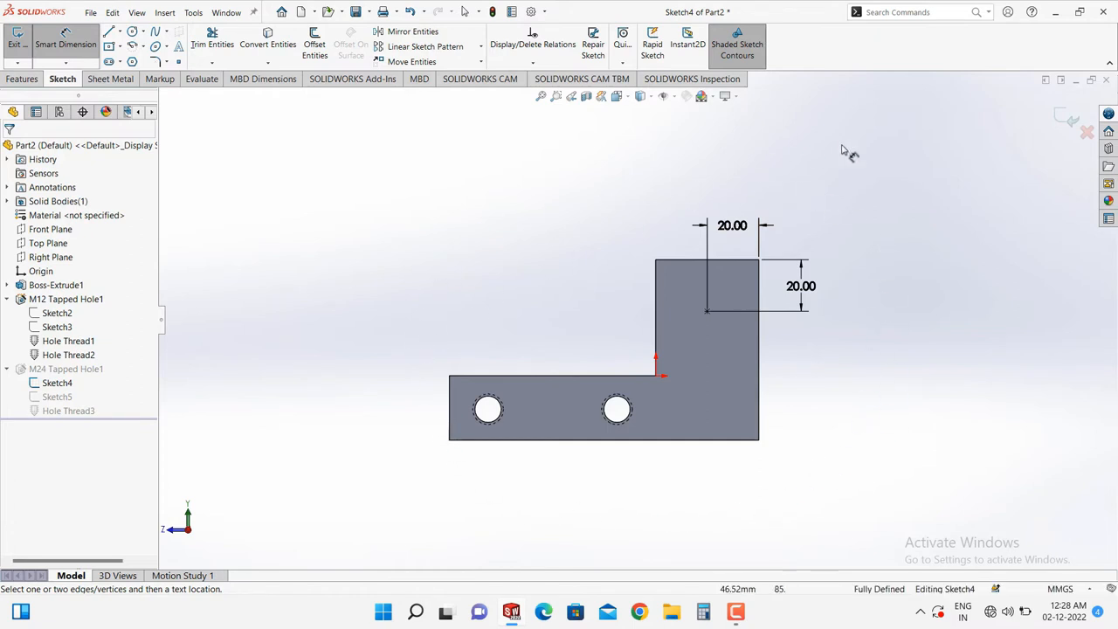
mouse_move(843, 262)
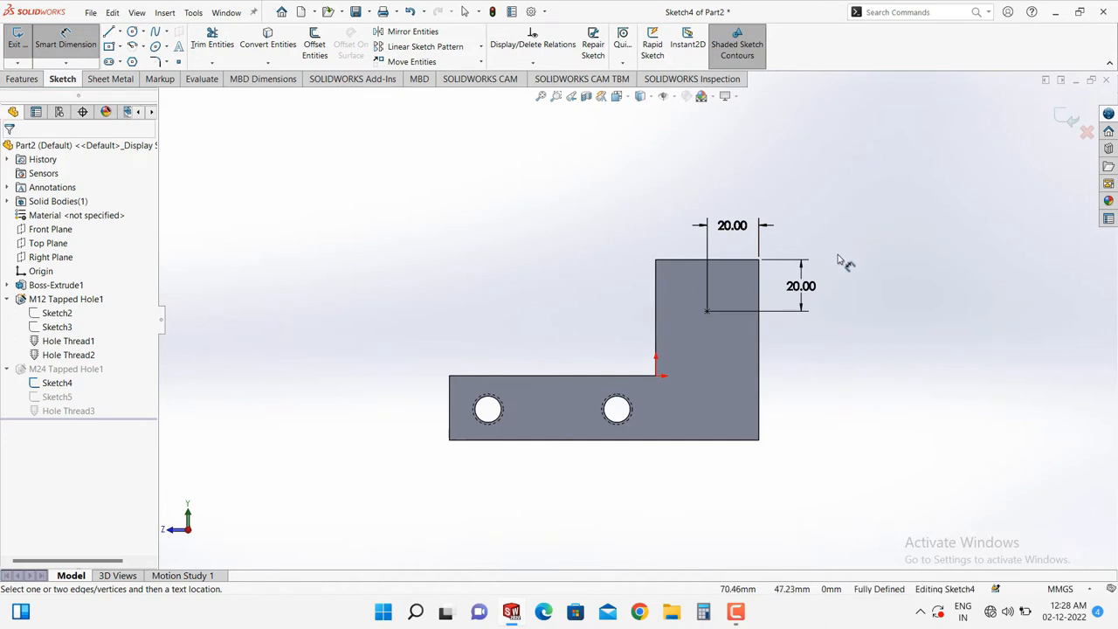
mouse_move(399, 321)
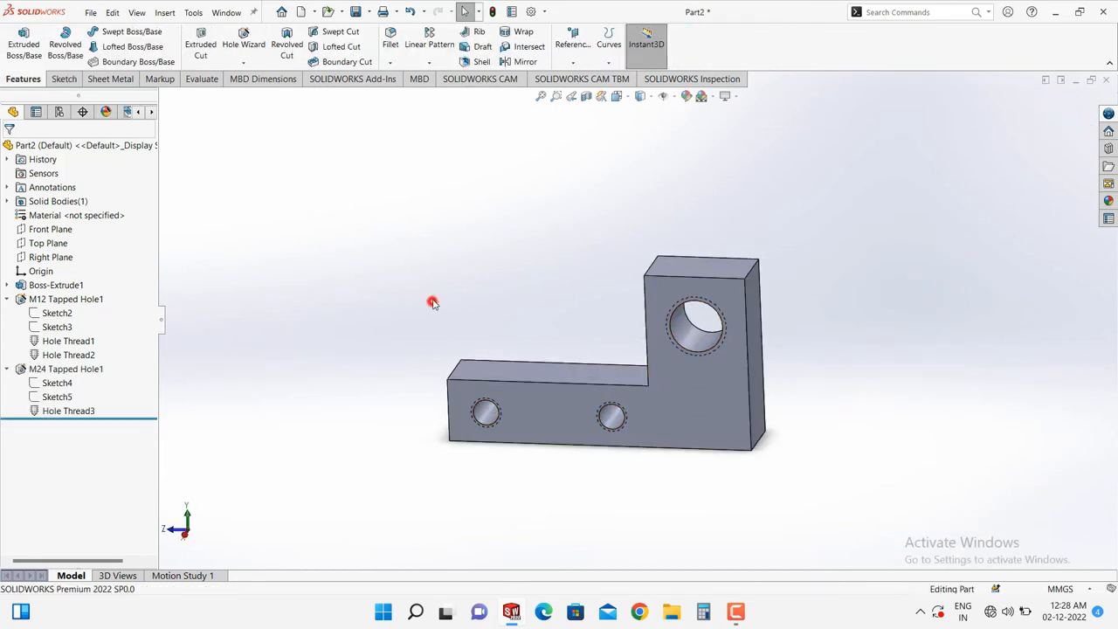
mouse_move(372, 127)
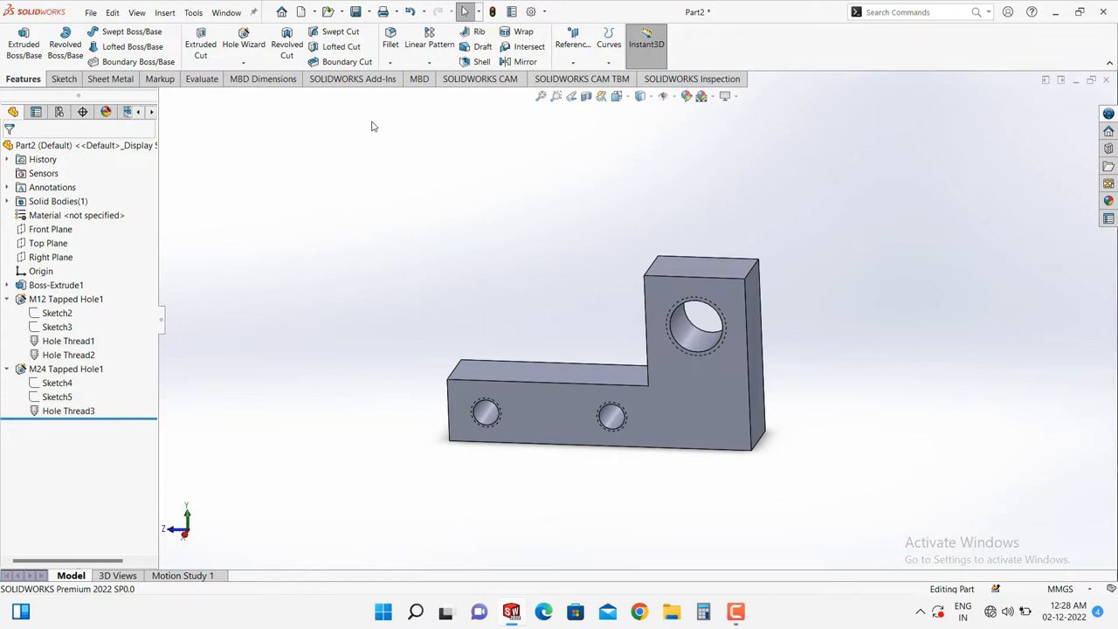
Save the L-shaped plate part as PLate.SLDPRT.
left_click(355, 11)
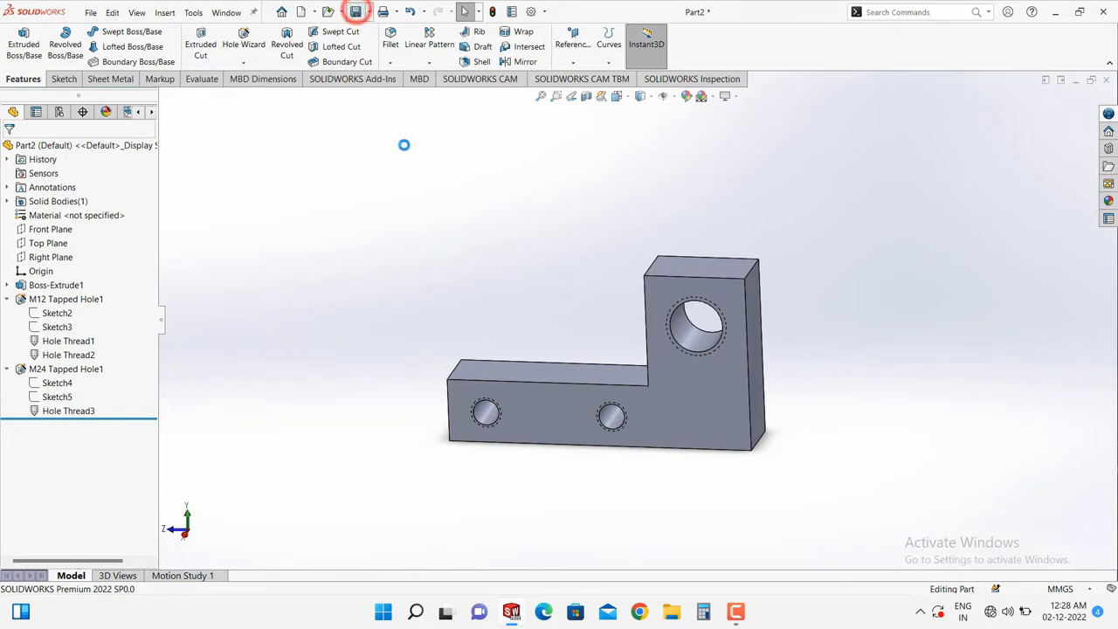
left_click(357, 12)
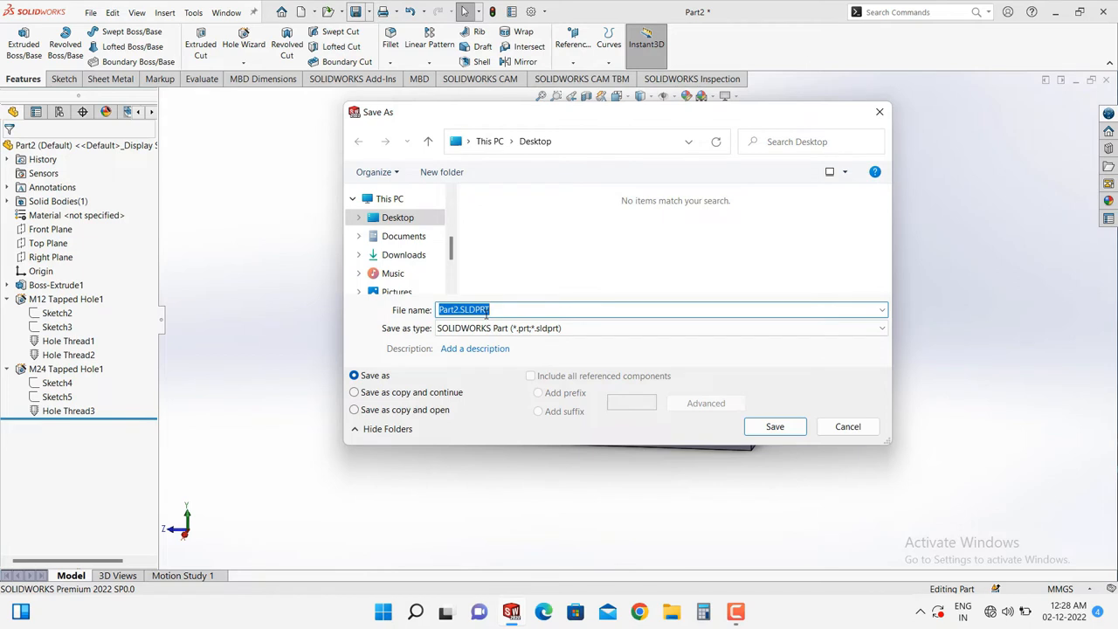
type("PLate")
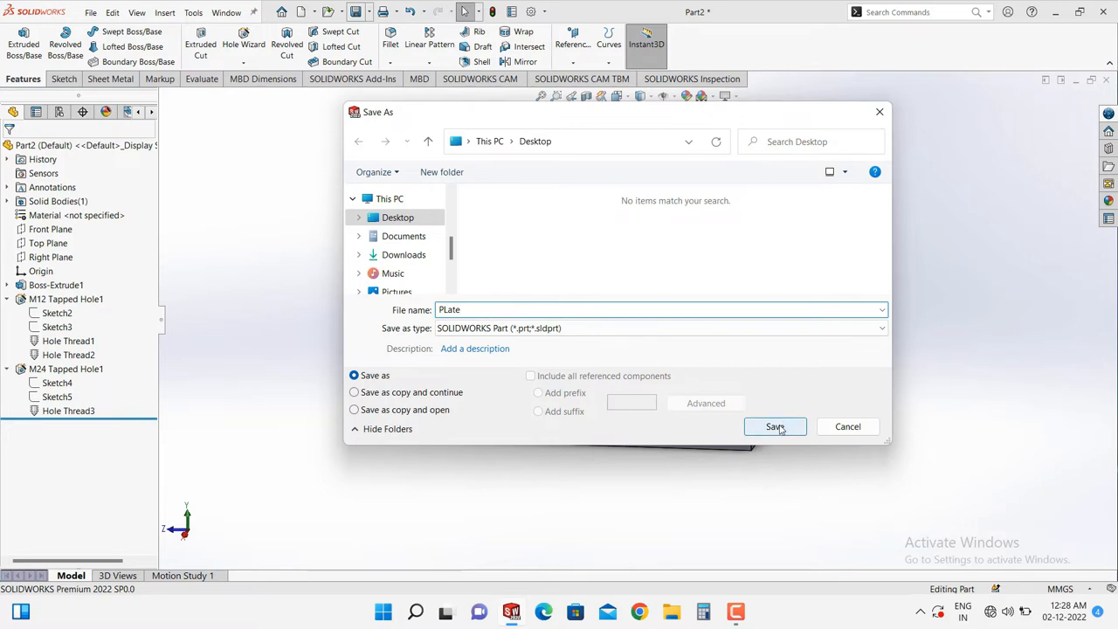
left_click(774, 426)
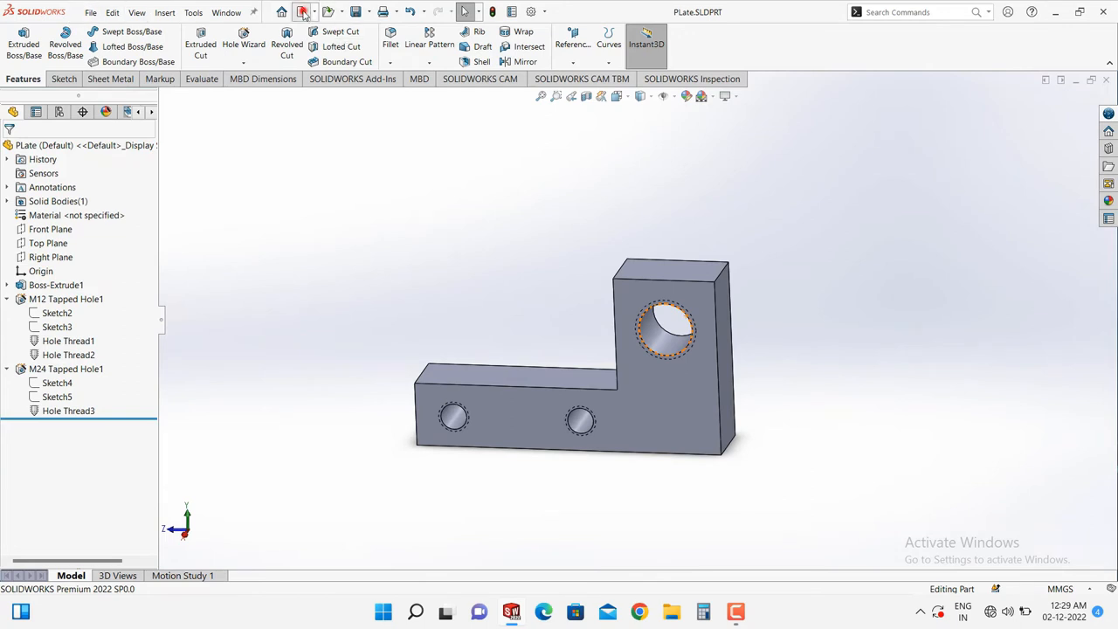
Create a new drawing, Draw3, on an A4 (ANSI) Landscape sheet.
left_click(301, 11)
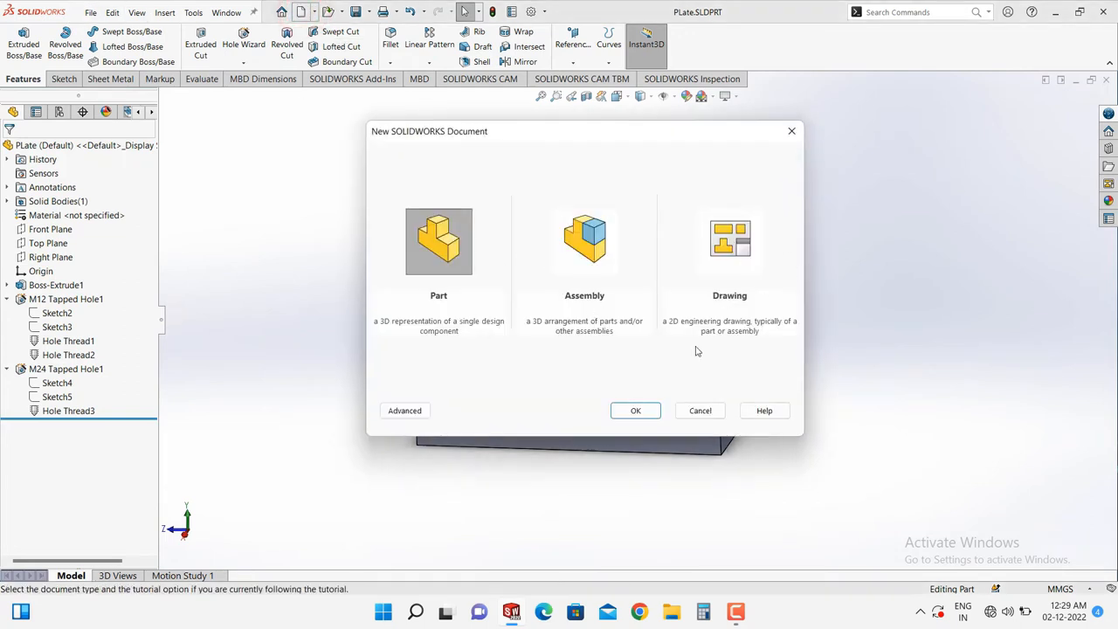
left_click(729, 241)
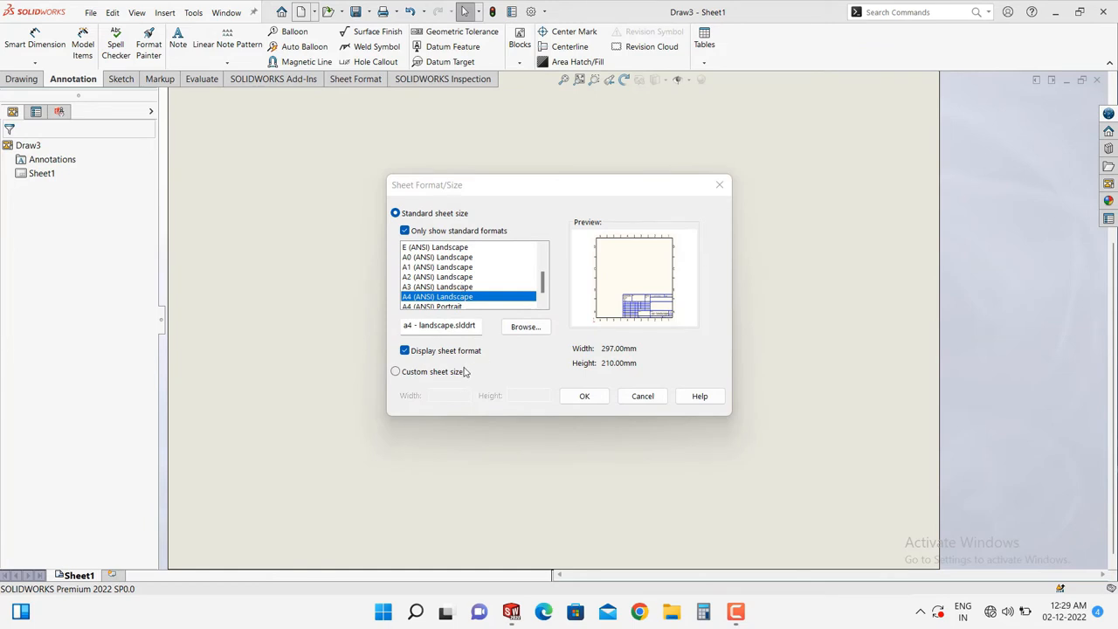
left_click(584, 396)
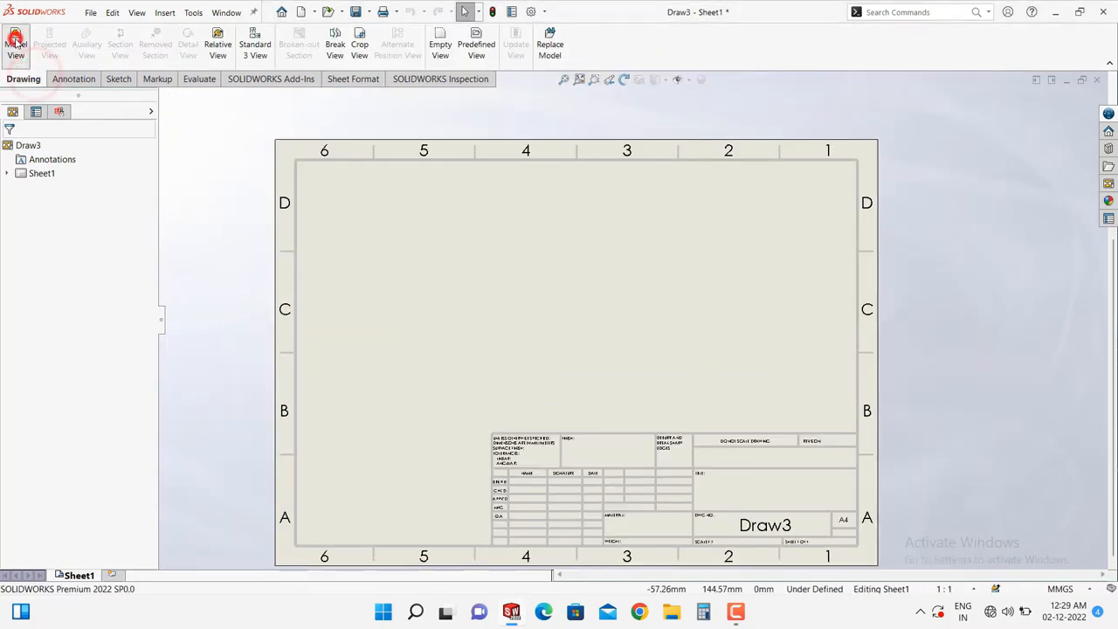
Place PLate's front view as Drawing View1 just above the sheet centre.
left_click(15, 44)
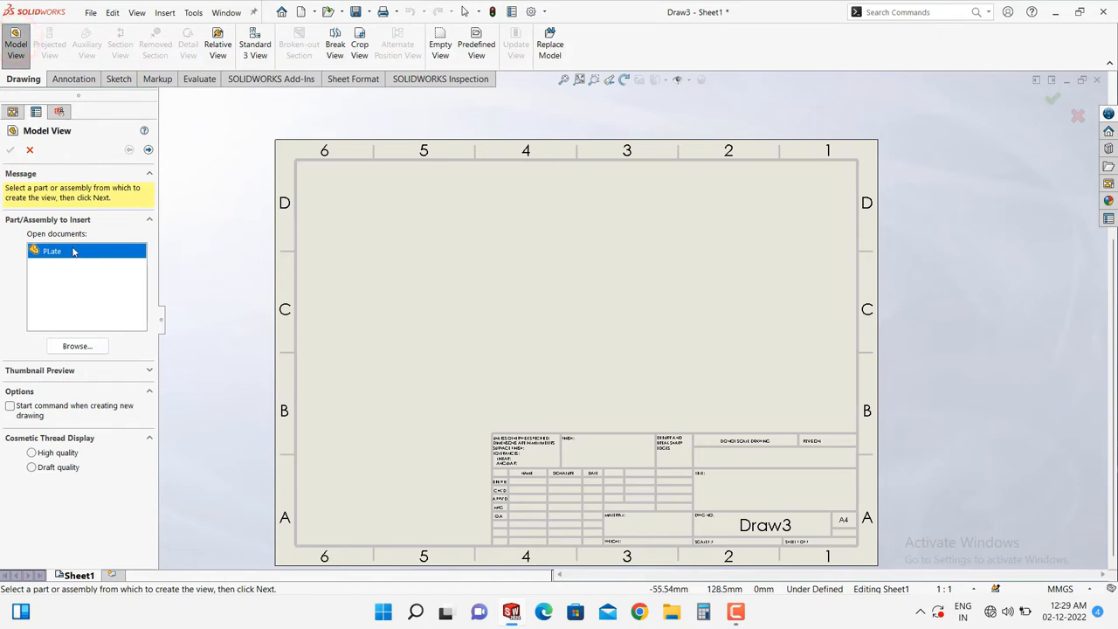
mouse_move(63, 289)
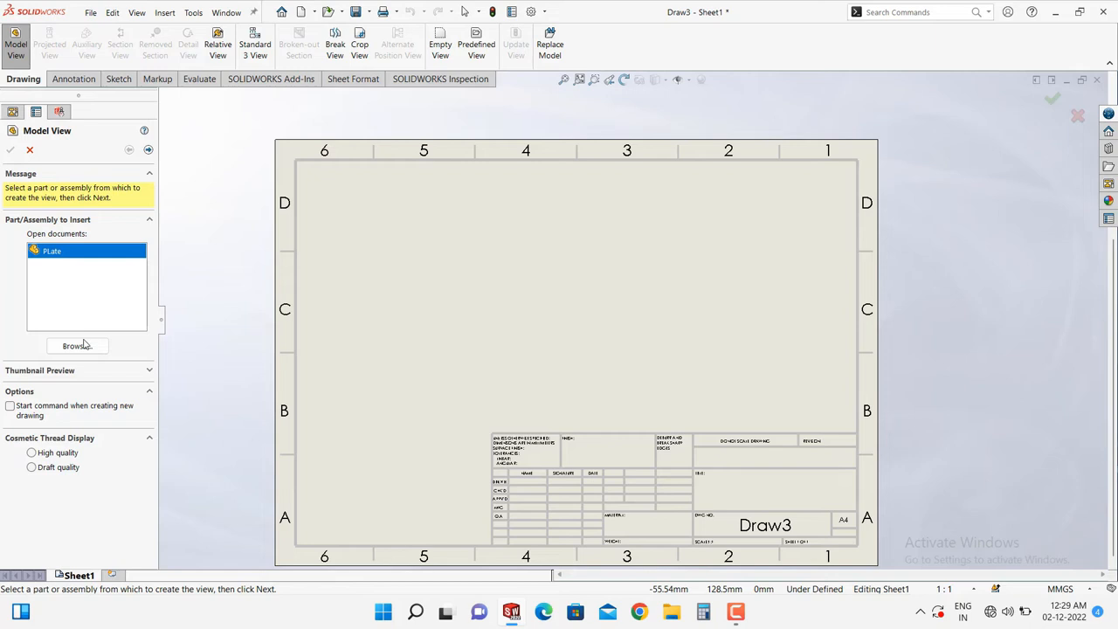
mouse_move(147, 302)
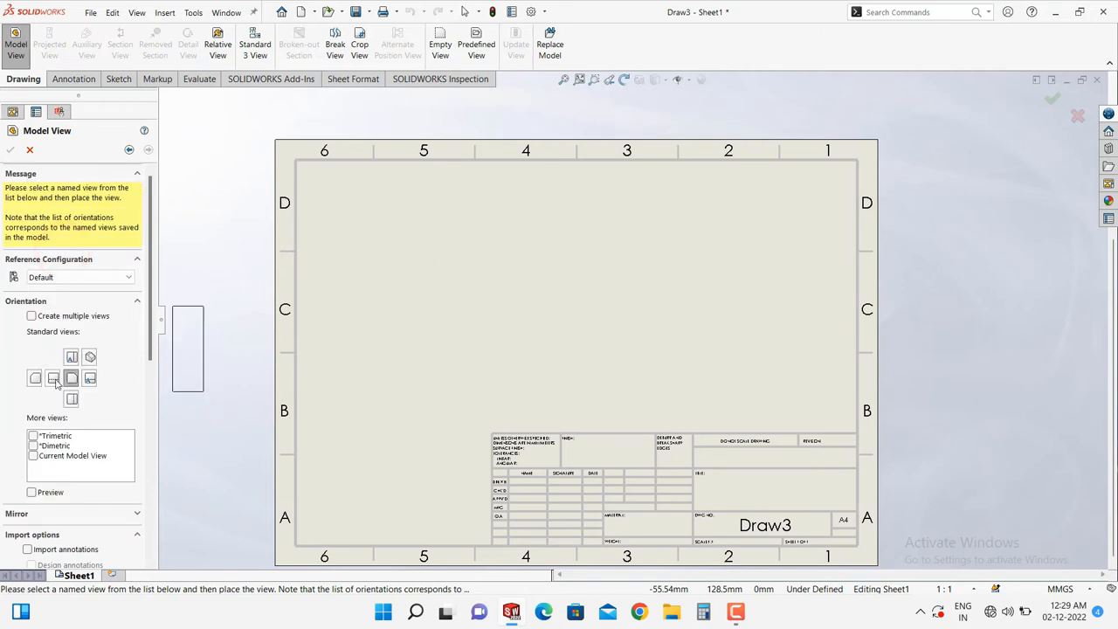
left_click(52, 377)
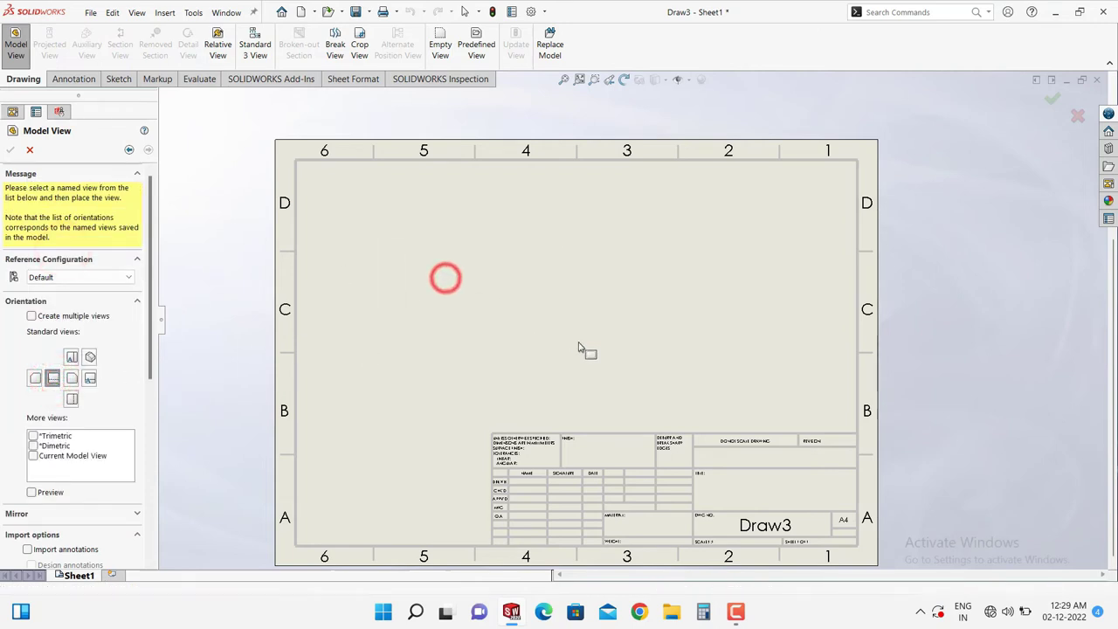
left_click(446, 278)
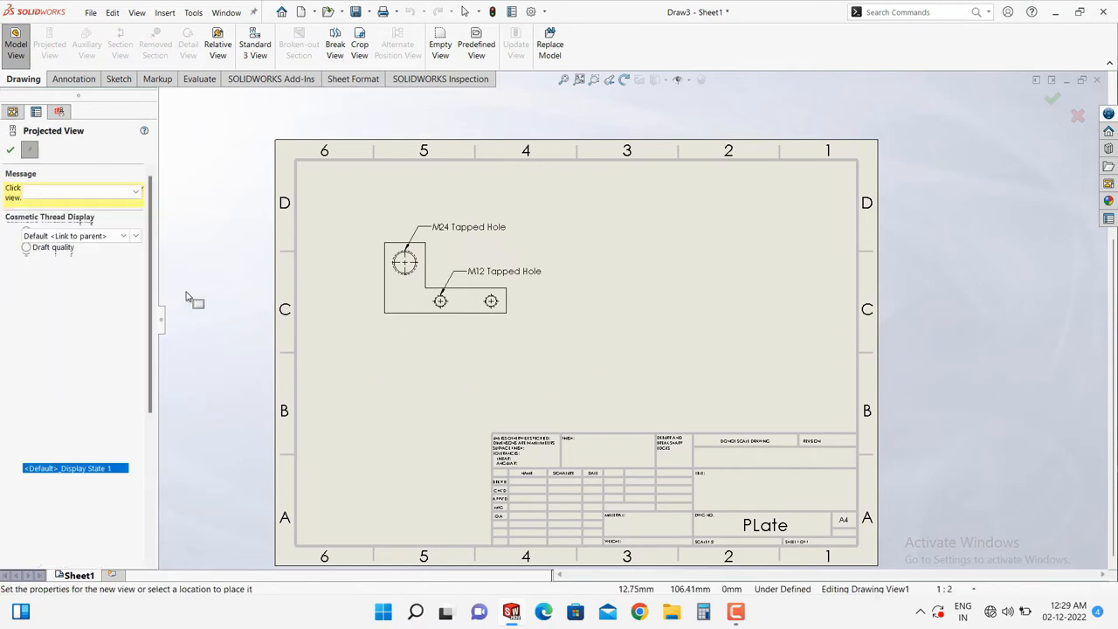
left_click(12, 150)
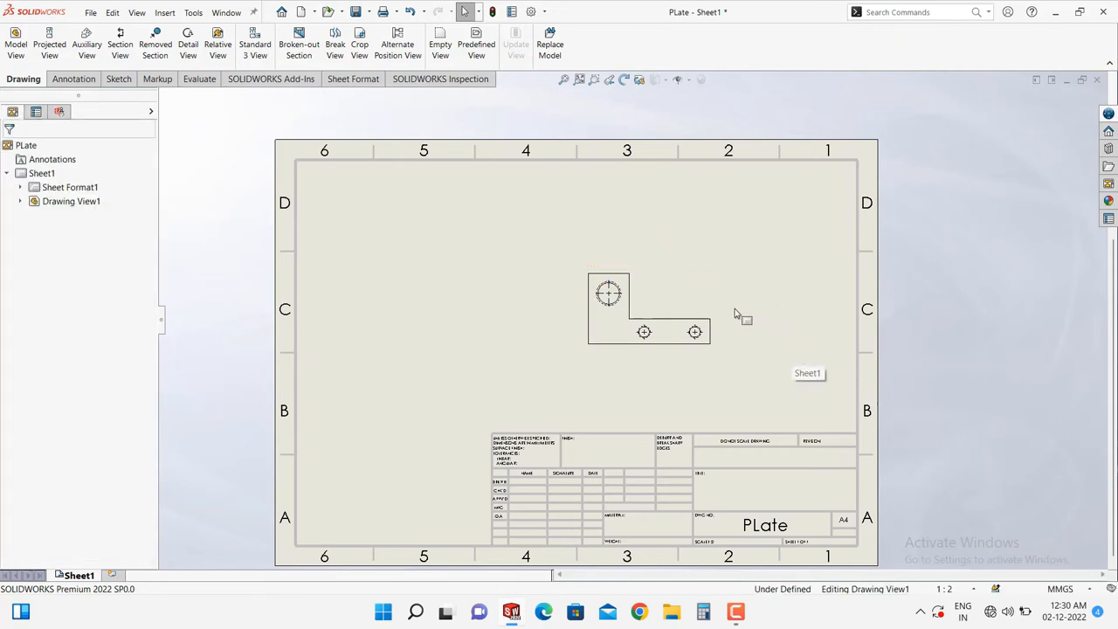
mouse_move(365, 224)
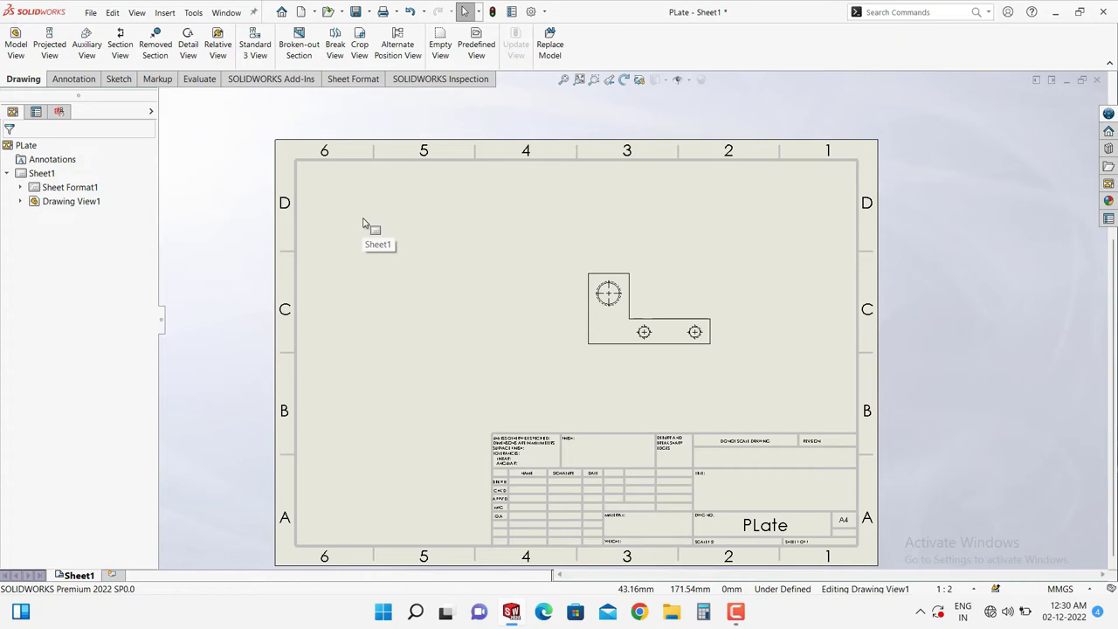
mouse_move(457, 254)
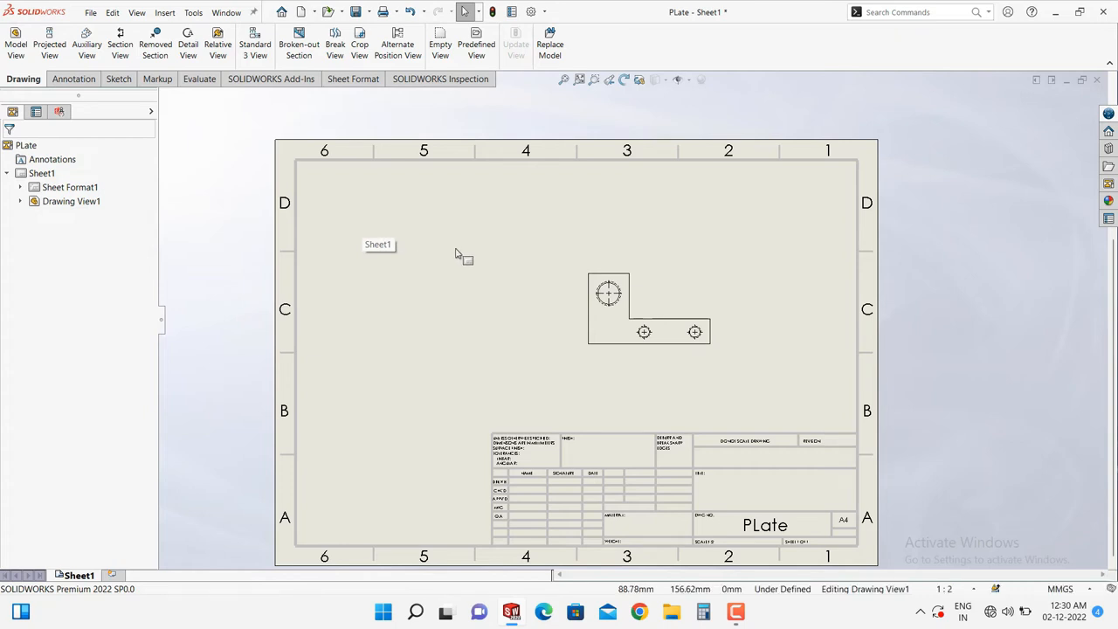
mouse_move(458, 273)
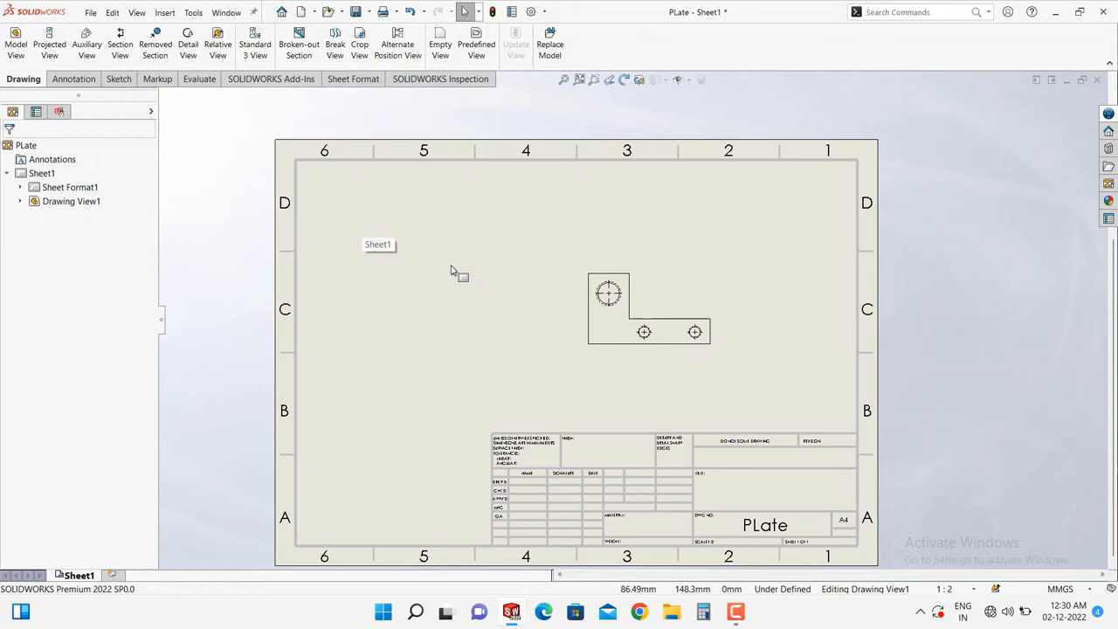
mouse_move(453, 275)
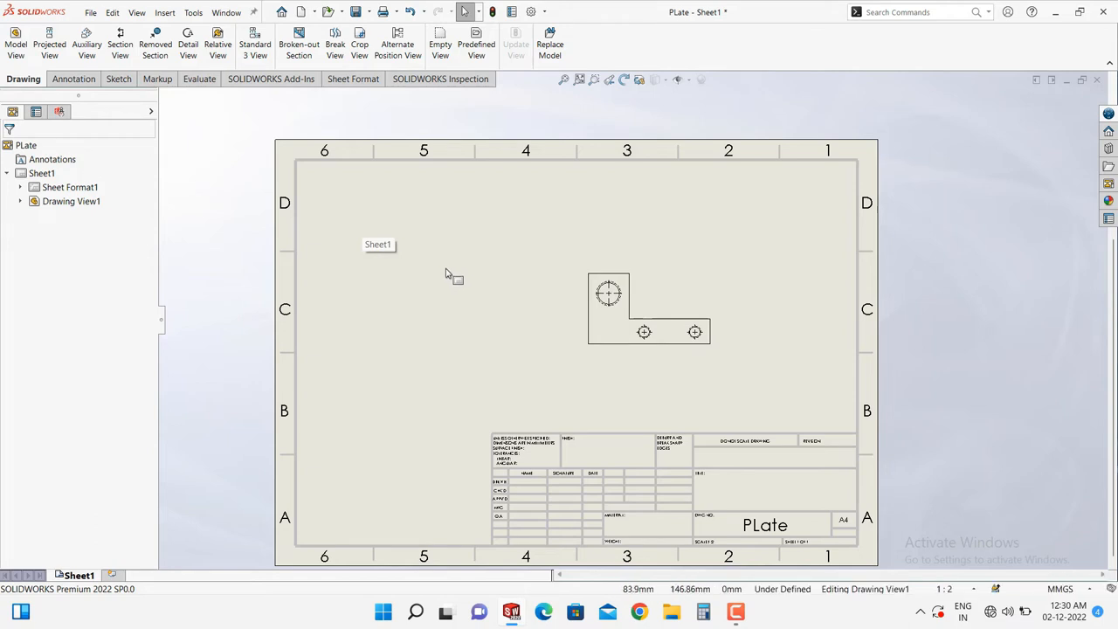
mouse_move(440, 268)
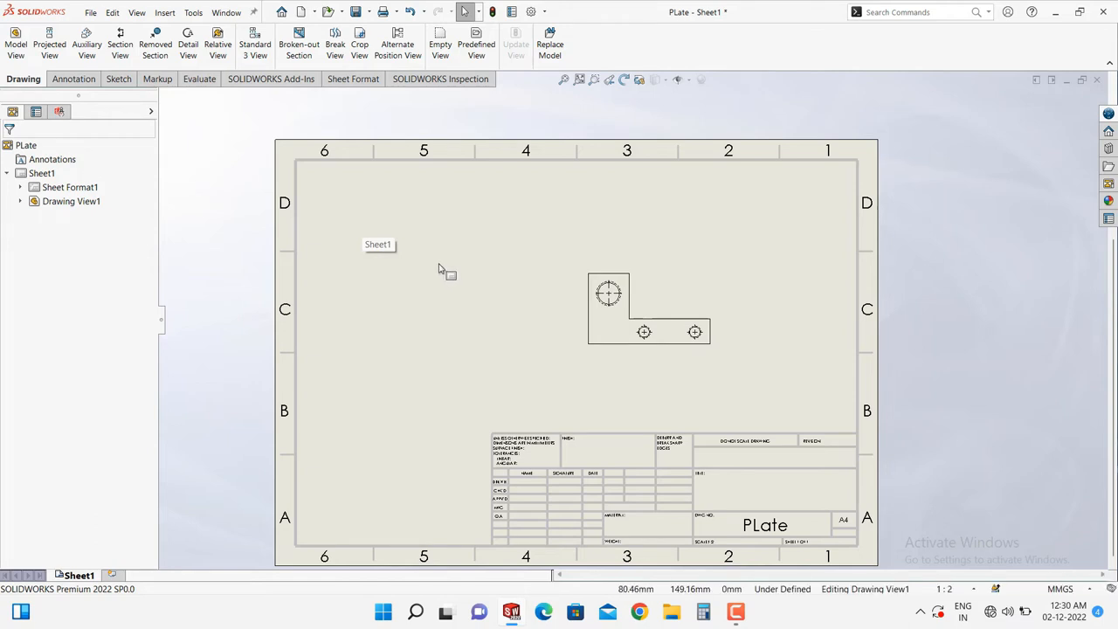
mouse_move(57, 50)
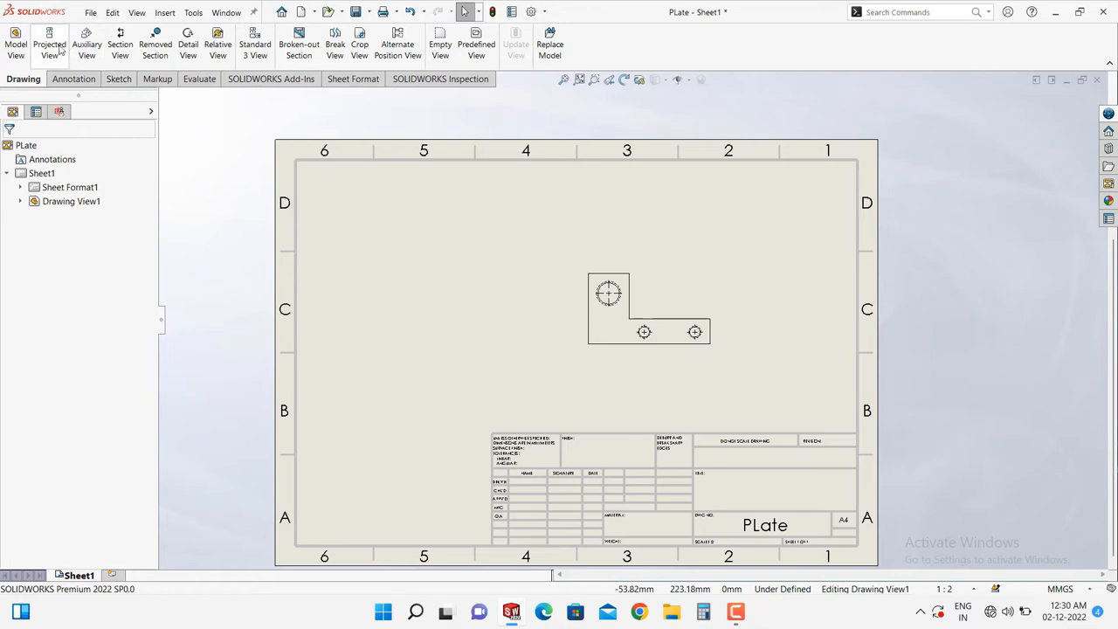
Project a side view, Drawing View2, from the front view.
left_click(49, 44)
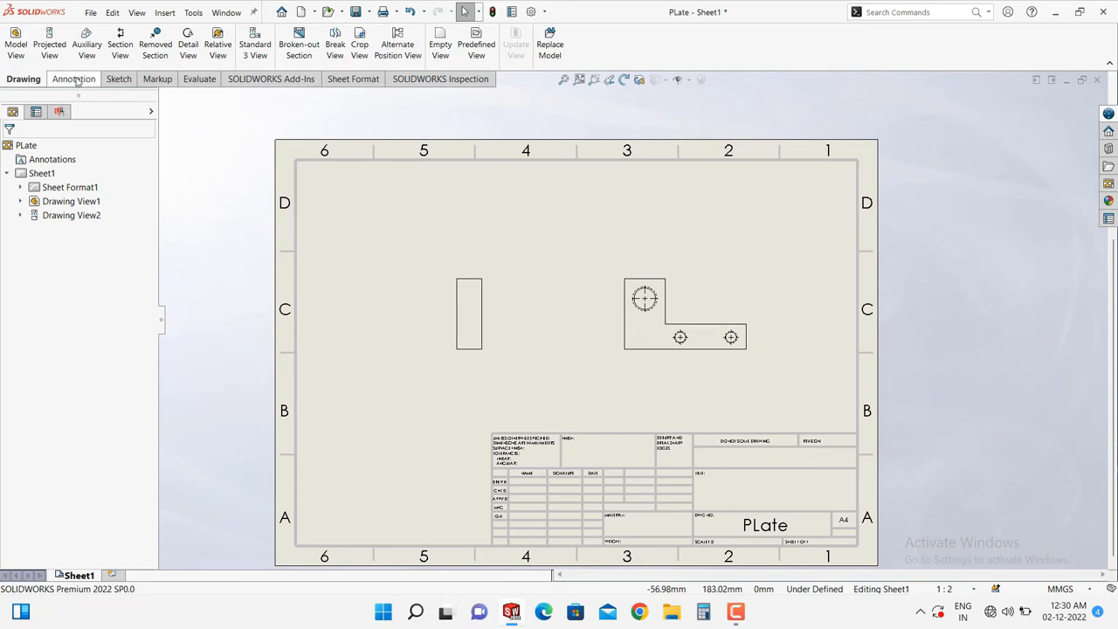
Import entire-model dimensions and hole callouts into Drawing View1 and Drawing View2.
left_click(73, 79)
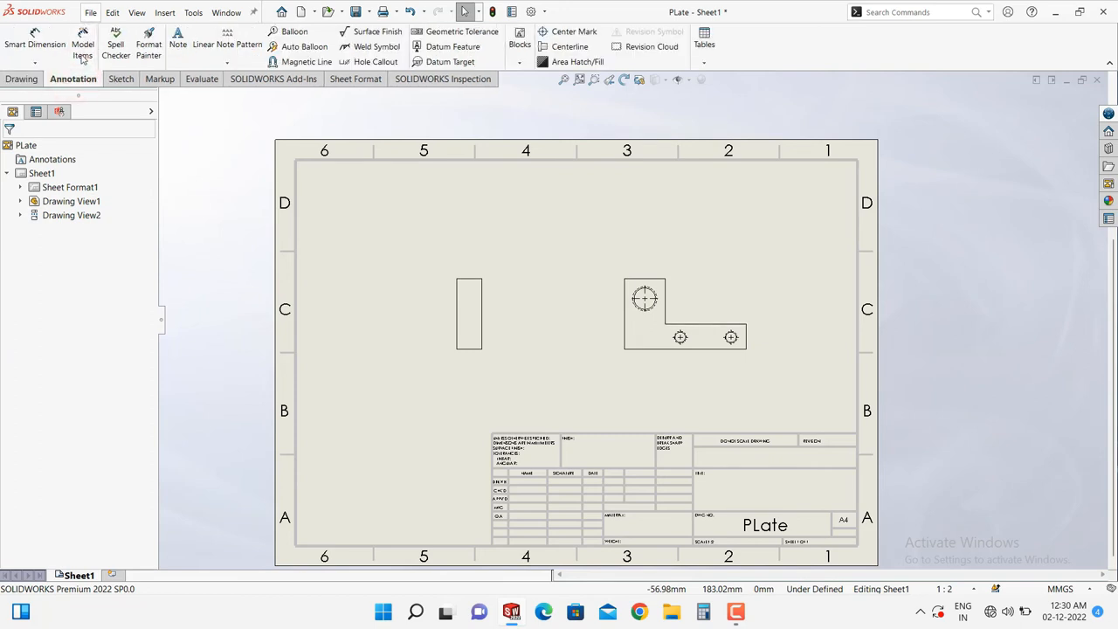
left_click(82, 44)
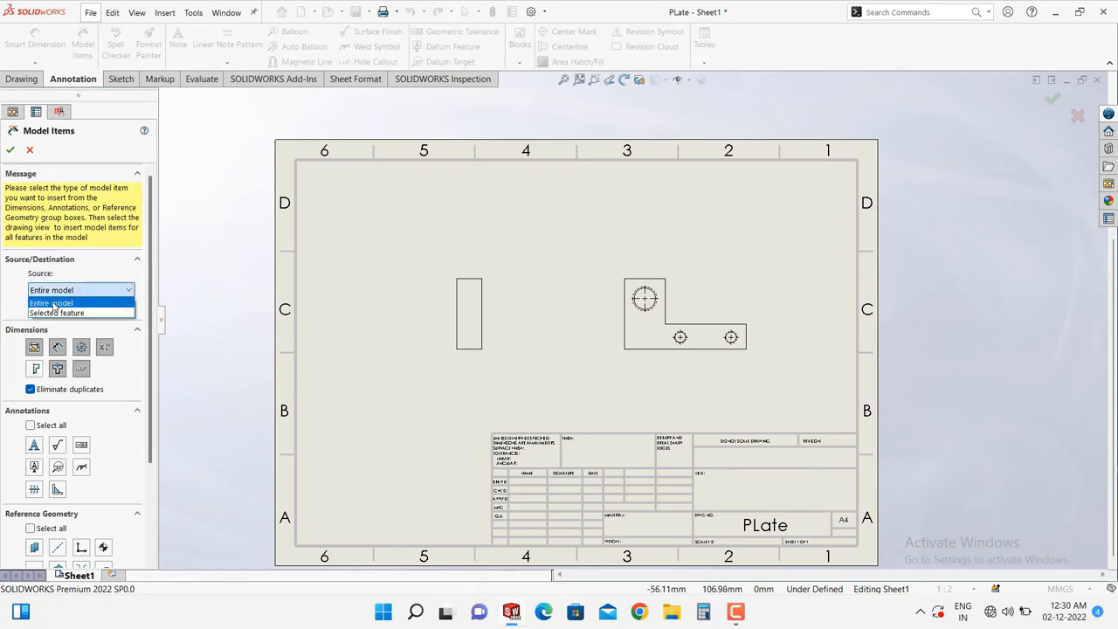
left_click(51, 303)
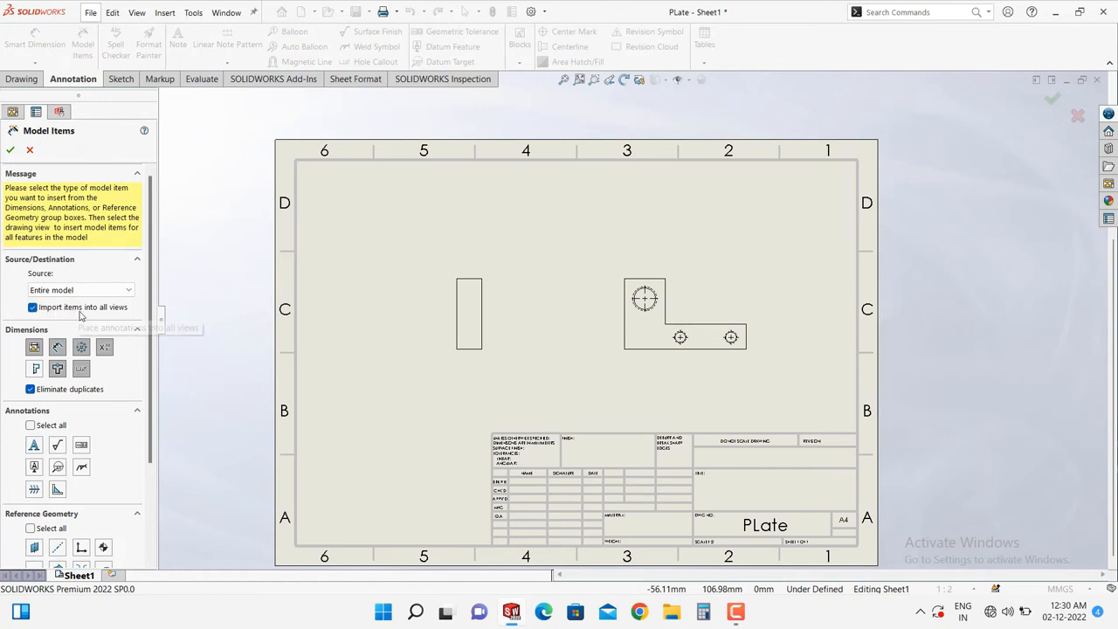
mouse_move(111, 316)
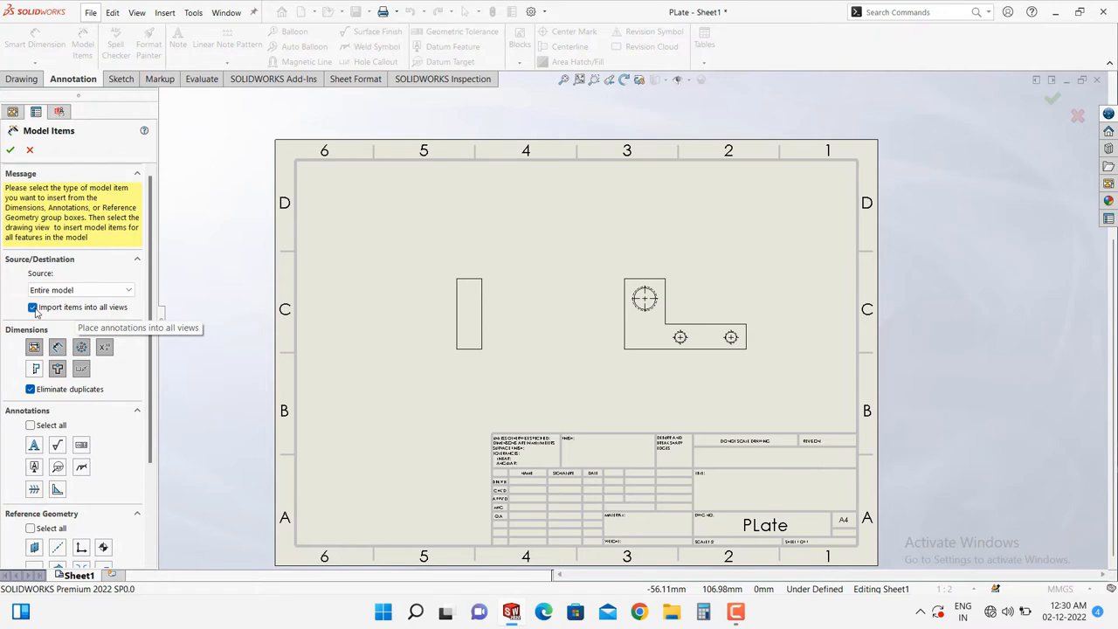
left_click(33, 306)
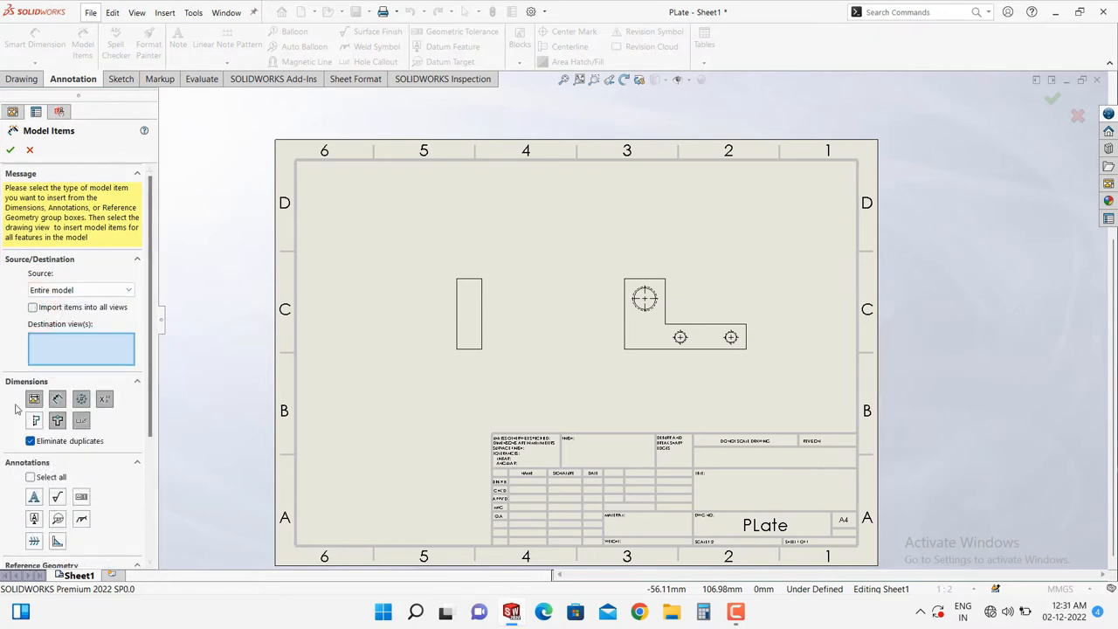
mouse_move(120, 425)
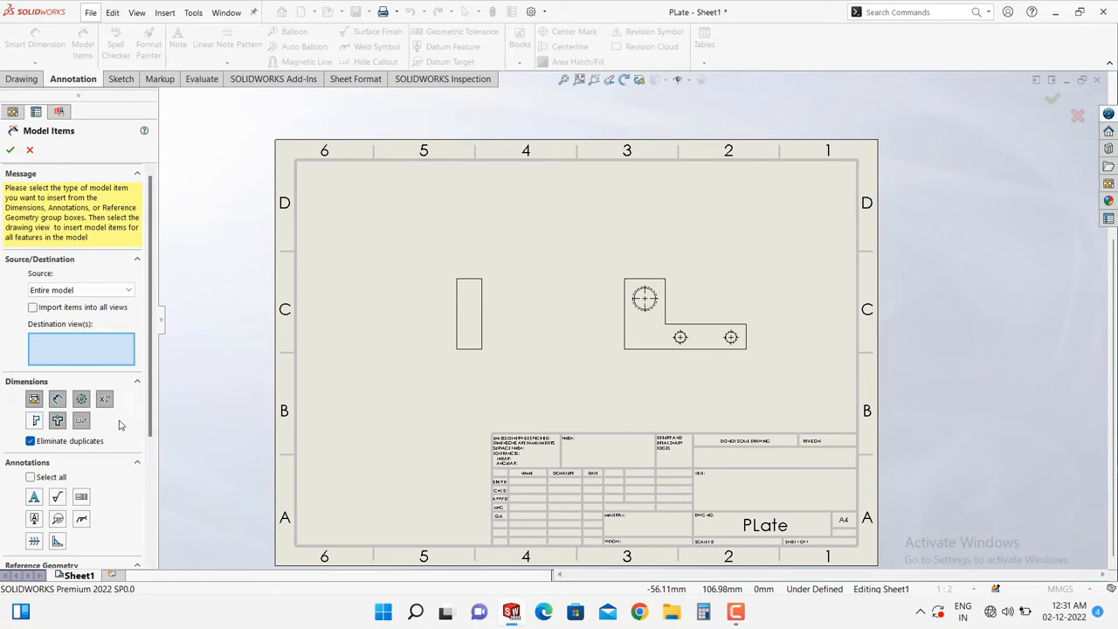
mouse_move(75, 385)
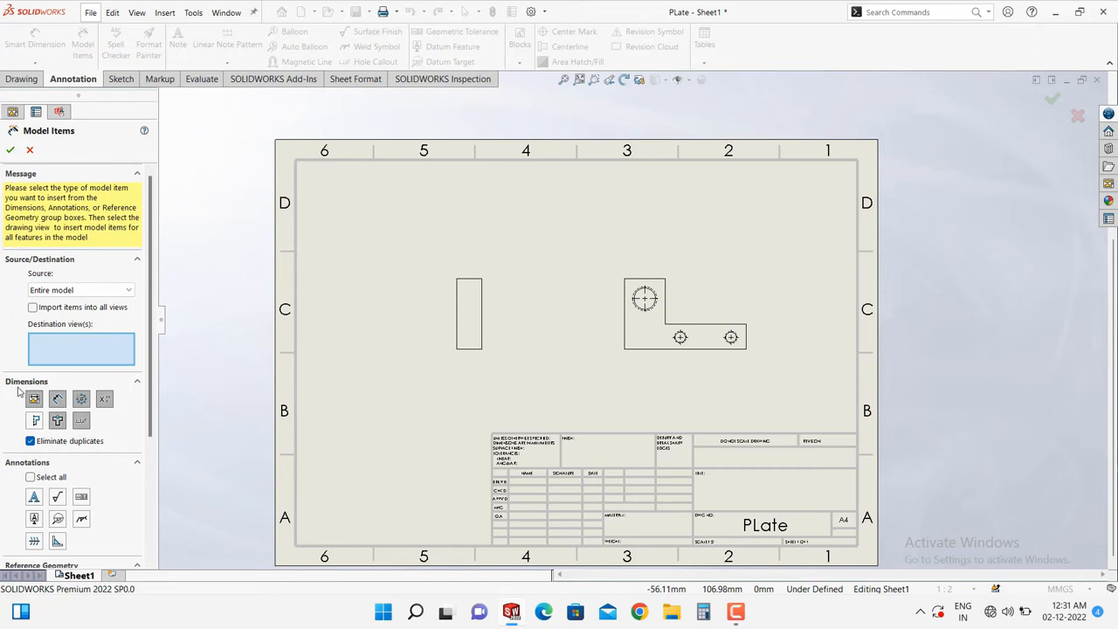
mouse_move(89, 385)
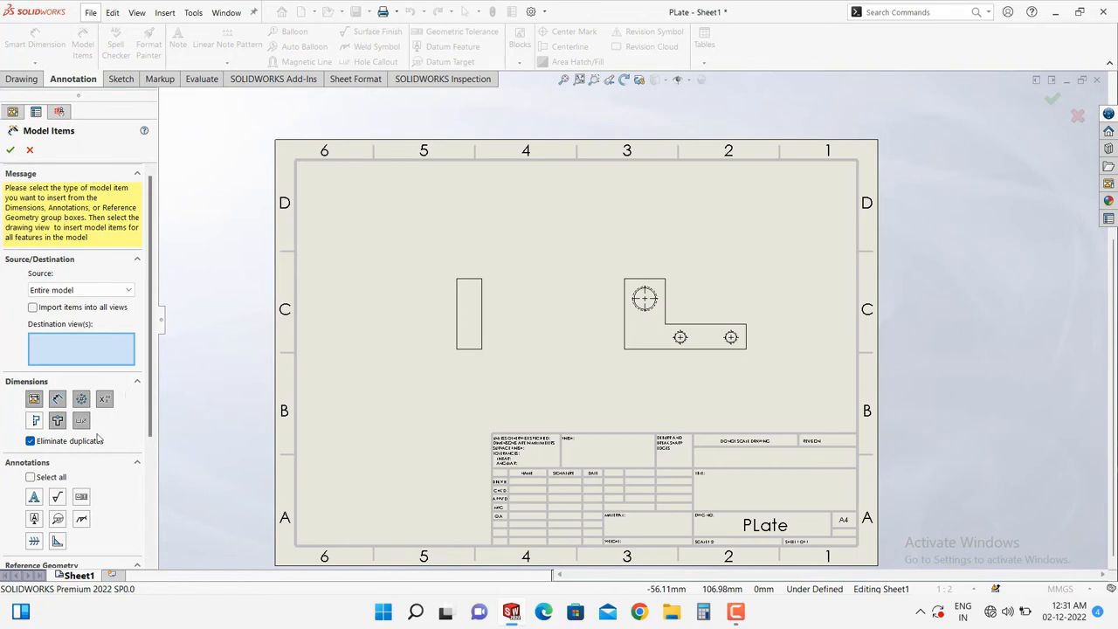
mouse_move(116, 404)
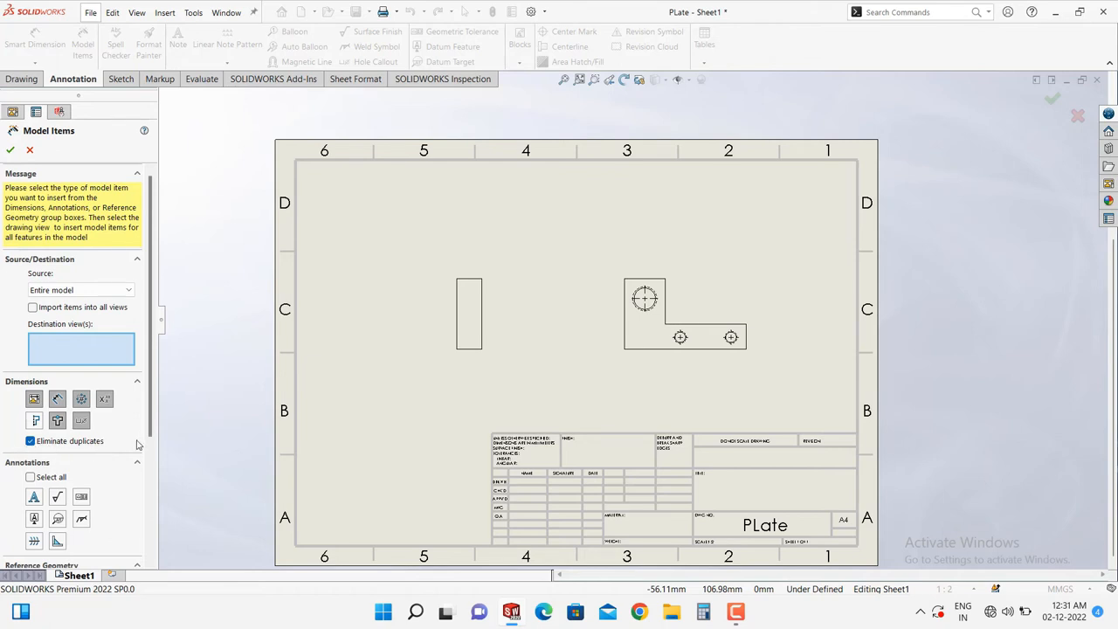
scroll("down", 3)
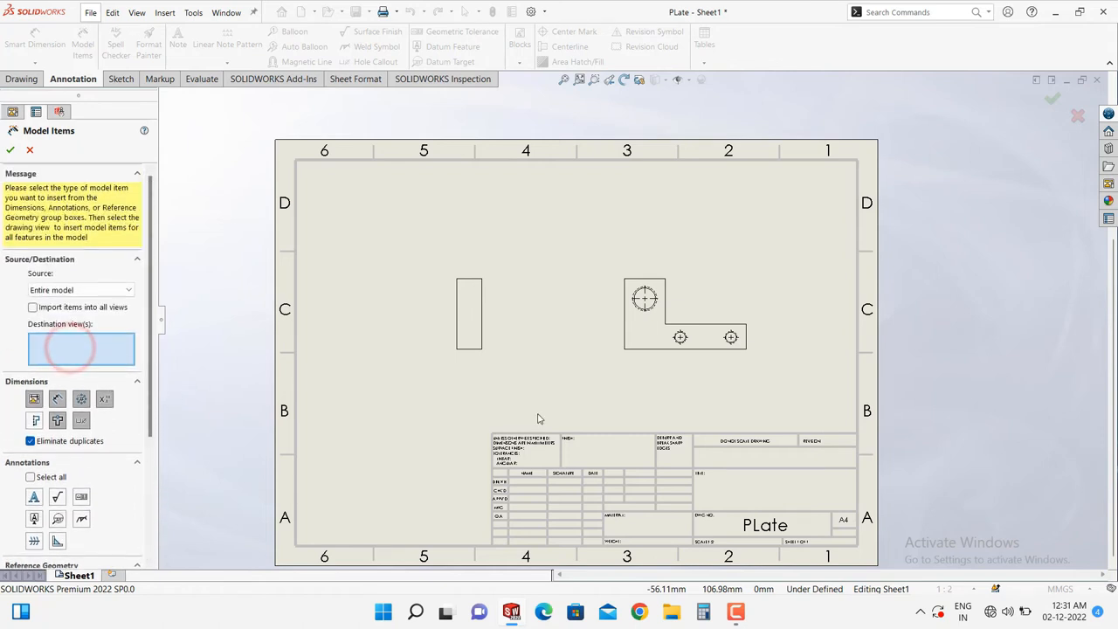
left_click(685, 315)
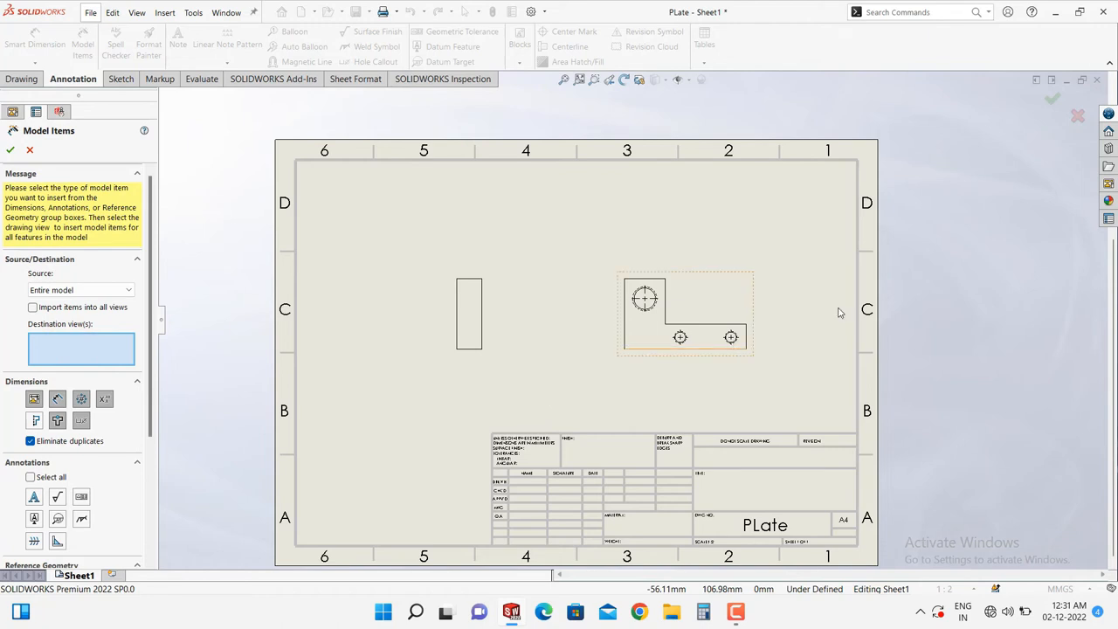
left_click(734, 301)
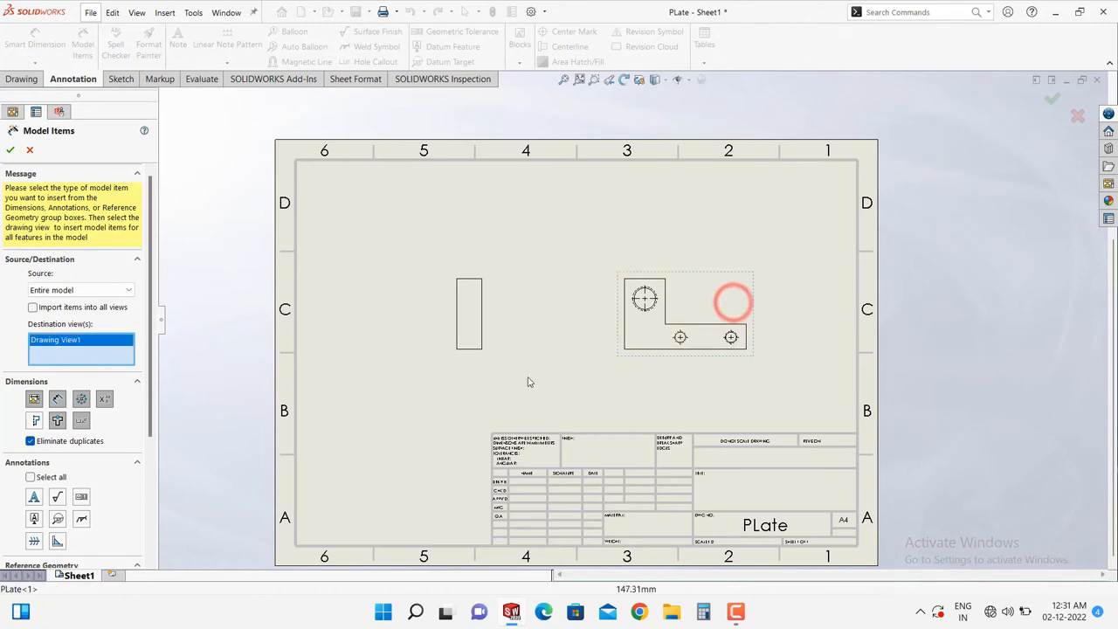
left_click(468, 314)
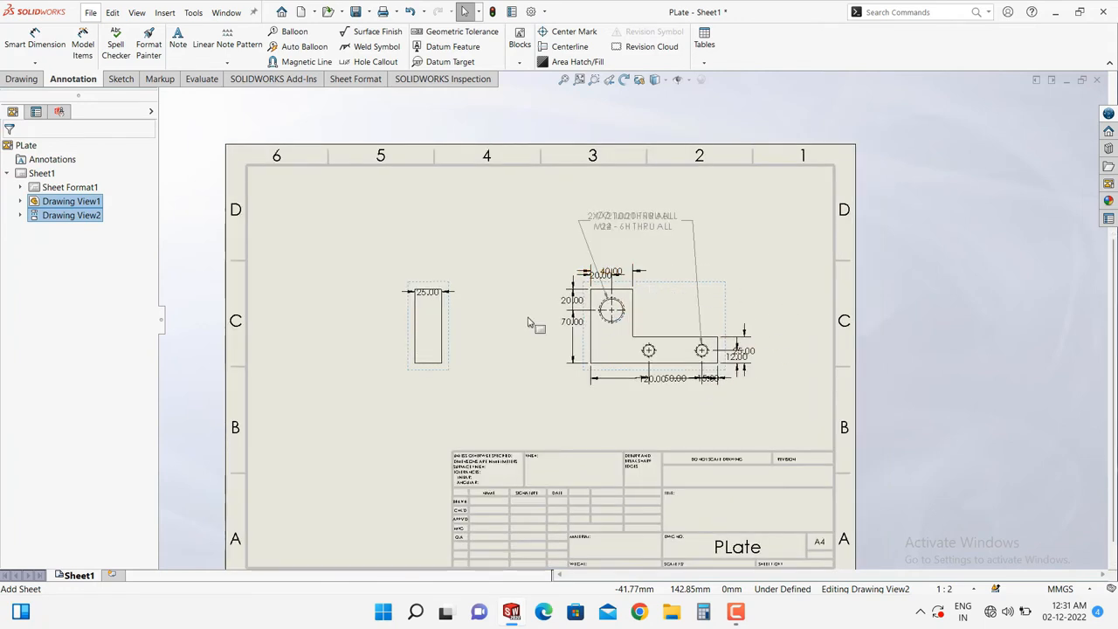
mouse_move(343, 277)
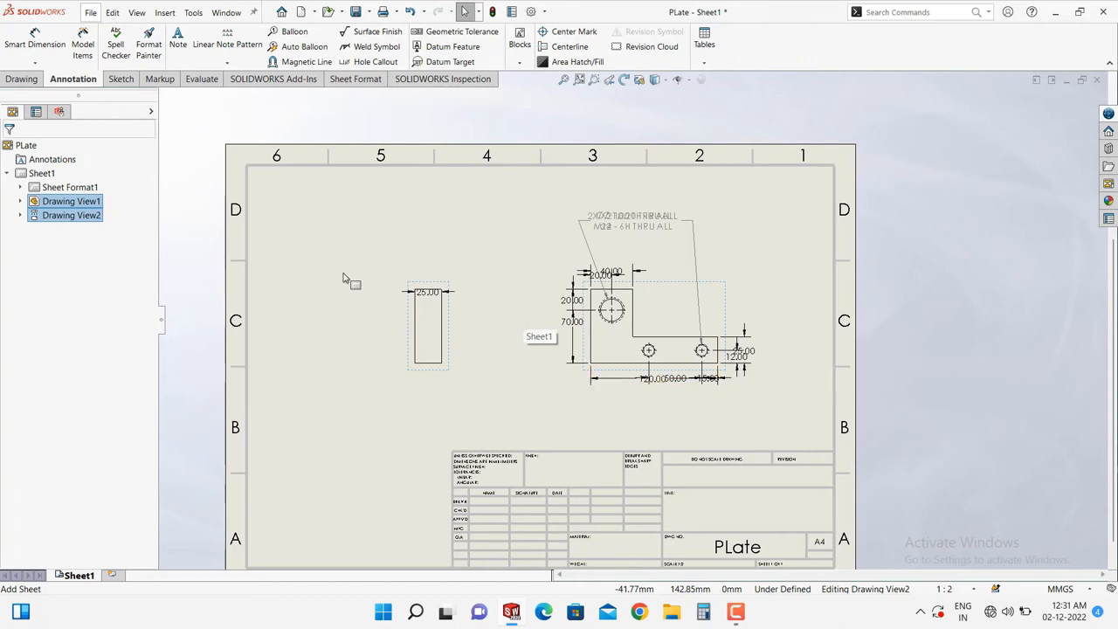
mouse_move(330, 202)
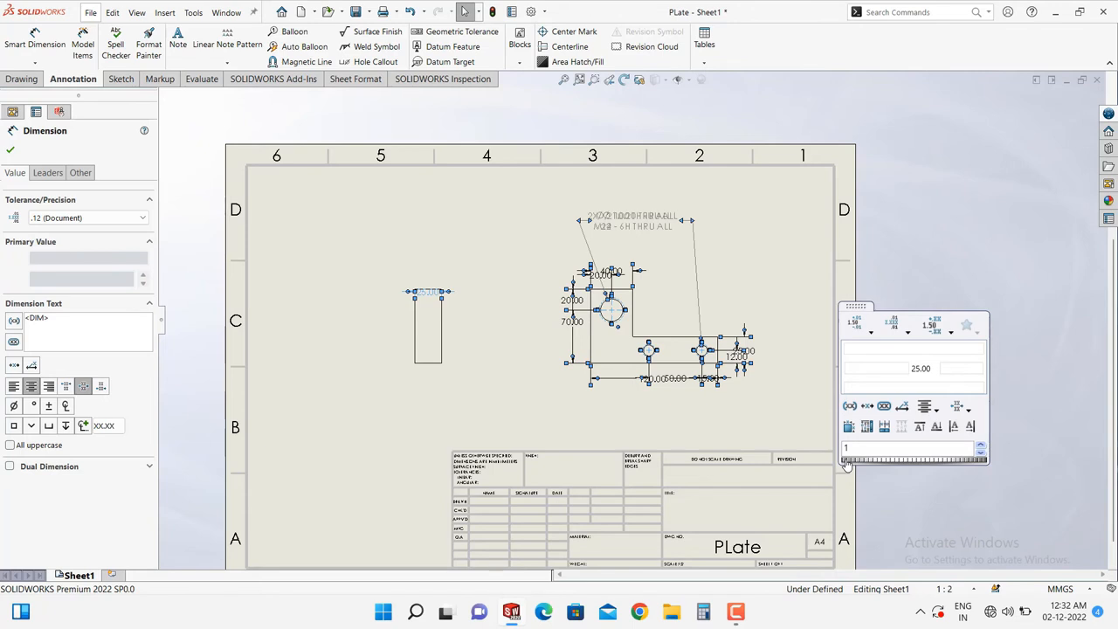
mouse_move(848, 427)
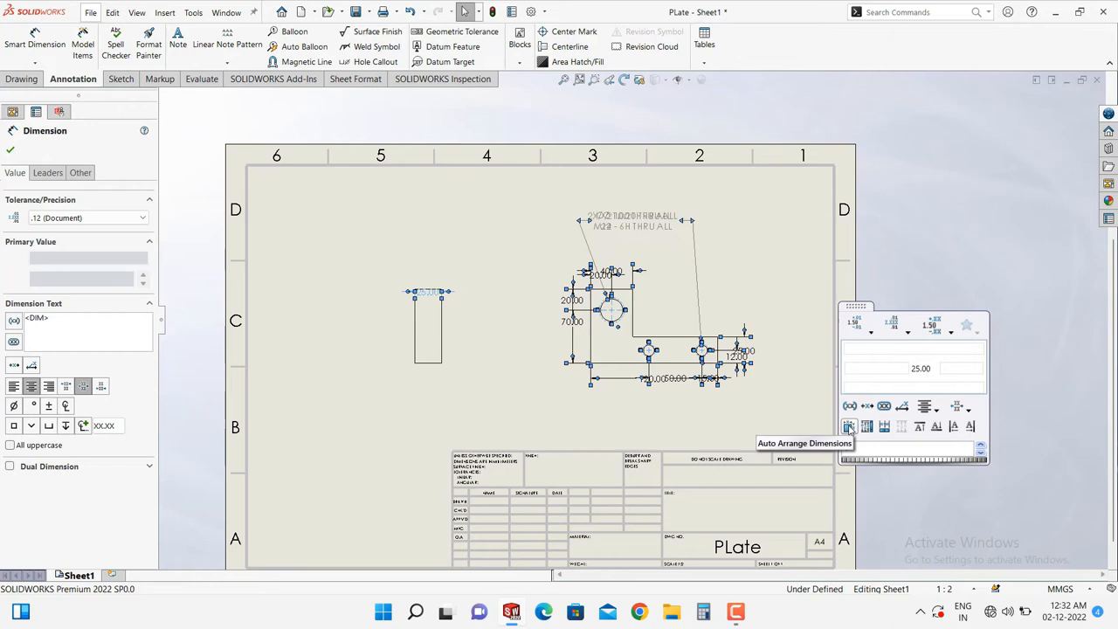
Auto-arrange the 25, 40, 70, 120 mm dimensions and hole callouts.
left_click(849, 426)
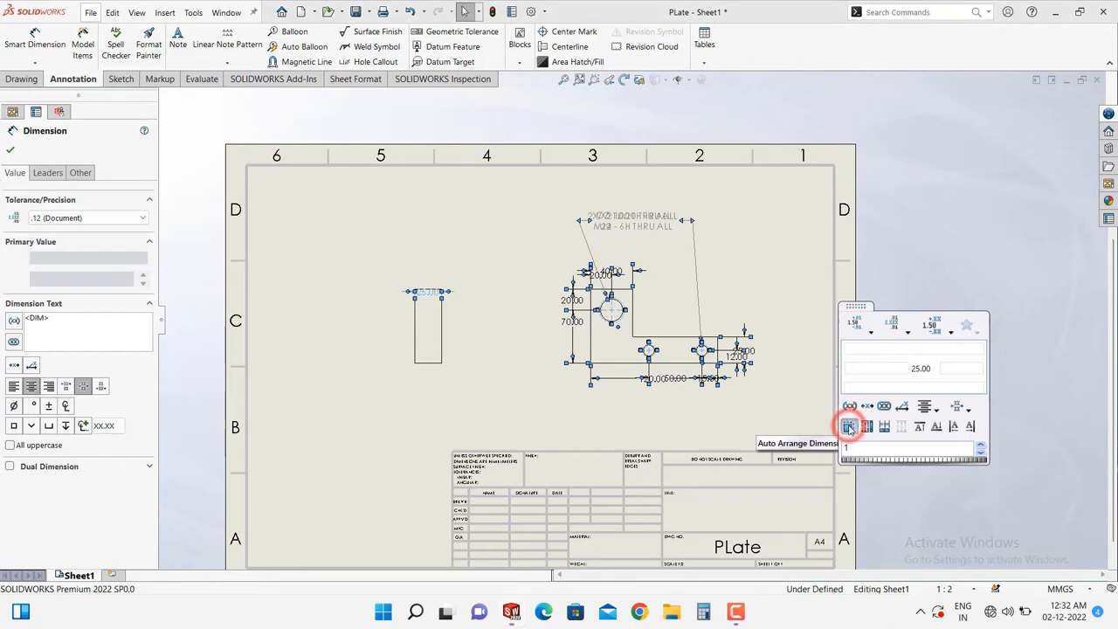
left_click(849, 427)
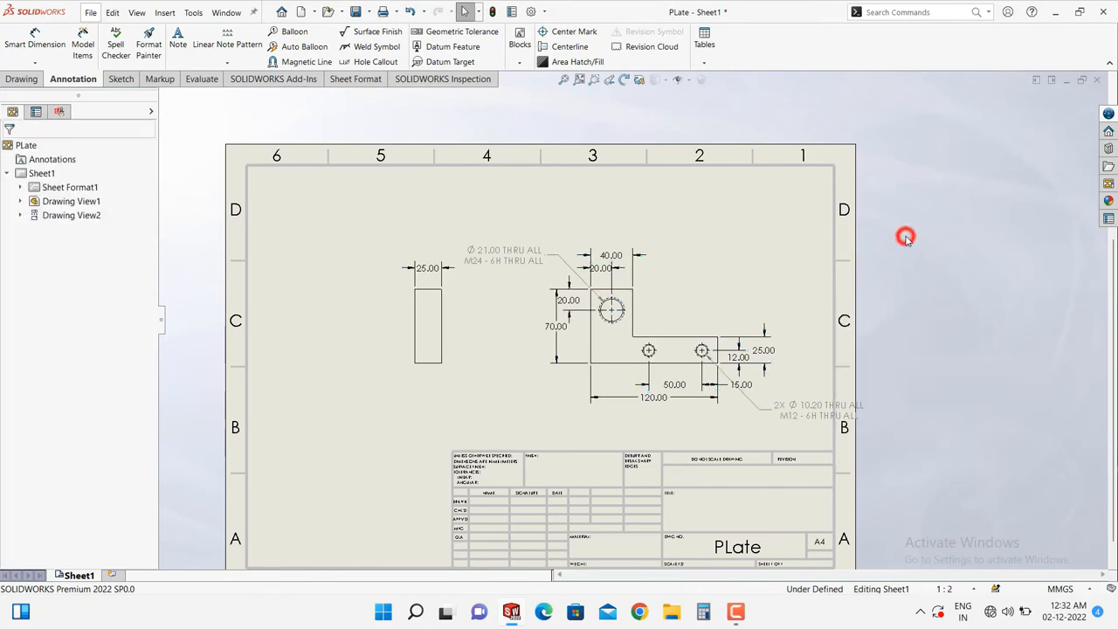
mouse_move(445, 389)
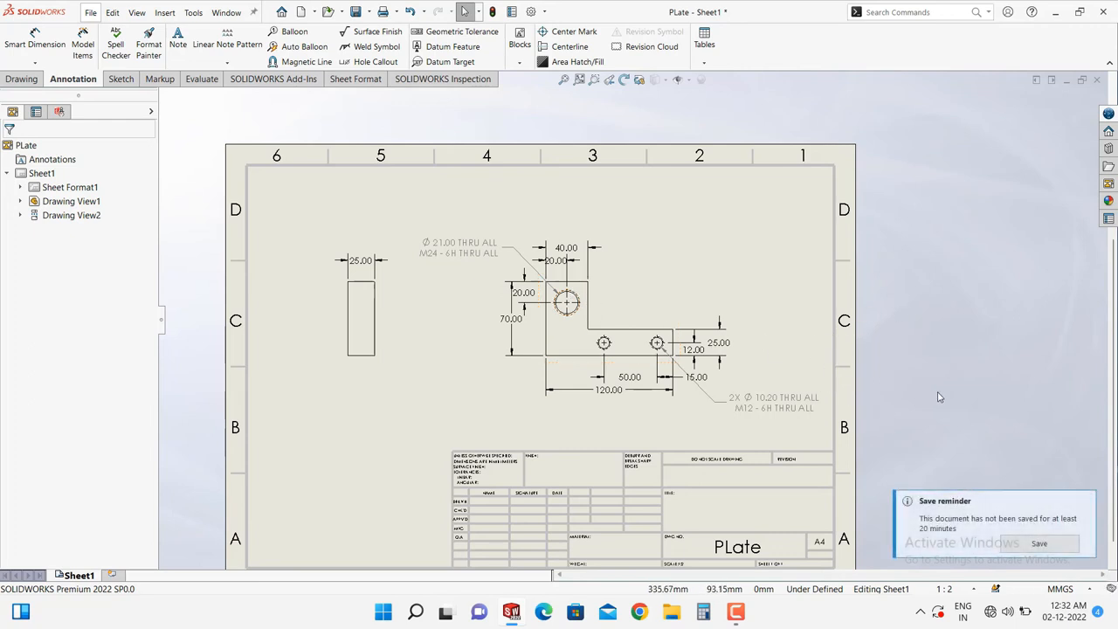
mouse_move(930, 336)
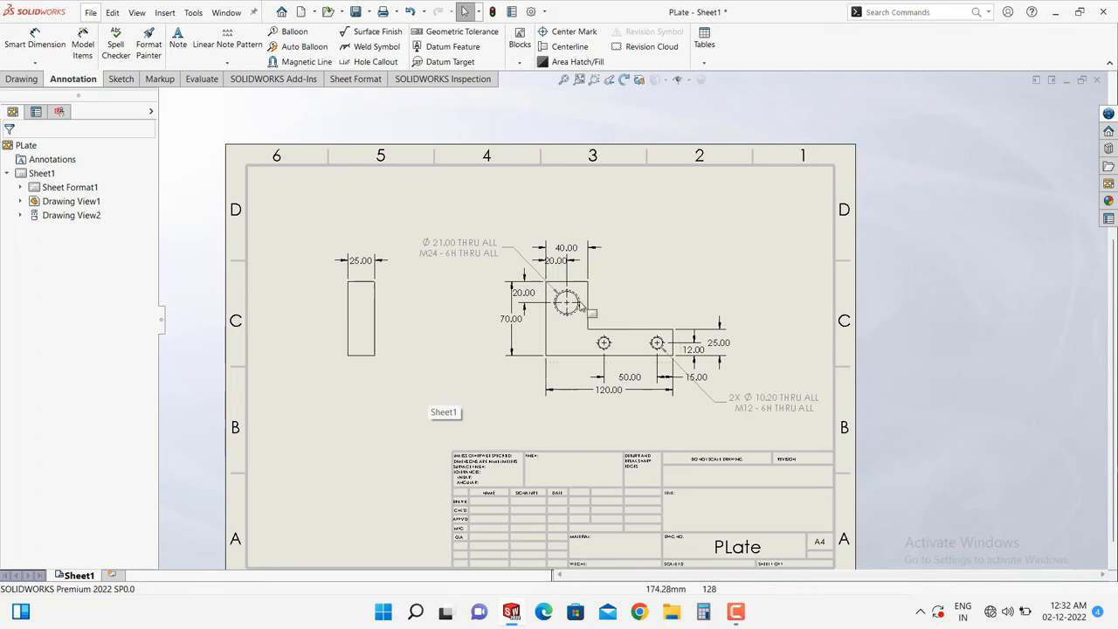
Change the side view's 25.00 thickness dimension to 50 mm and rebuild.
left_click(581, 305)
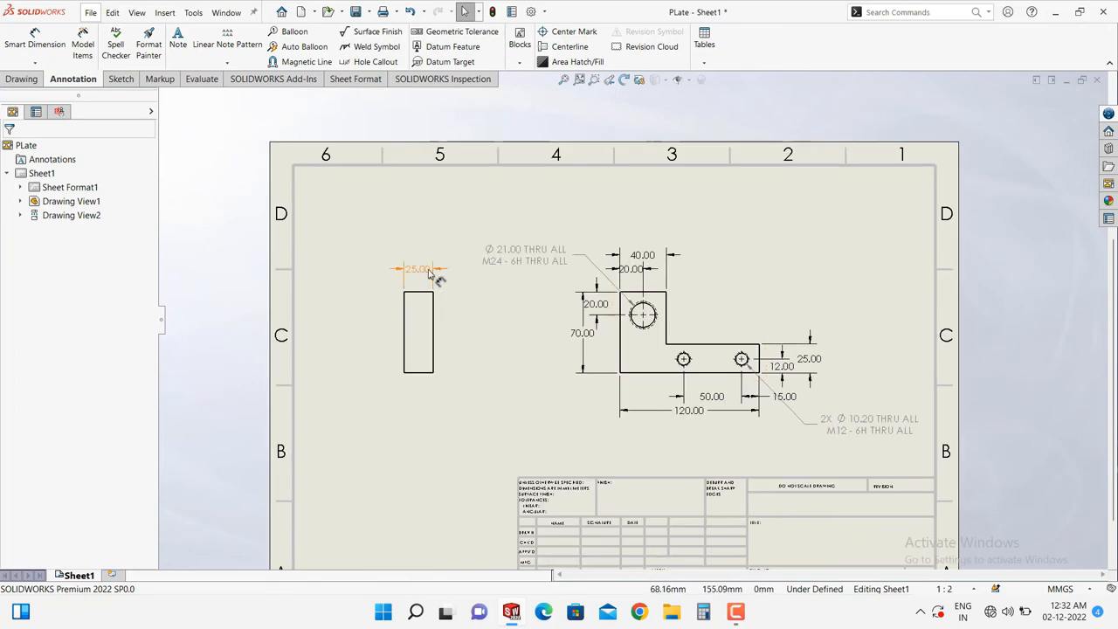
mouse_move(424, 271)
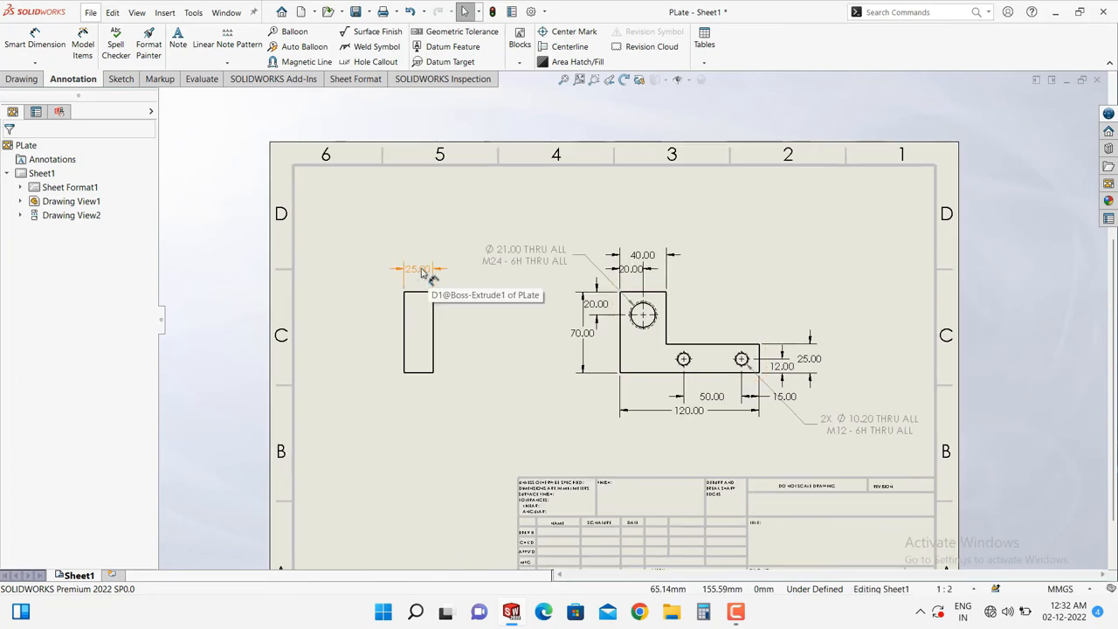
left_click(417, 269)
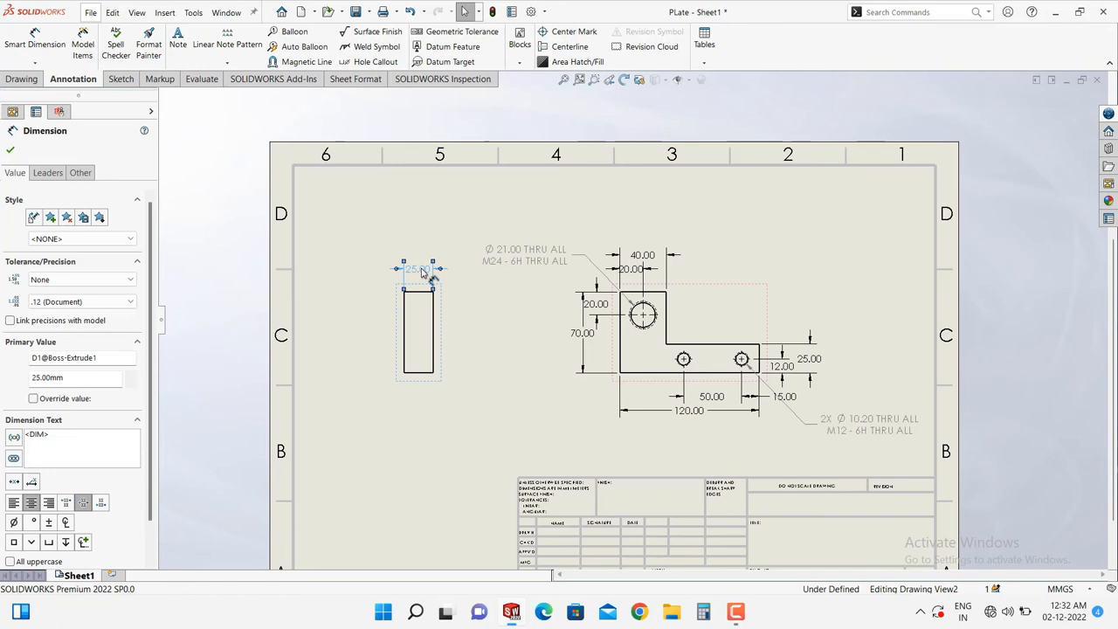
double_click(418, 269)
type("50")
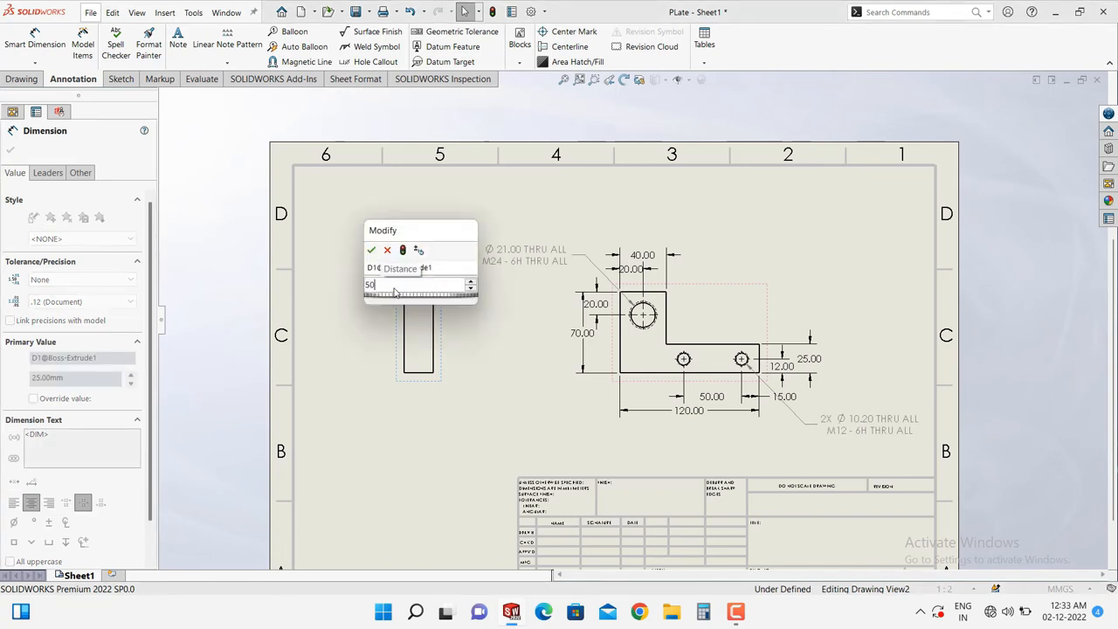
left_click(372, 251)
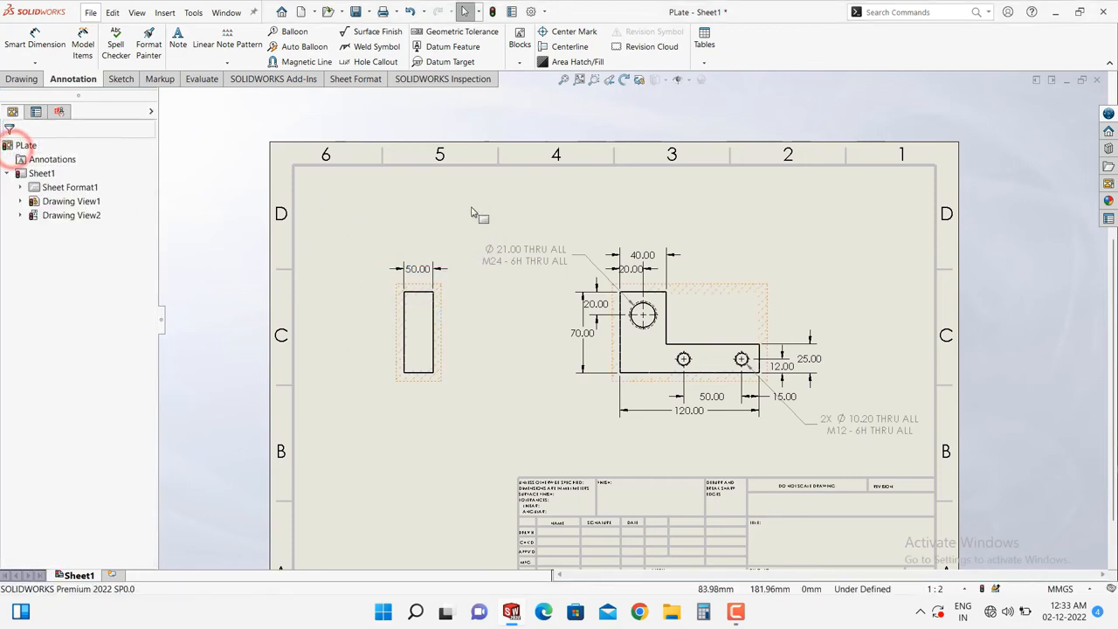
left_click(492, 11)
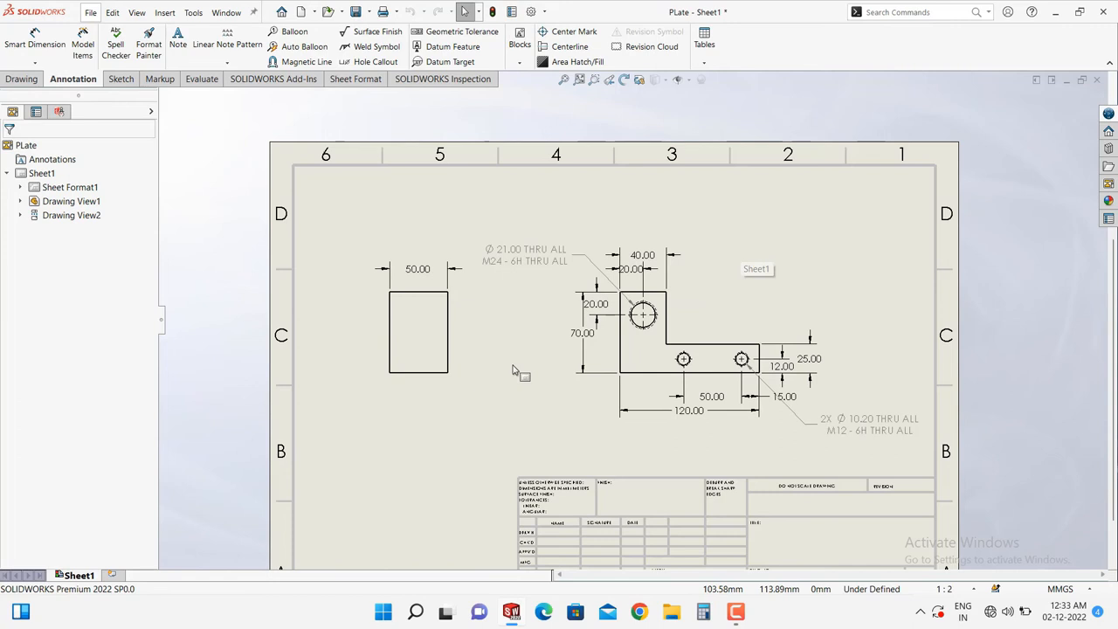
mouse_move(469, 399)
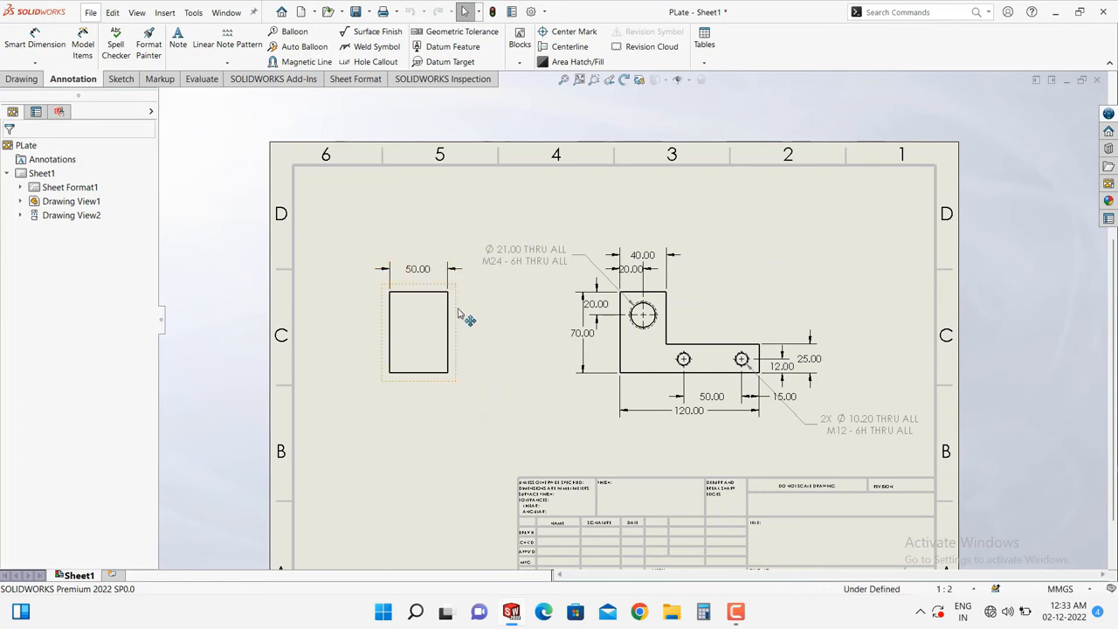
mouse_move(454, 310)
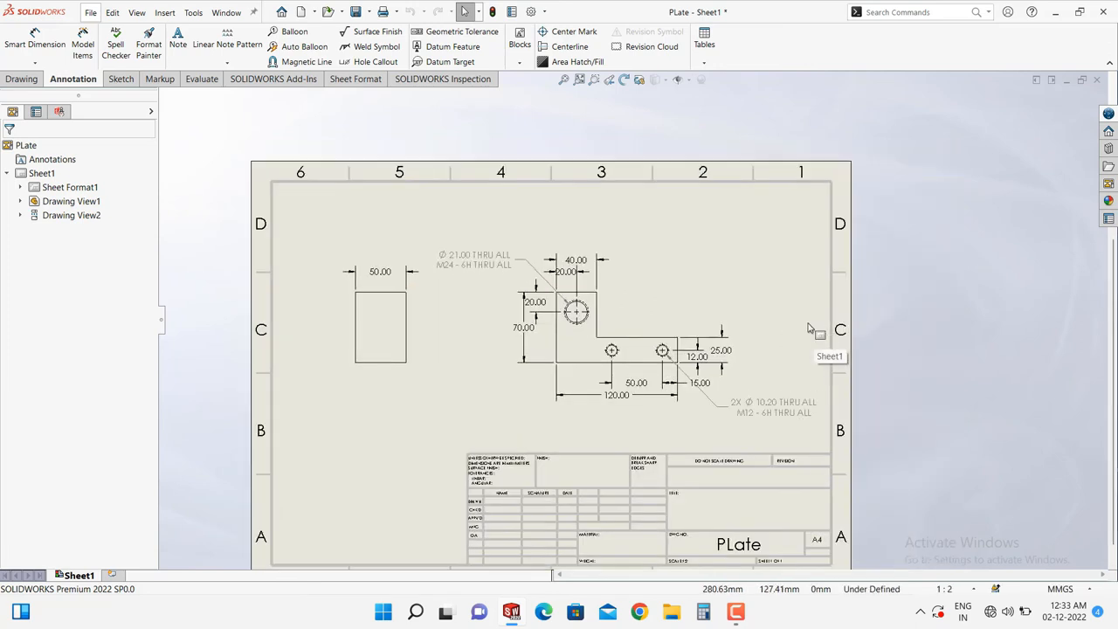
left_click(380, 328)
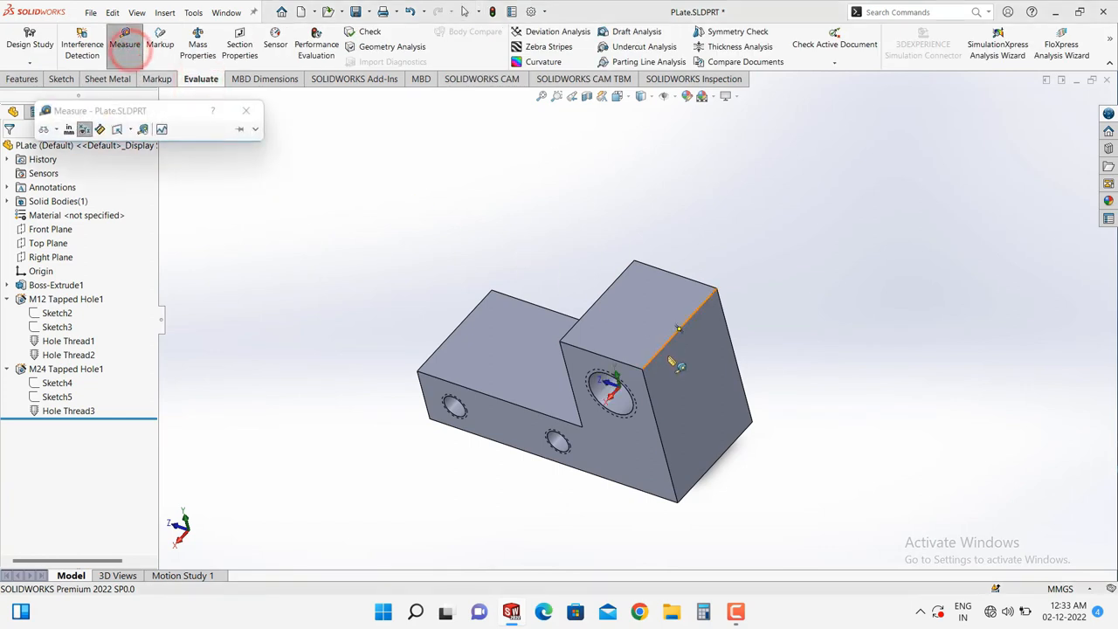
Measure an edge on the 3D plate, then return to the drawing sheet.
left_click(685, 314)
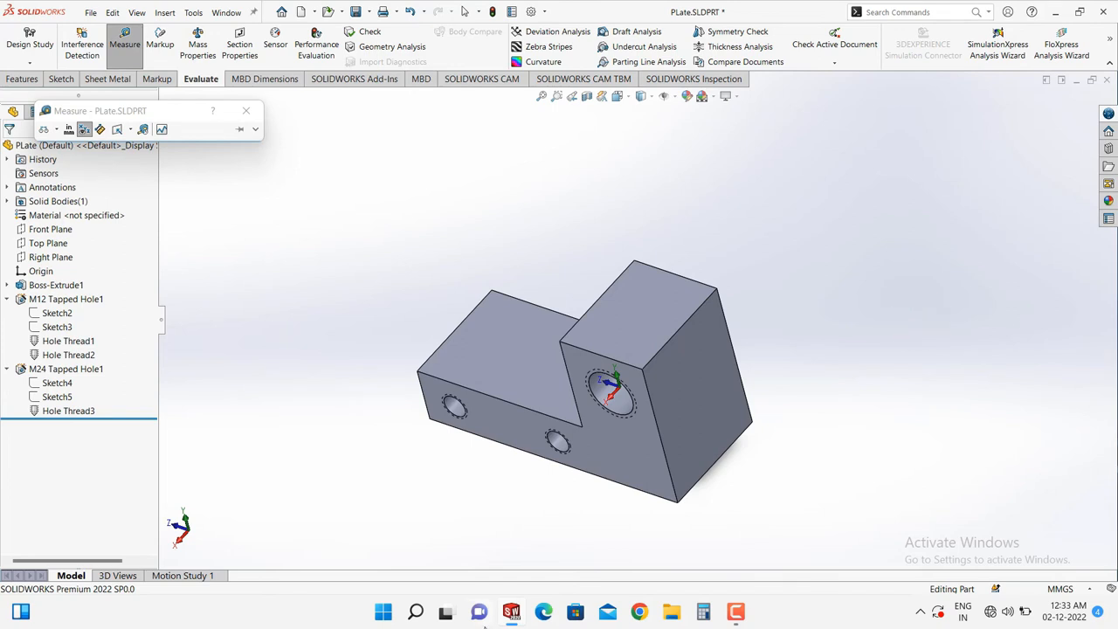
left_click(590, 532)
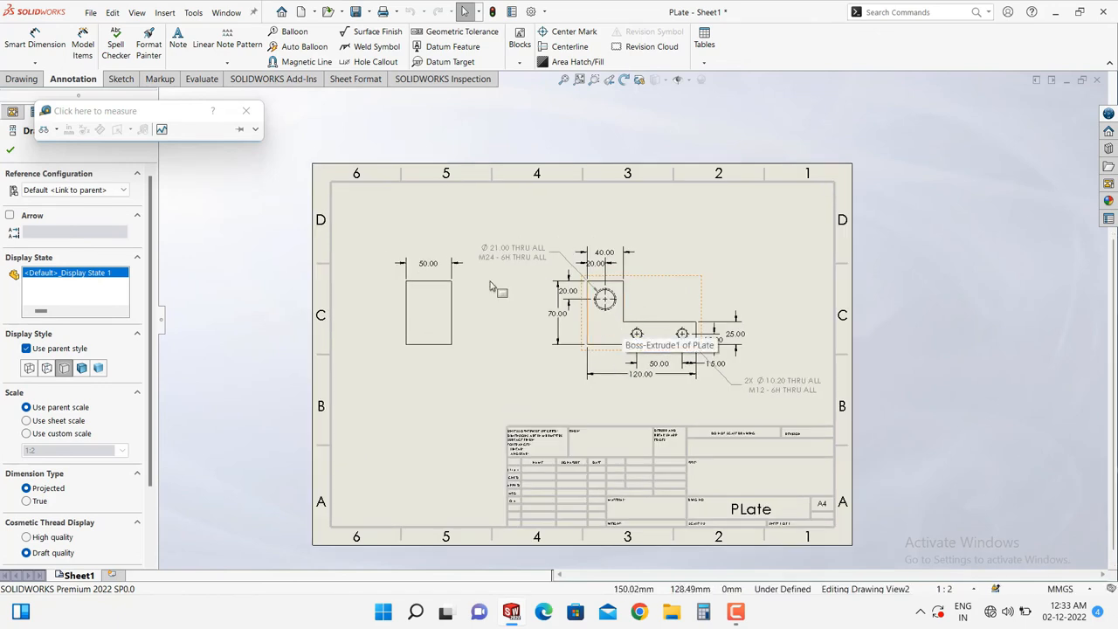
Close the measure tool and dimension the side view's bottom edge at 50.00.
left_click(247, 111)
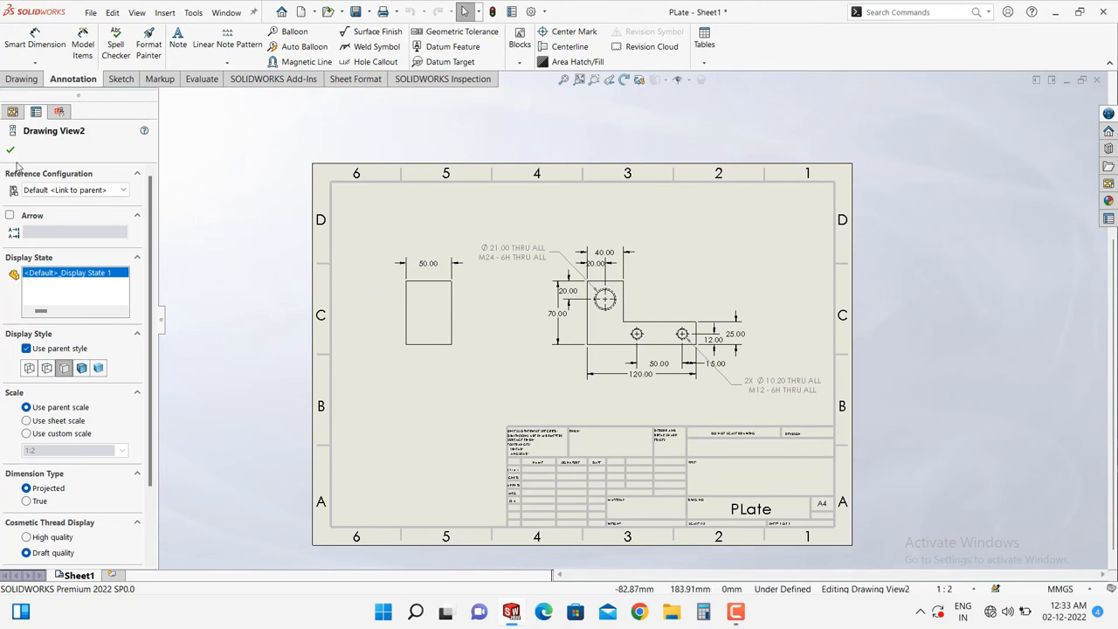
left_click(10, 150)
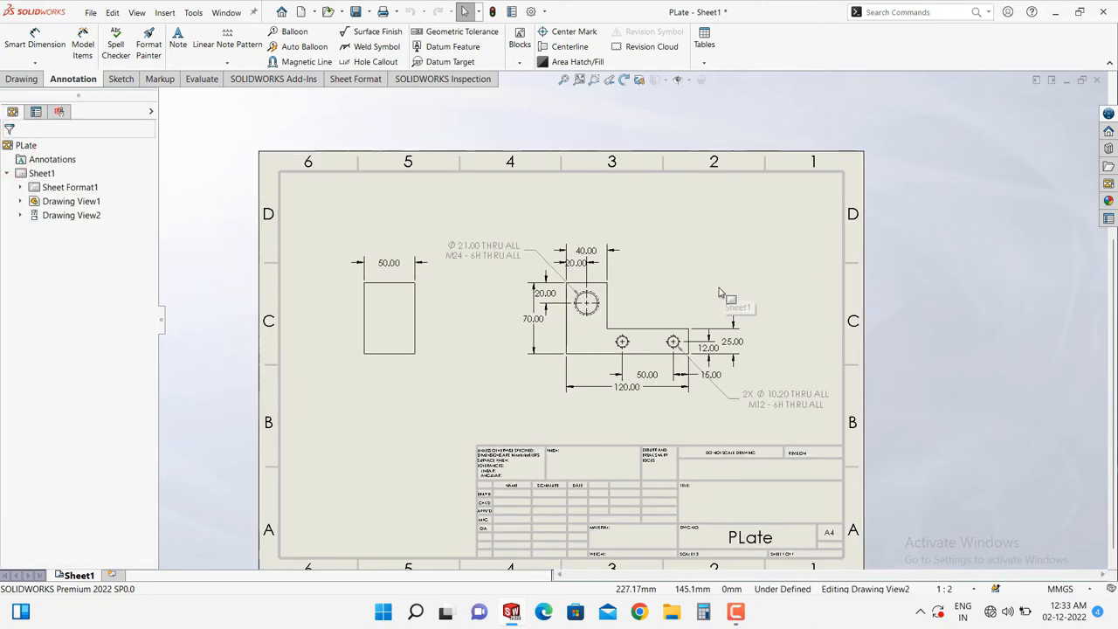
left_click(315, 284)
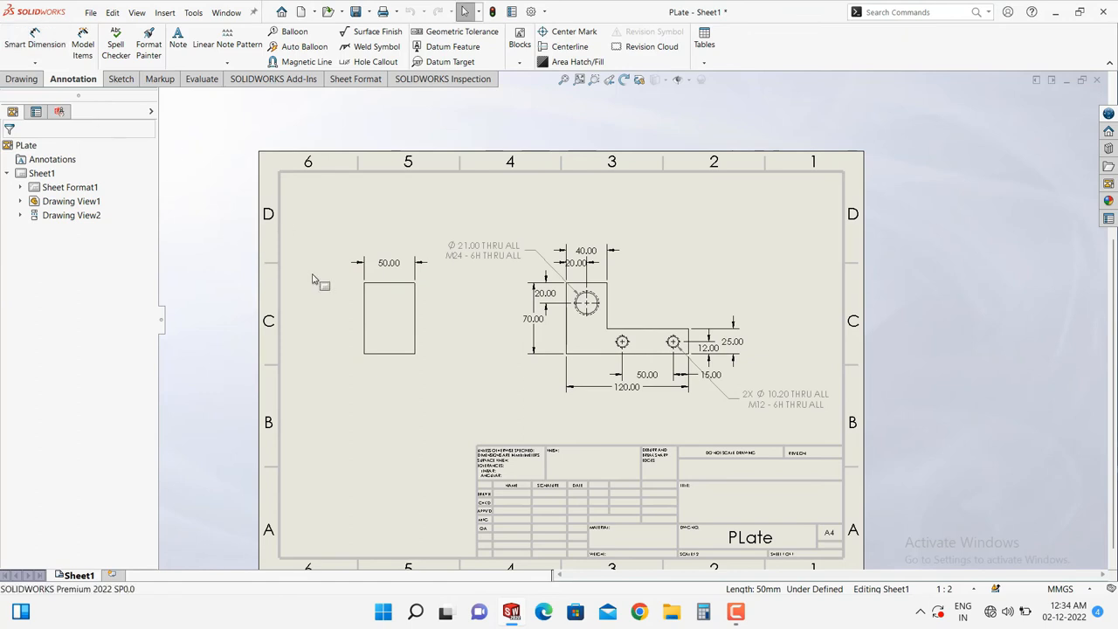
mouse_move(87, 129)
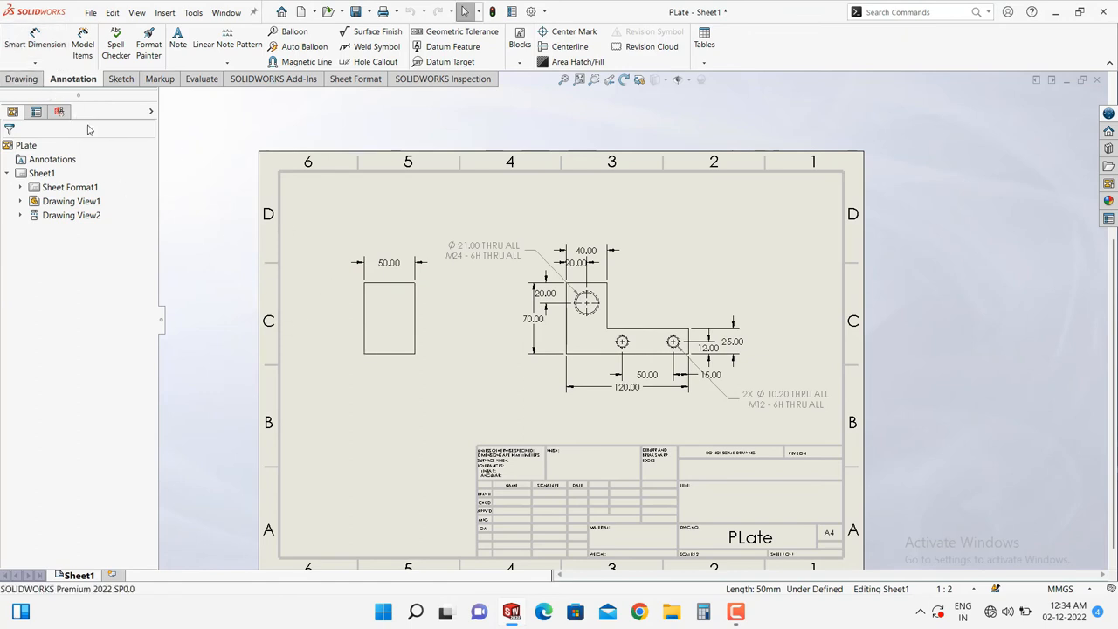
mouse_move(54, 70)
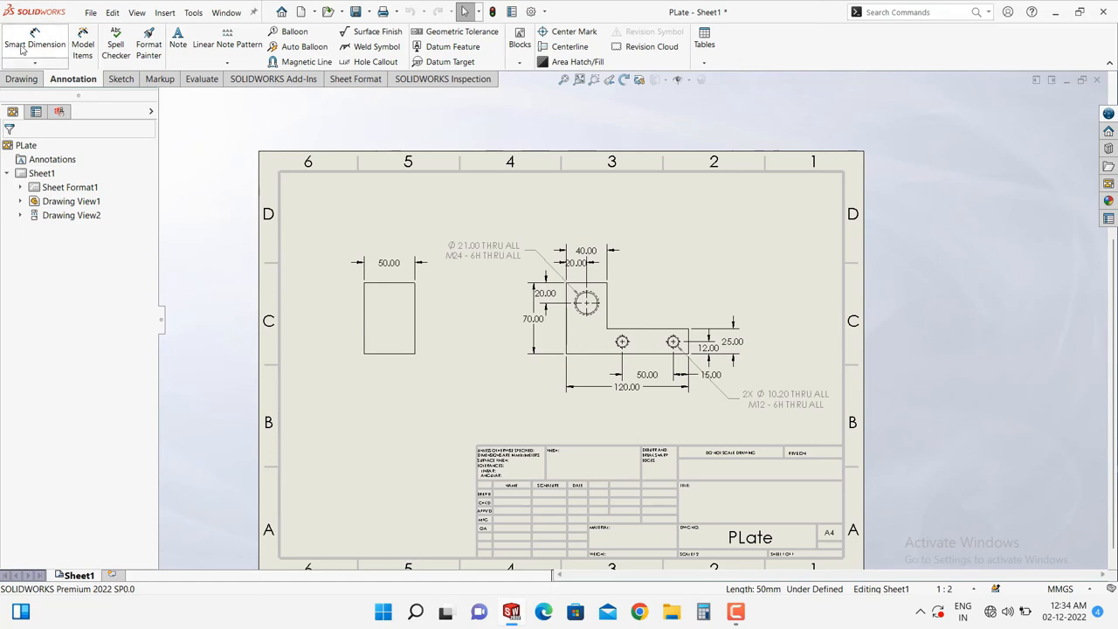
left_click(35, 43)
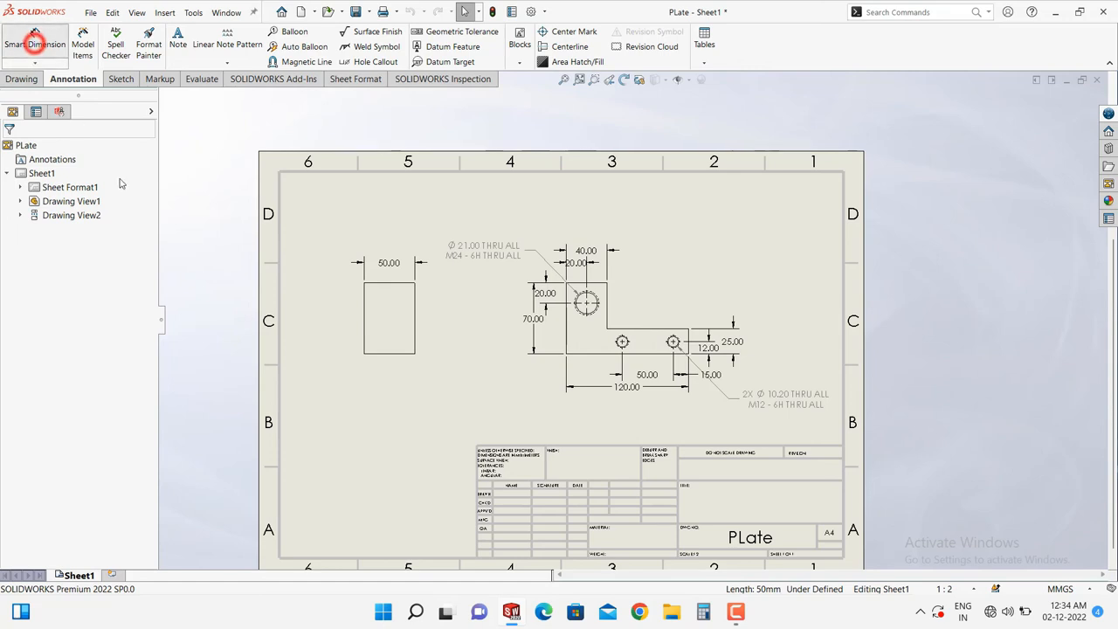
left_click(35, 43)
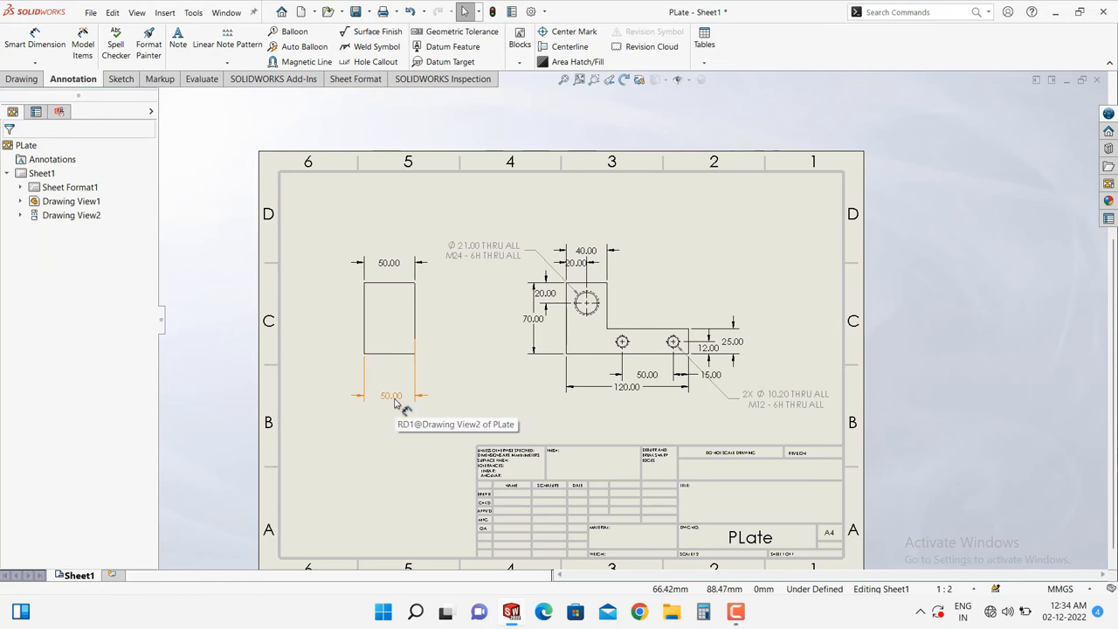
left_click(391, 396)
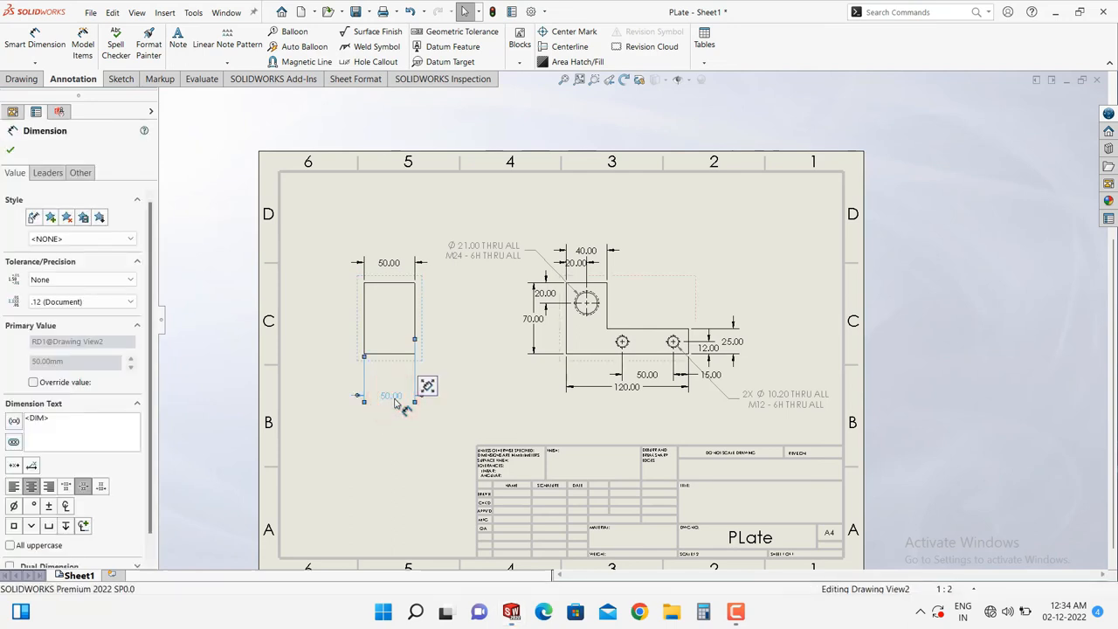
left_click(390, 396)
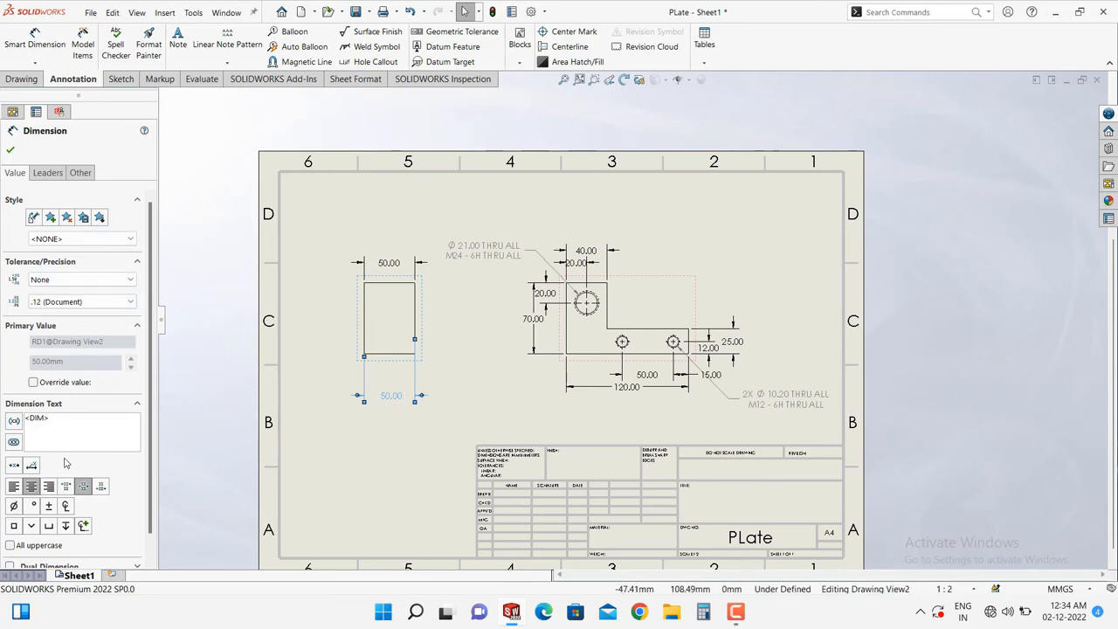
left_click(364, 447)
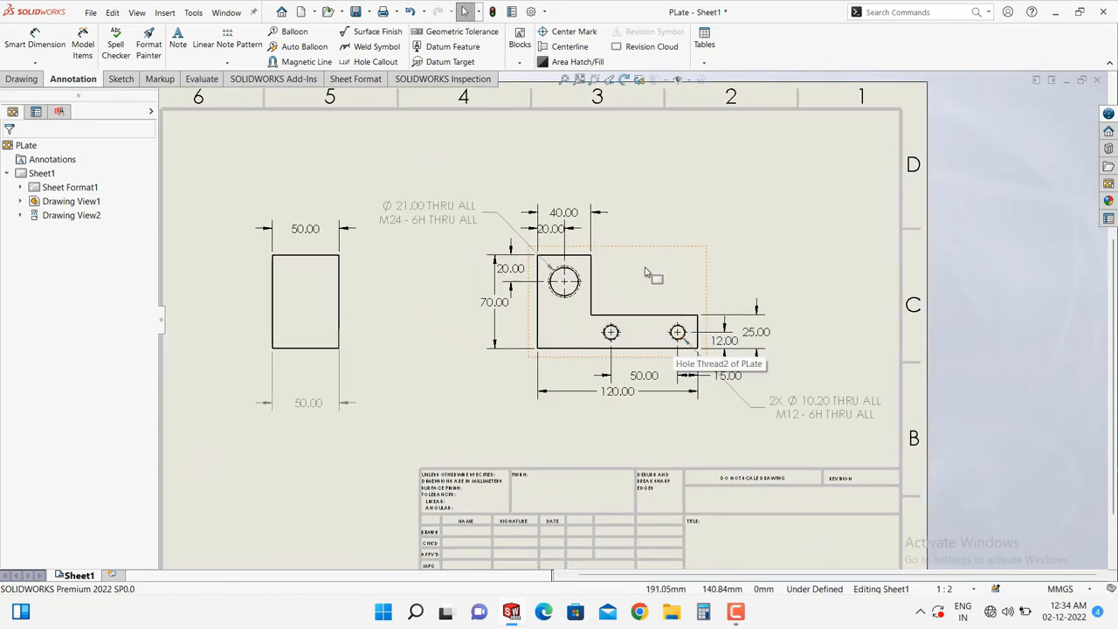
mouse_move(653, 273)
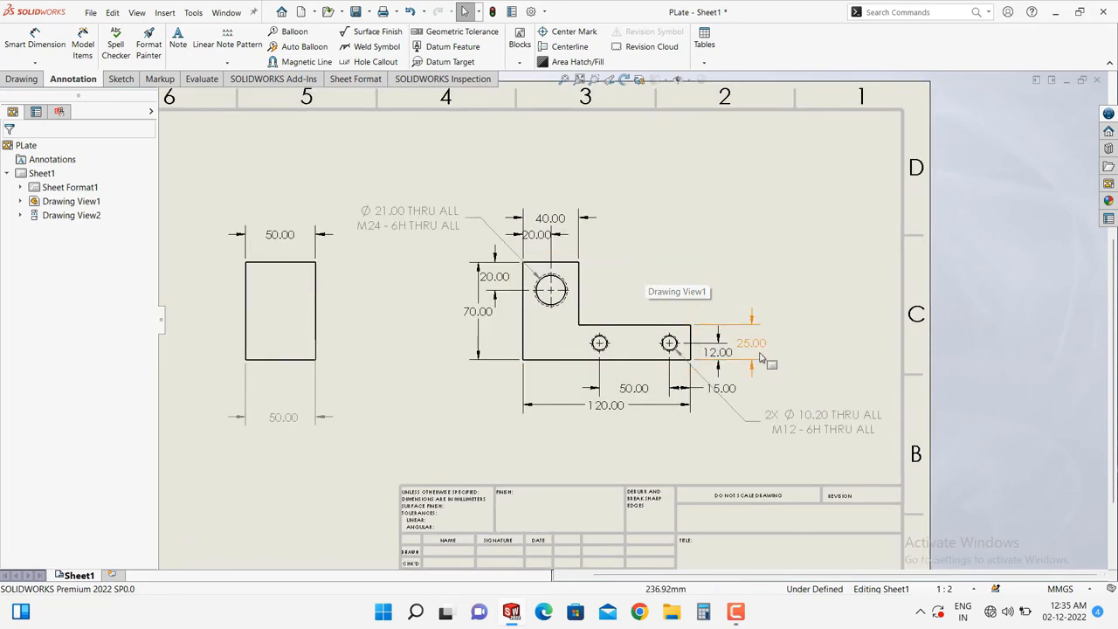
Change the 25.00 step height dimension in Drawing View1 to 50 mm.
left_click(751, 342)
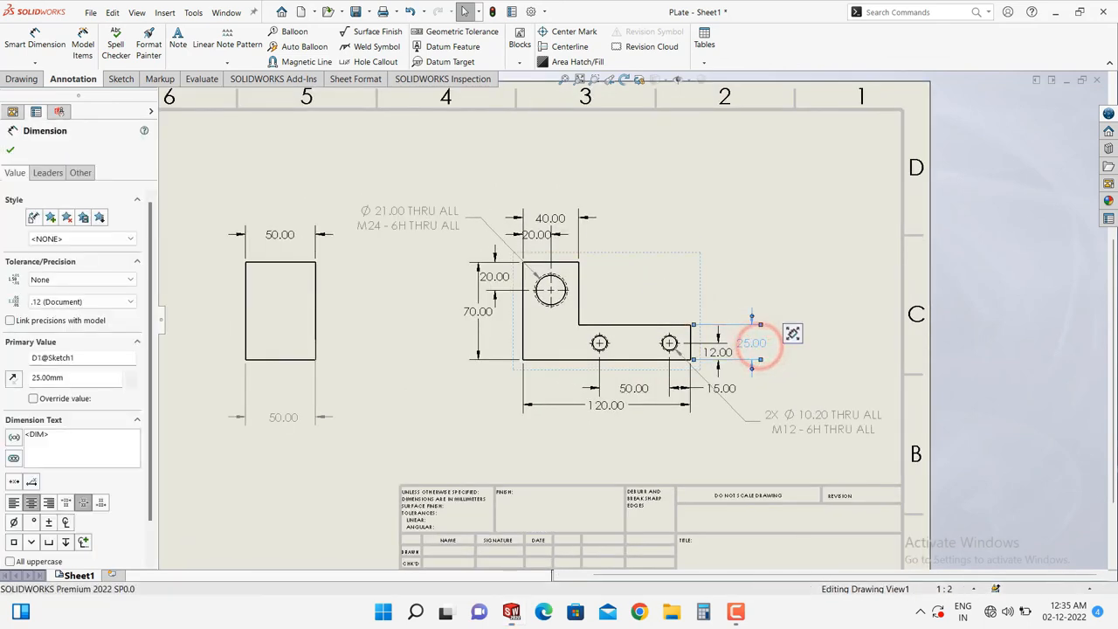
double_click(753, 342)
type("50")
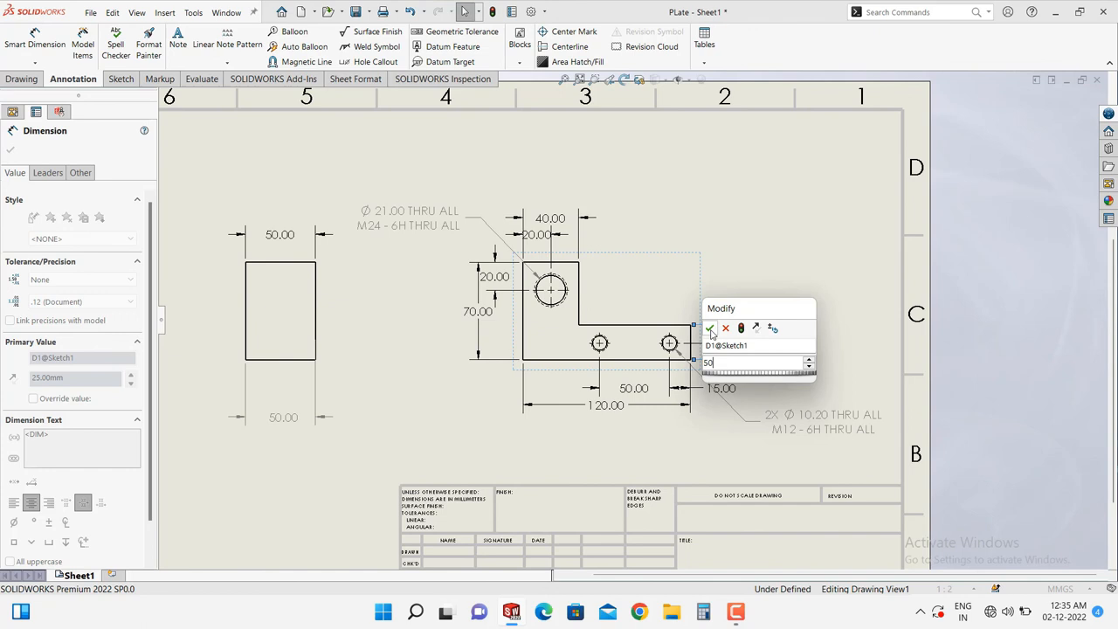
left_click(710, 328)
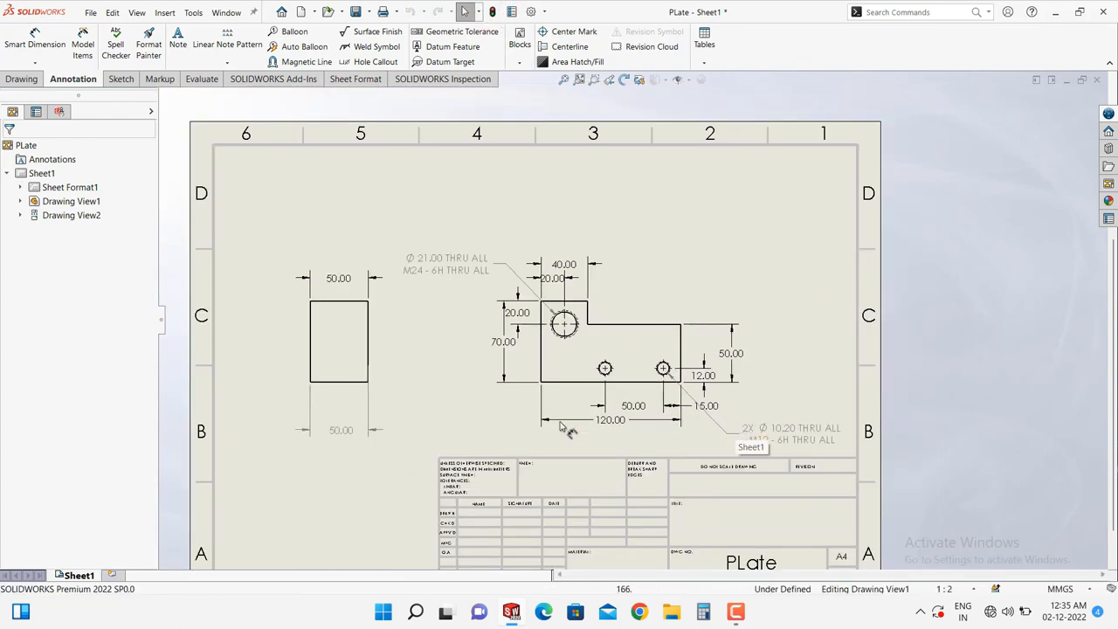
mouse_move(467, 419)
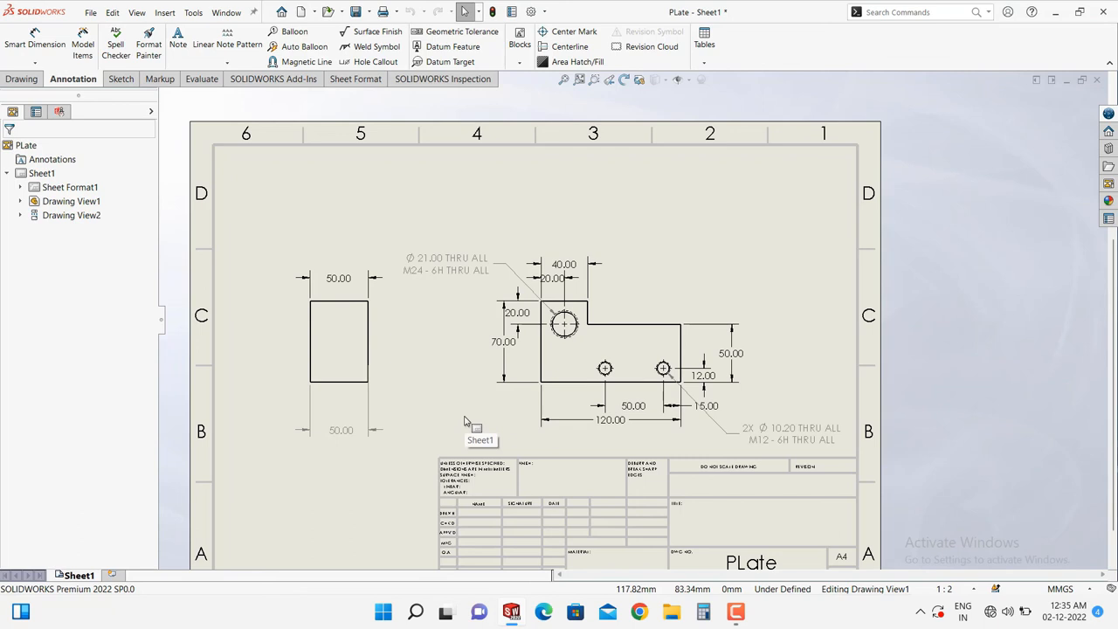
mouse_move(469, 412)
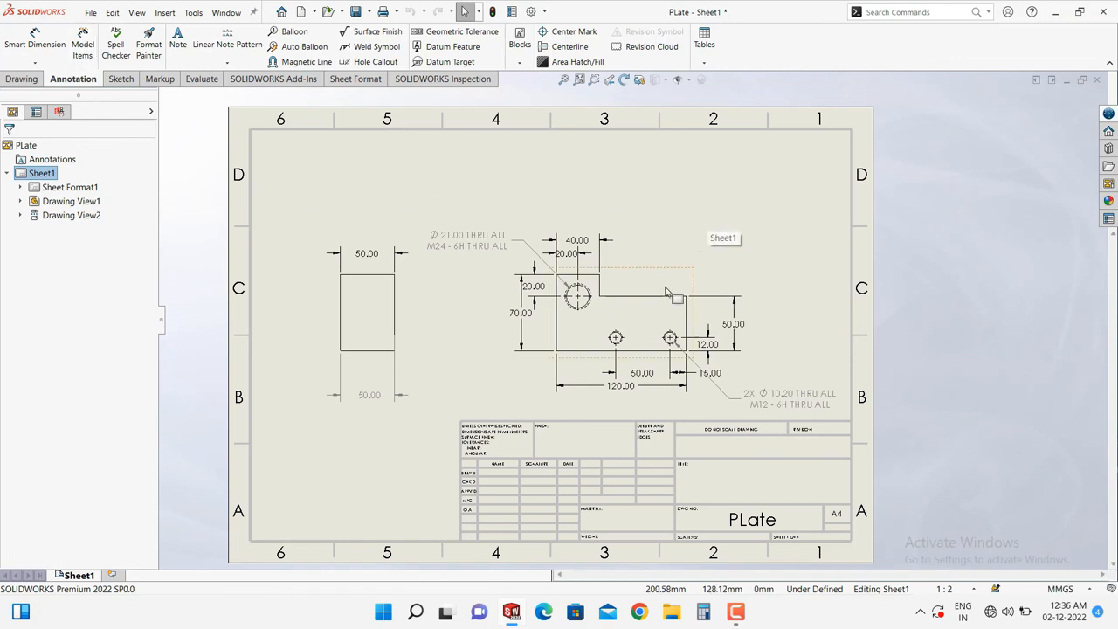
mouse_move(789, 328)
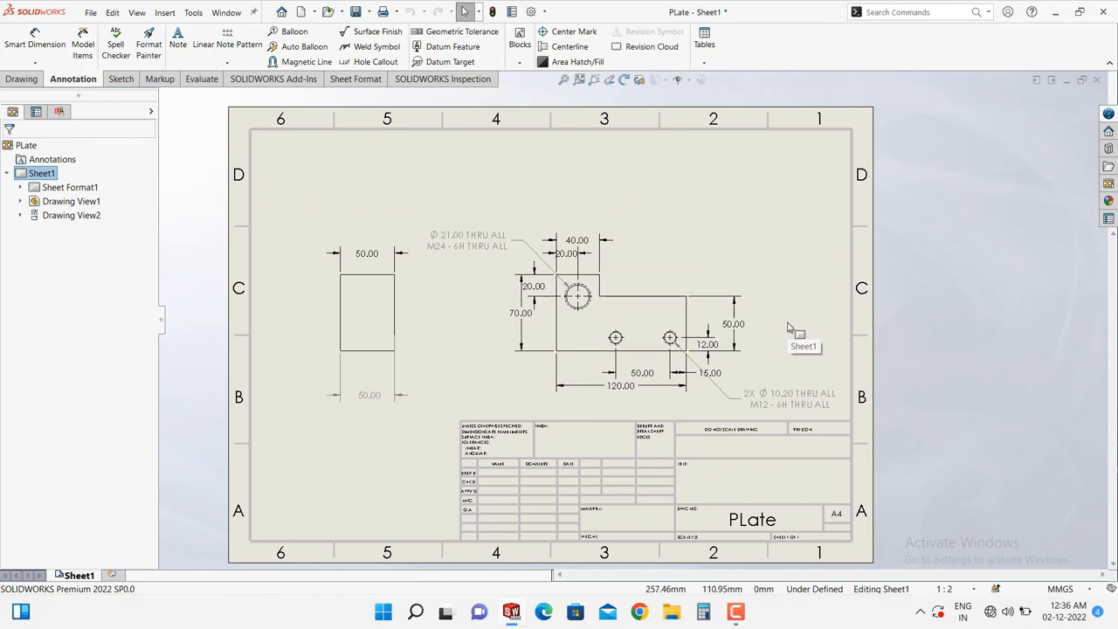
mouse_move(781, 279)
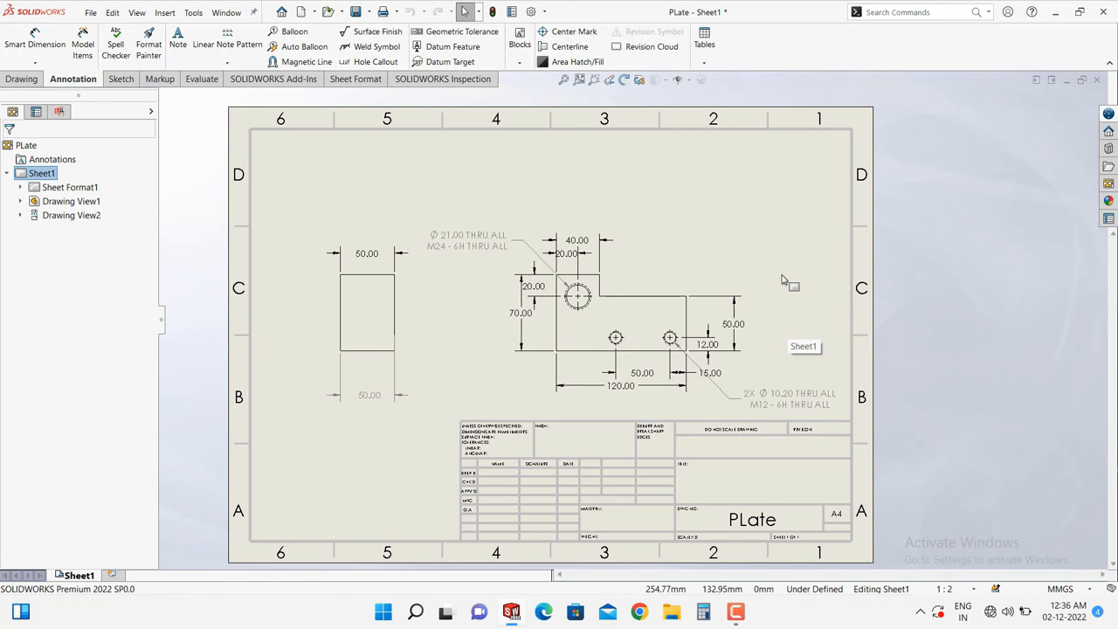
mouse_move(336, 170)
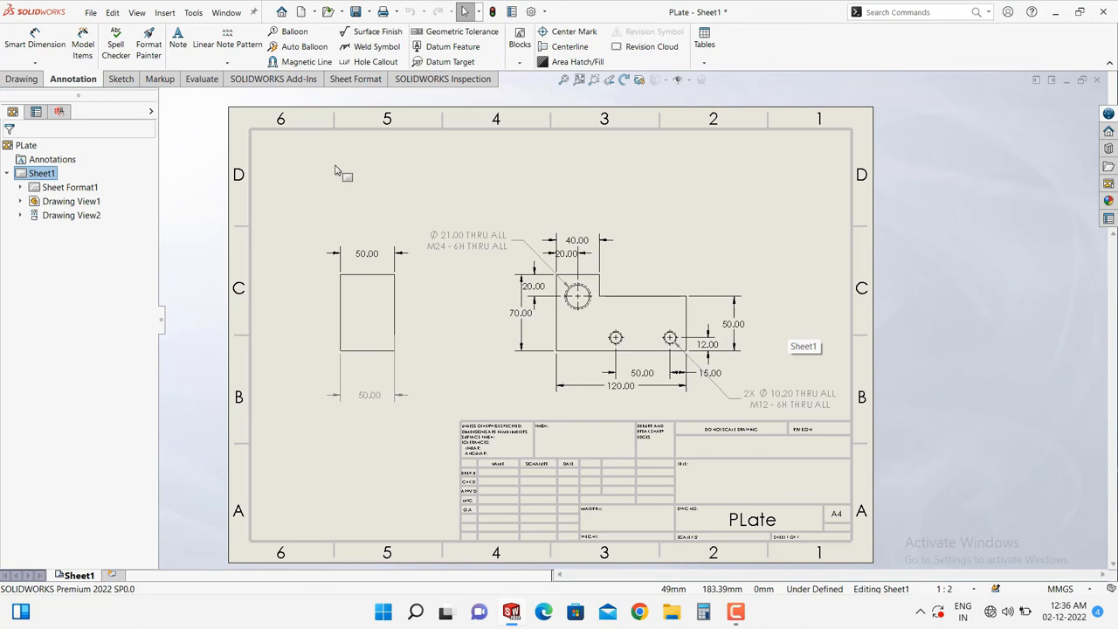
mouse_move(402, 193)
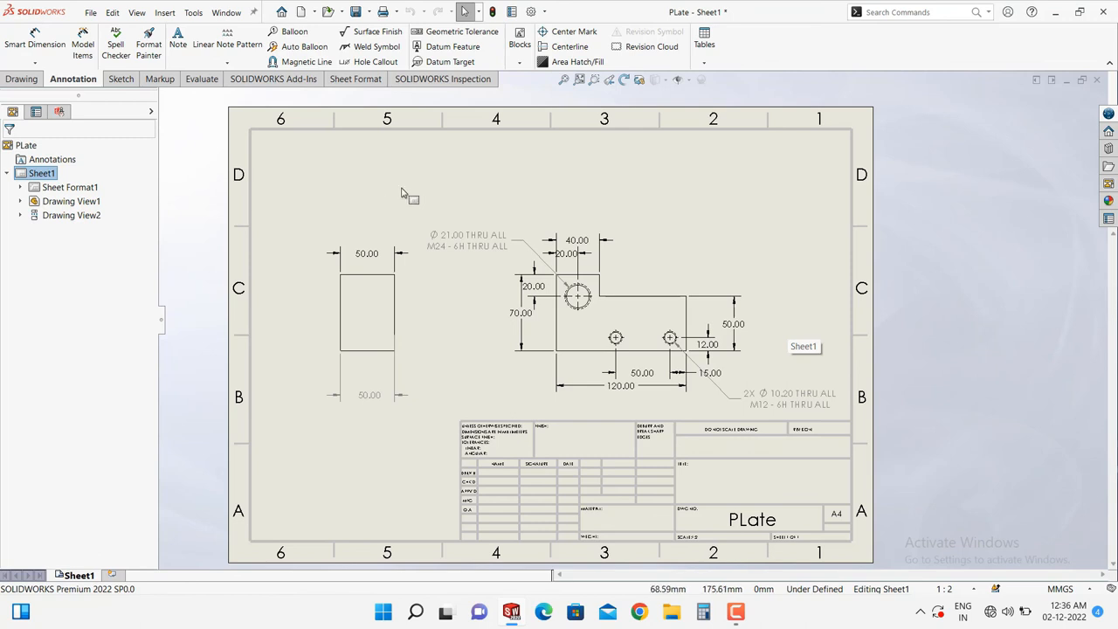
mouse_move(371, 191)
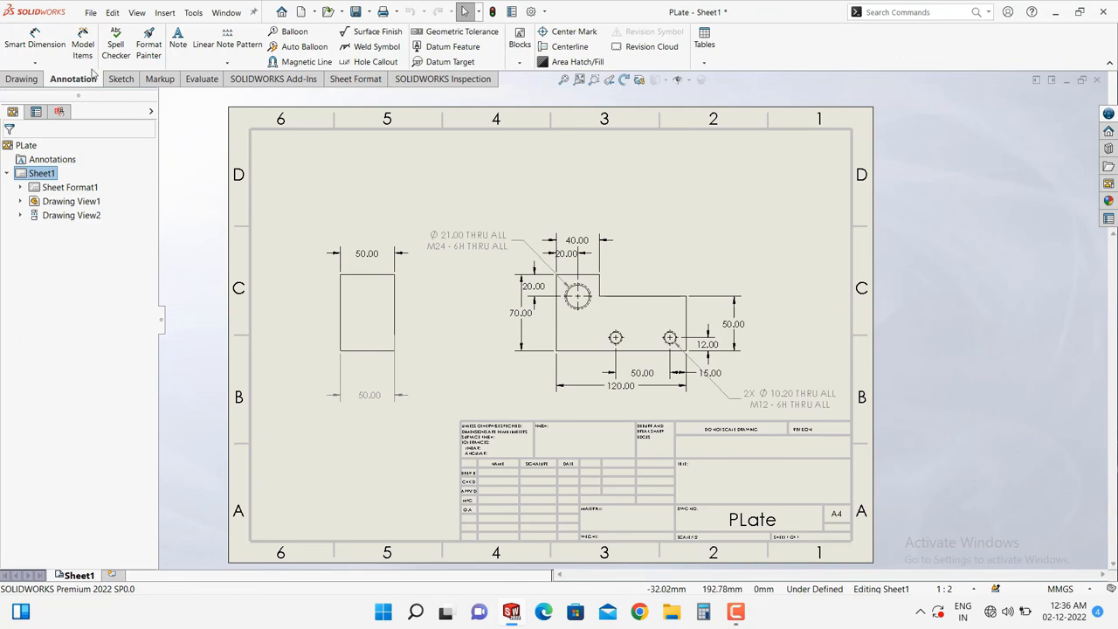
mouse_move(95, 95)
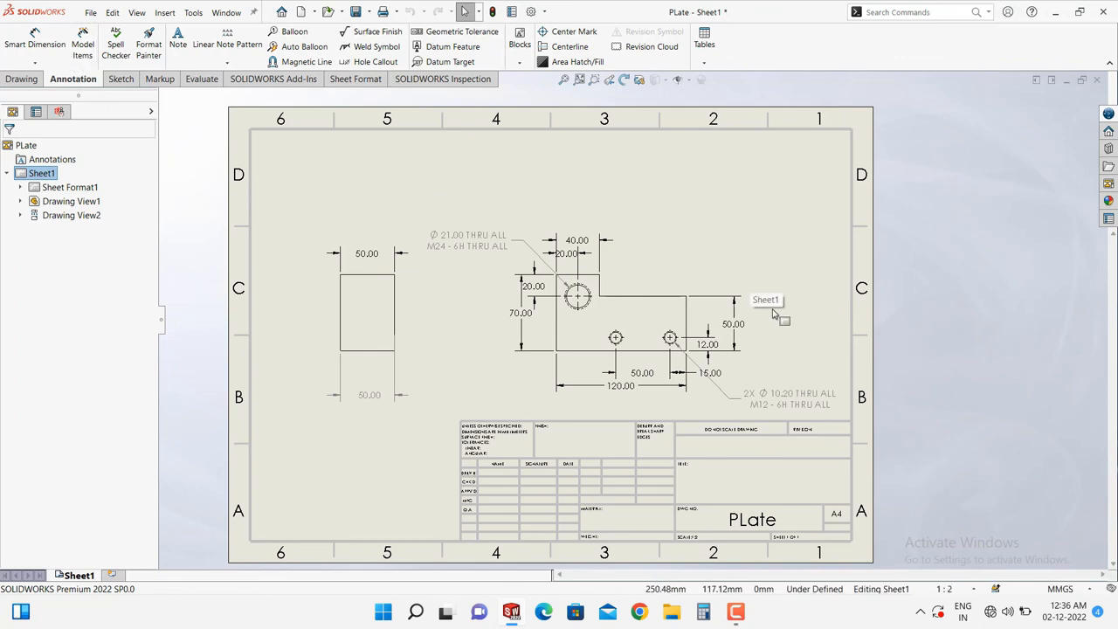
mouse_move(772, 330)
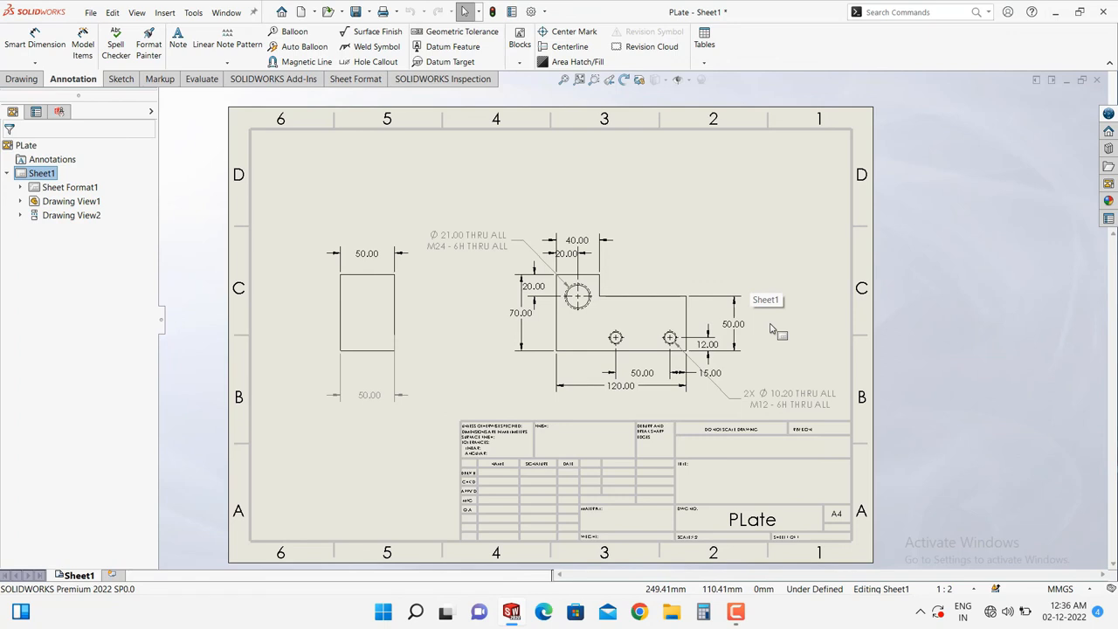
mouse_move(783, 324)
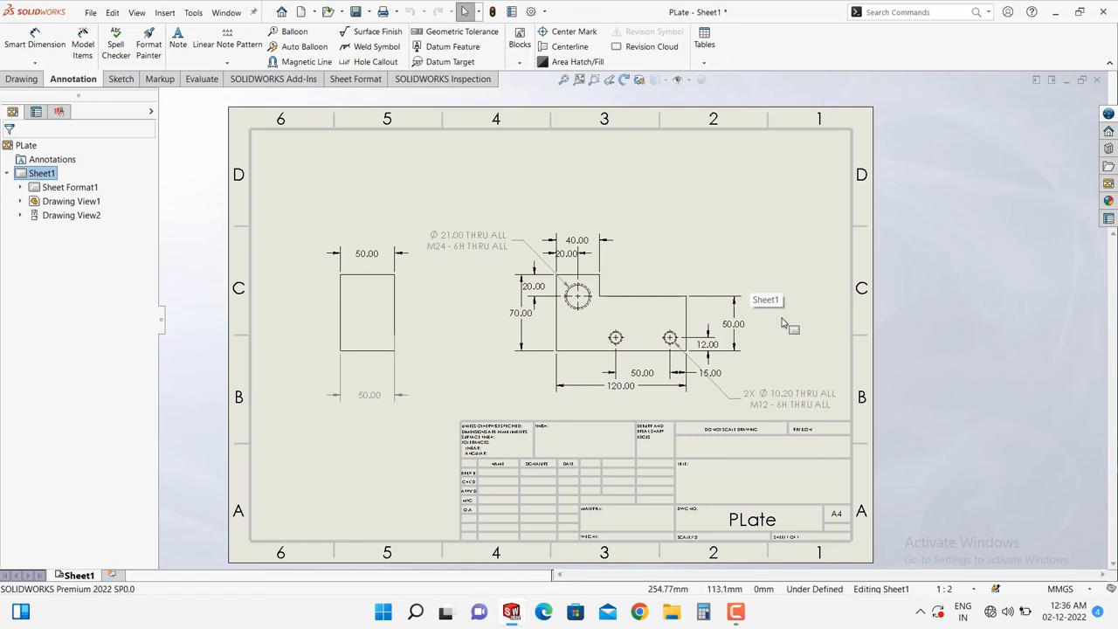
mouse_move(685, 230)
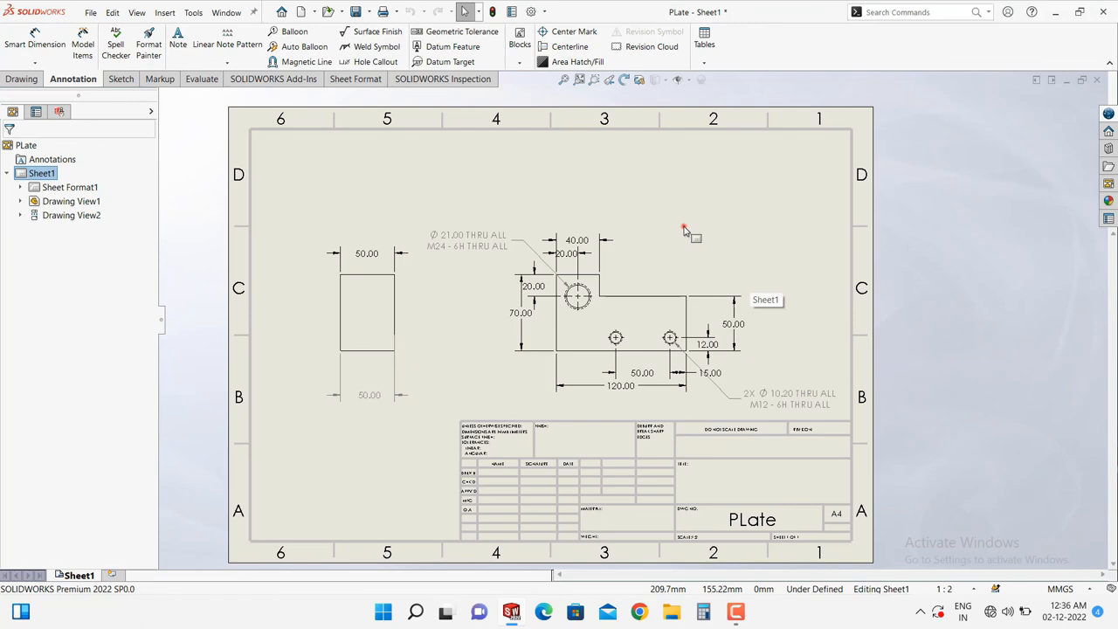
mouse_move(322, 229)
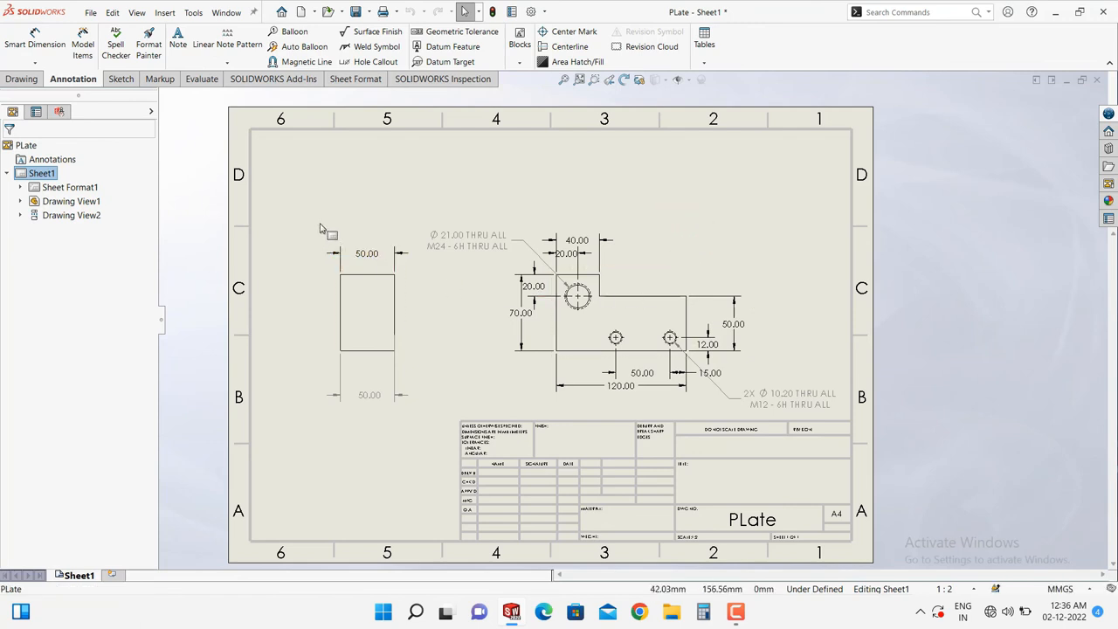